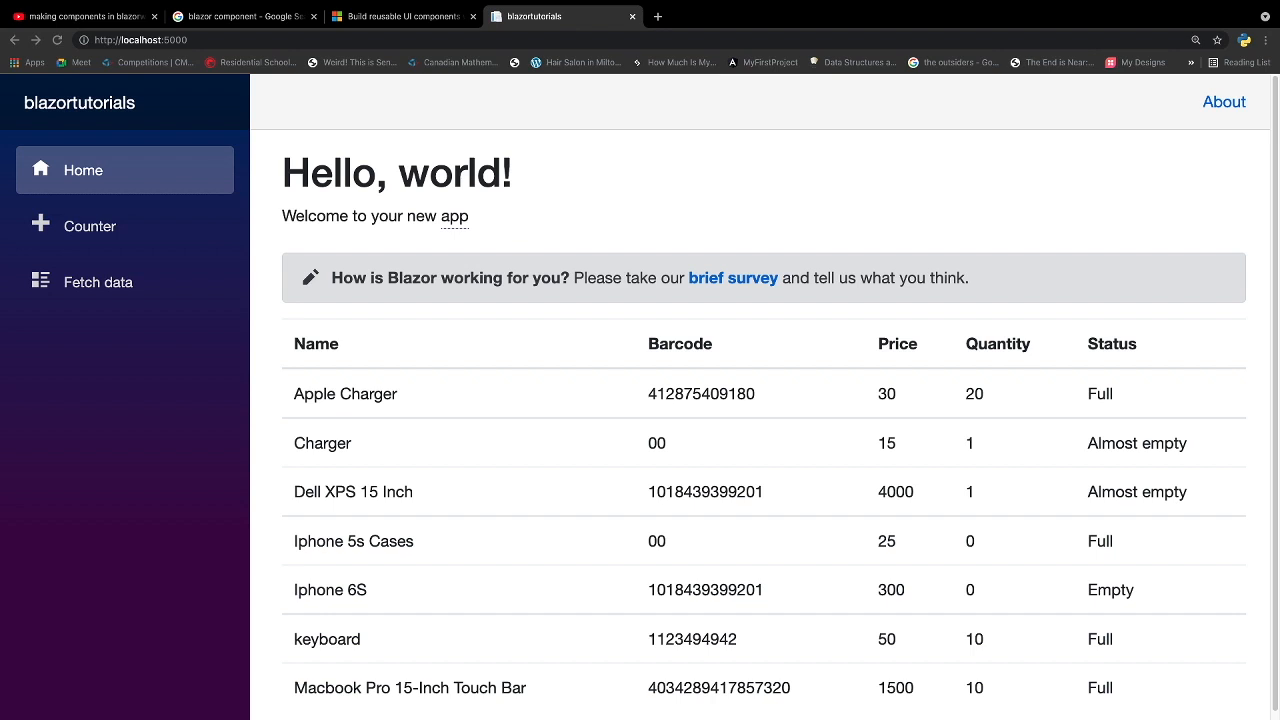
mouse_move(374, 136)
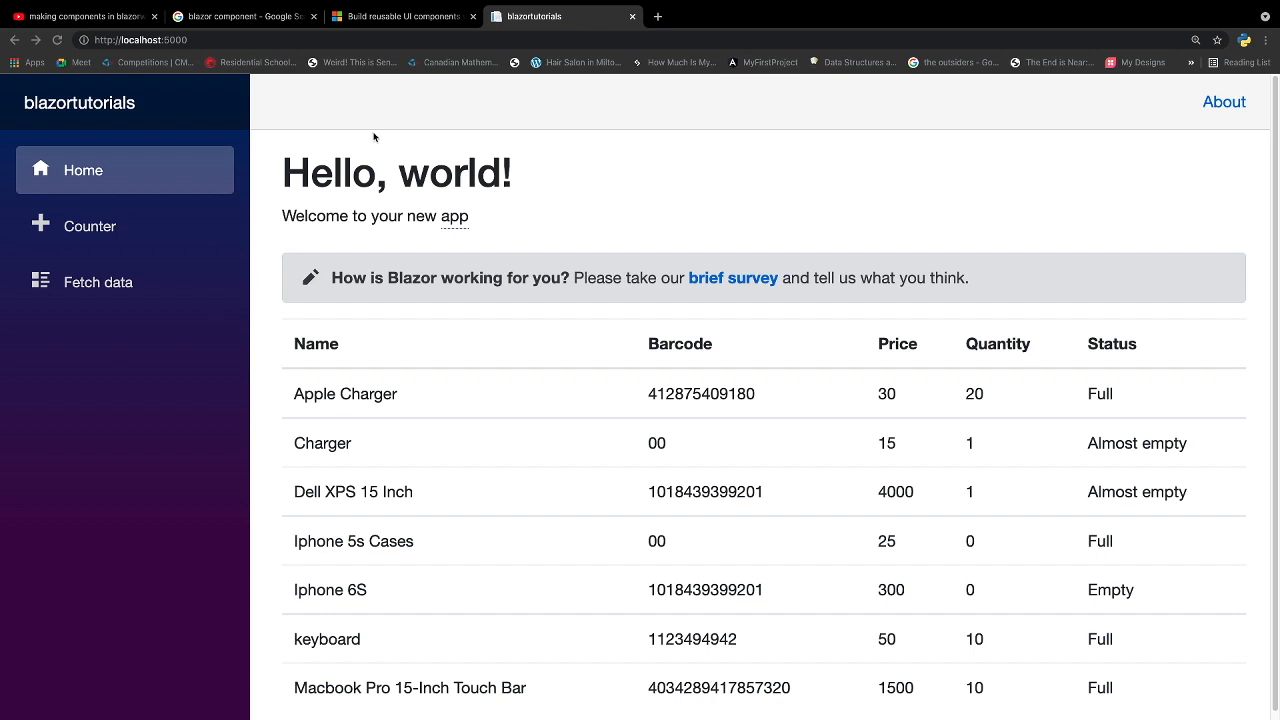
mouse_move(468, 248)
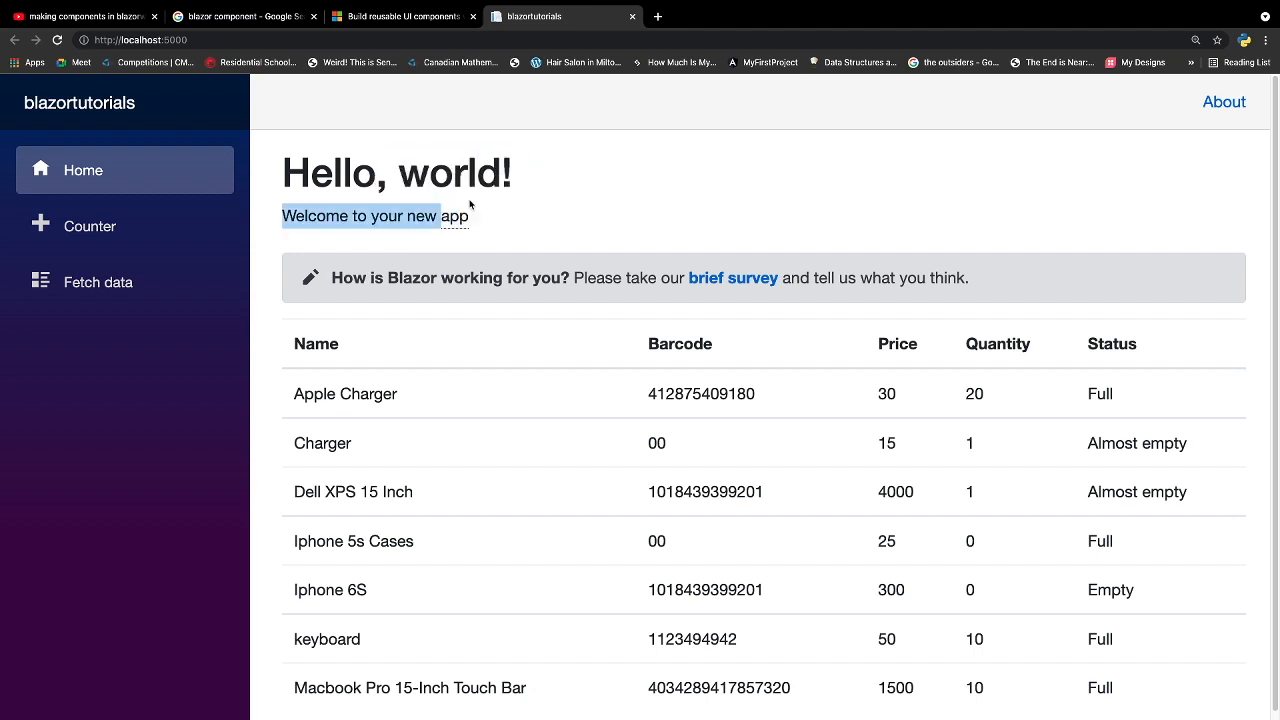
- Create a new file named Tooltip.razor in the Shared folder
left_click(490, 240)
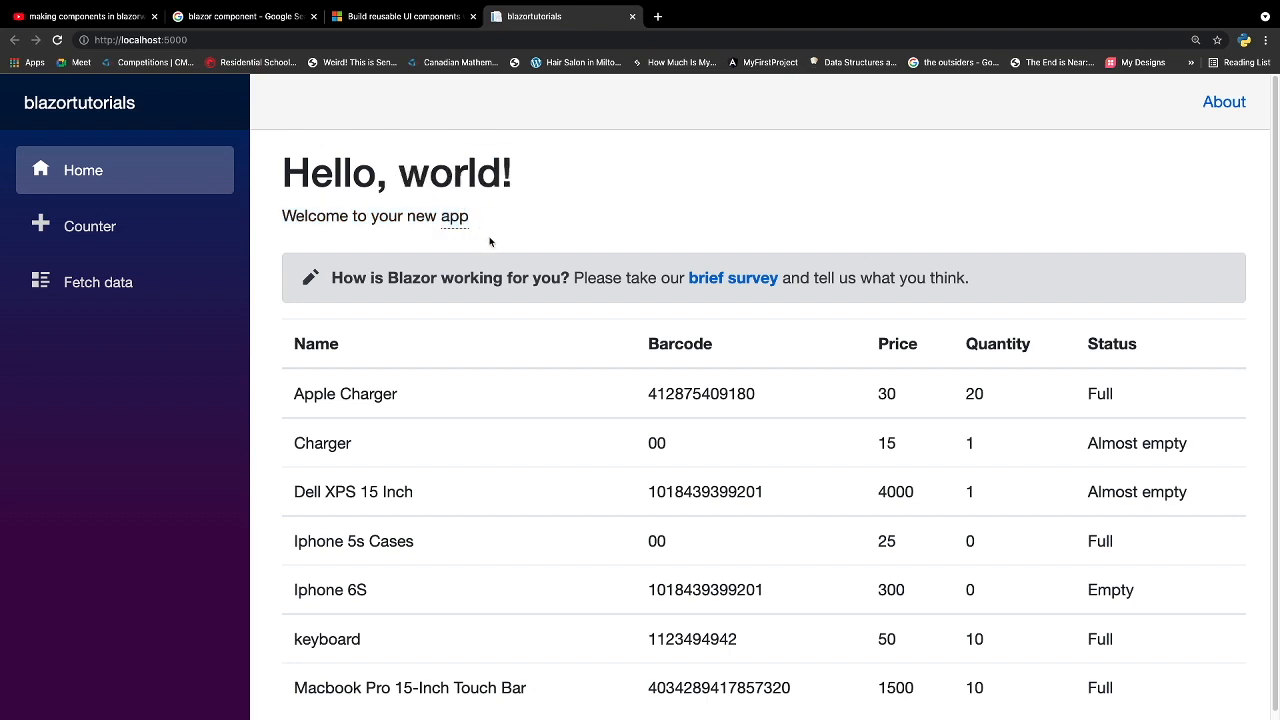
mouse_move(484, 276)
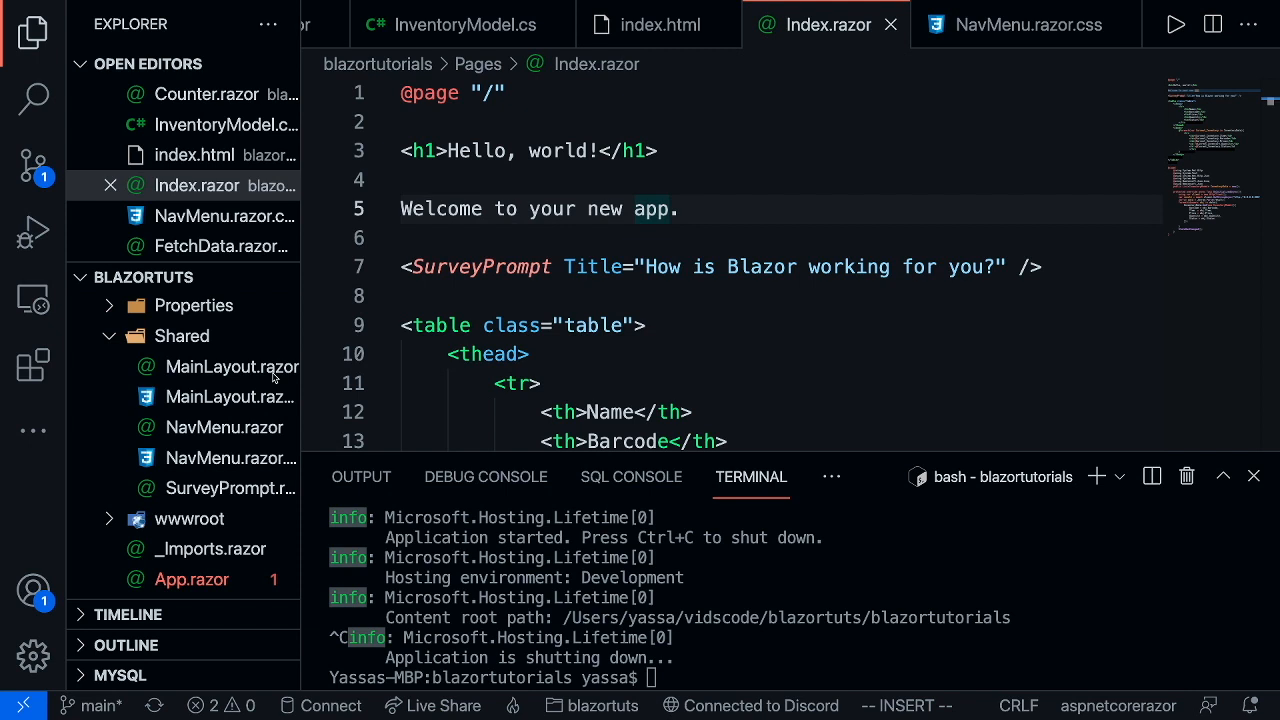
left_click(182, 340)
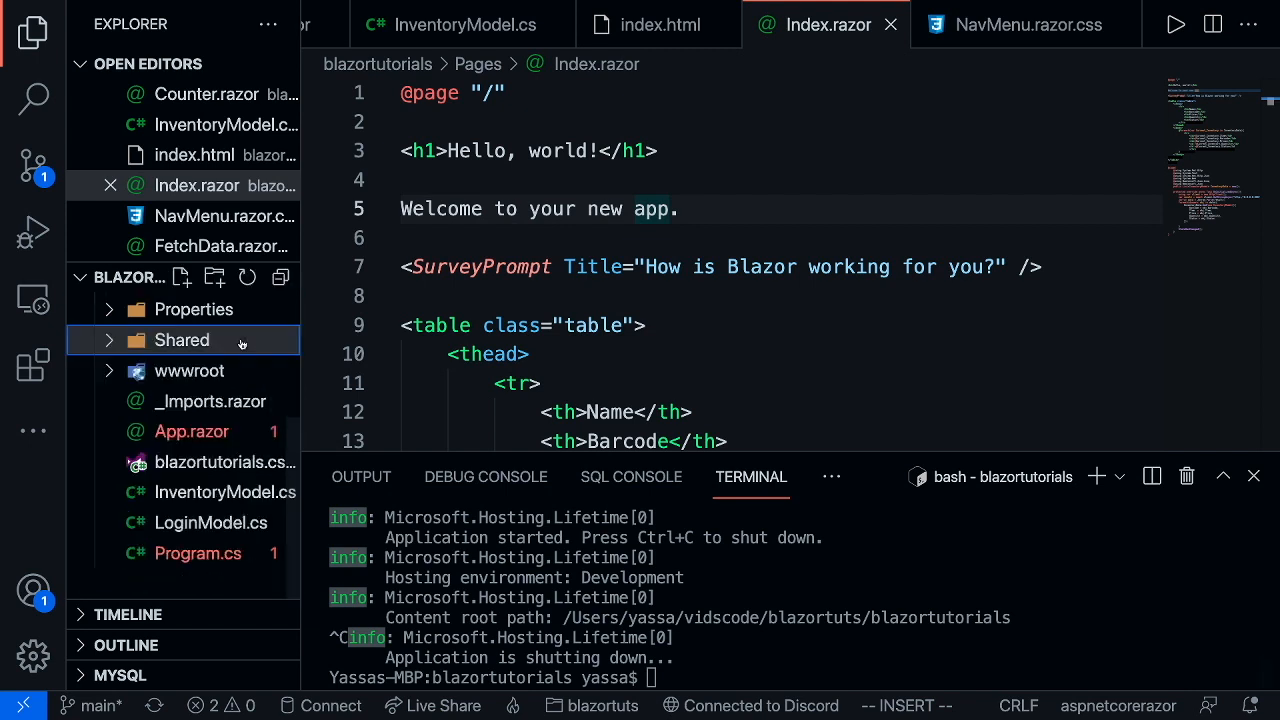
left_click(180, 340)
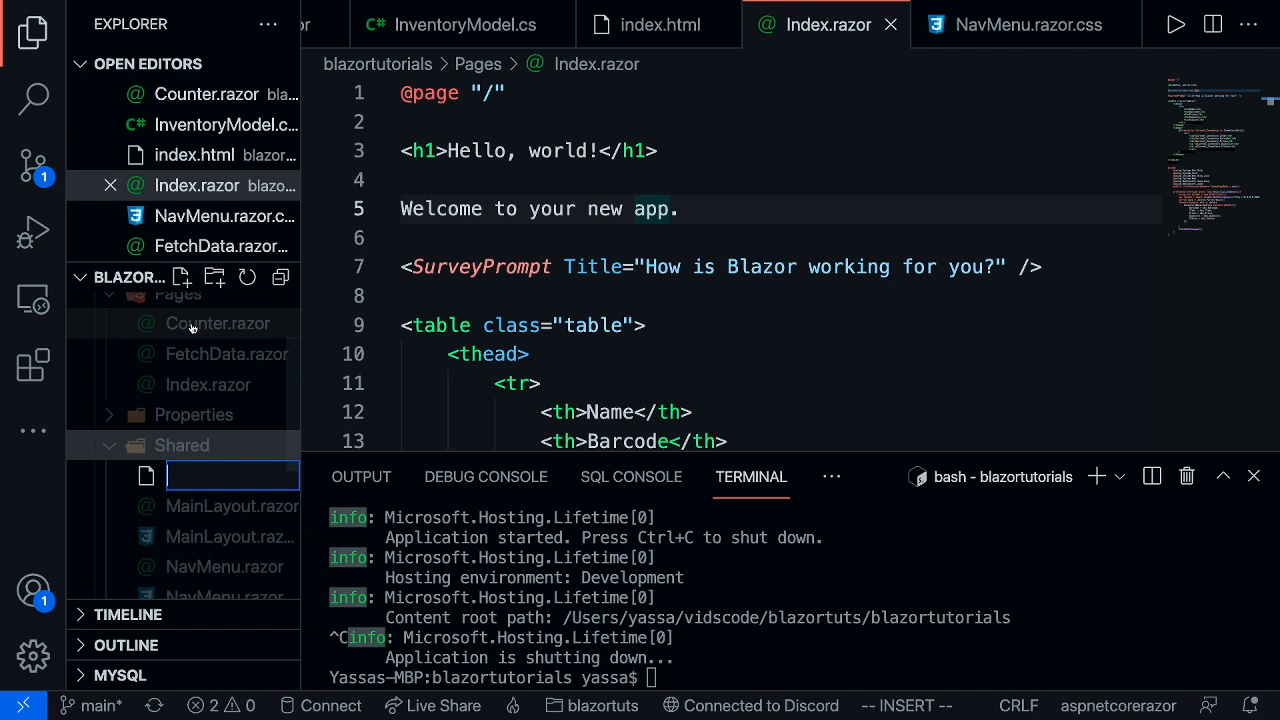
type("Toolt")
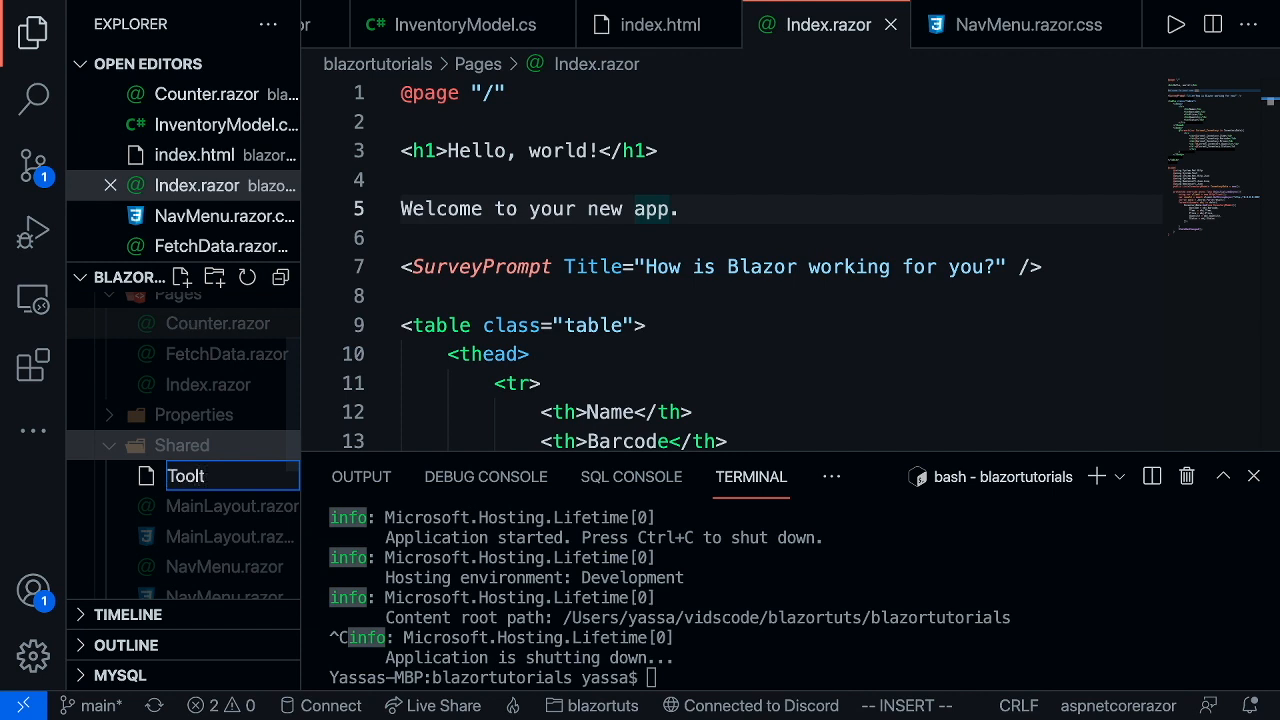
type("ip.")
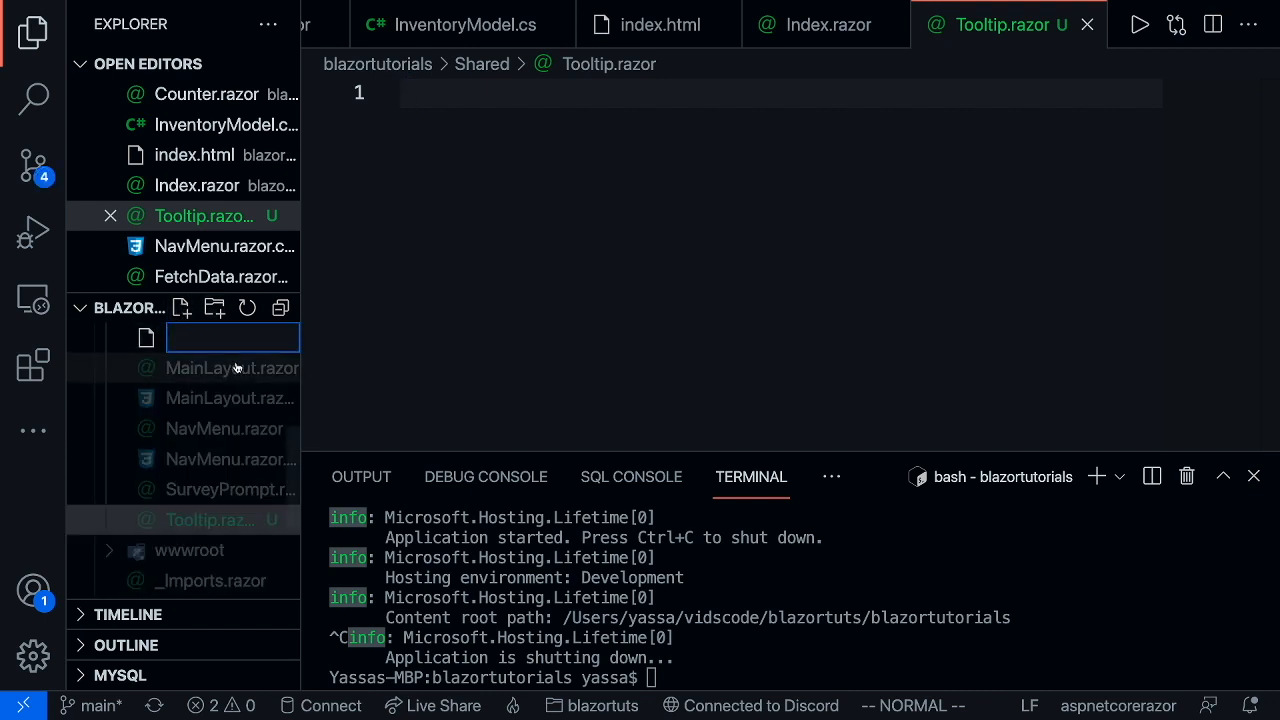
- Create a second new file named Tooltip.razor.css in the Shared folder
type("Tp")
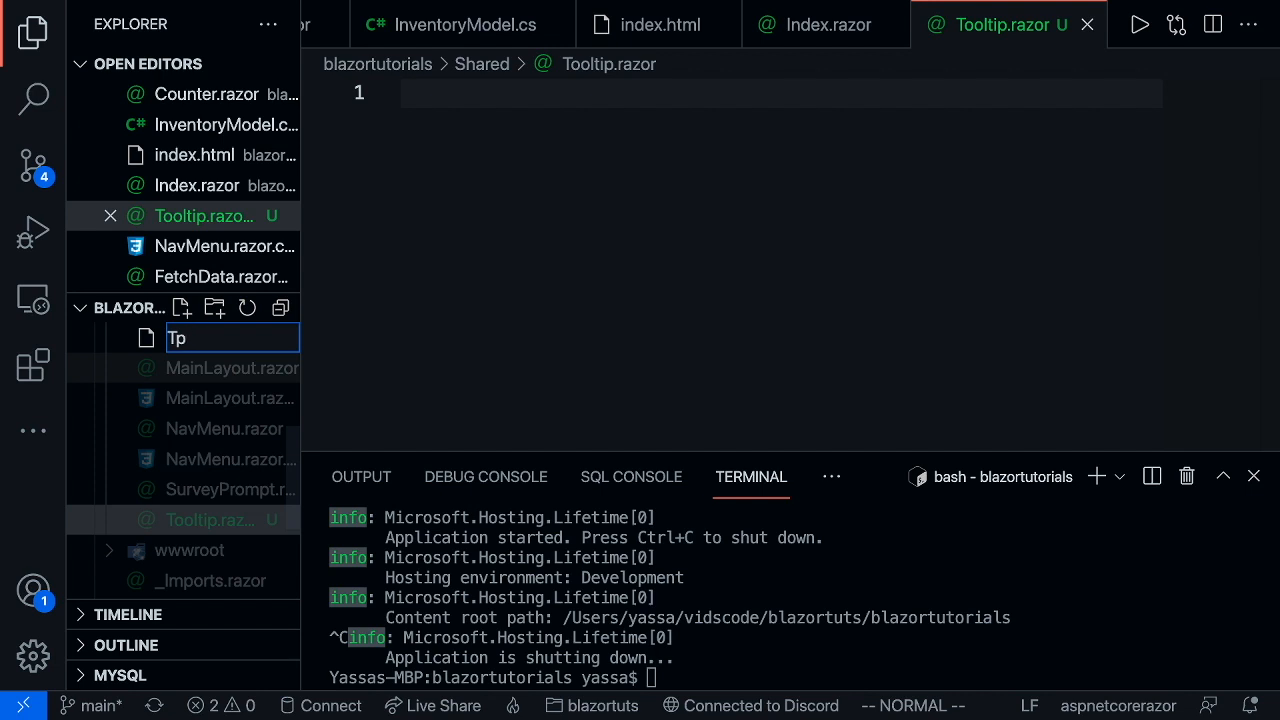
type("oolti")
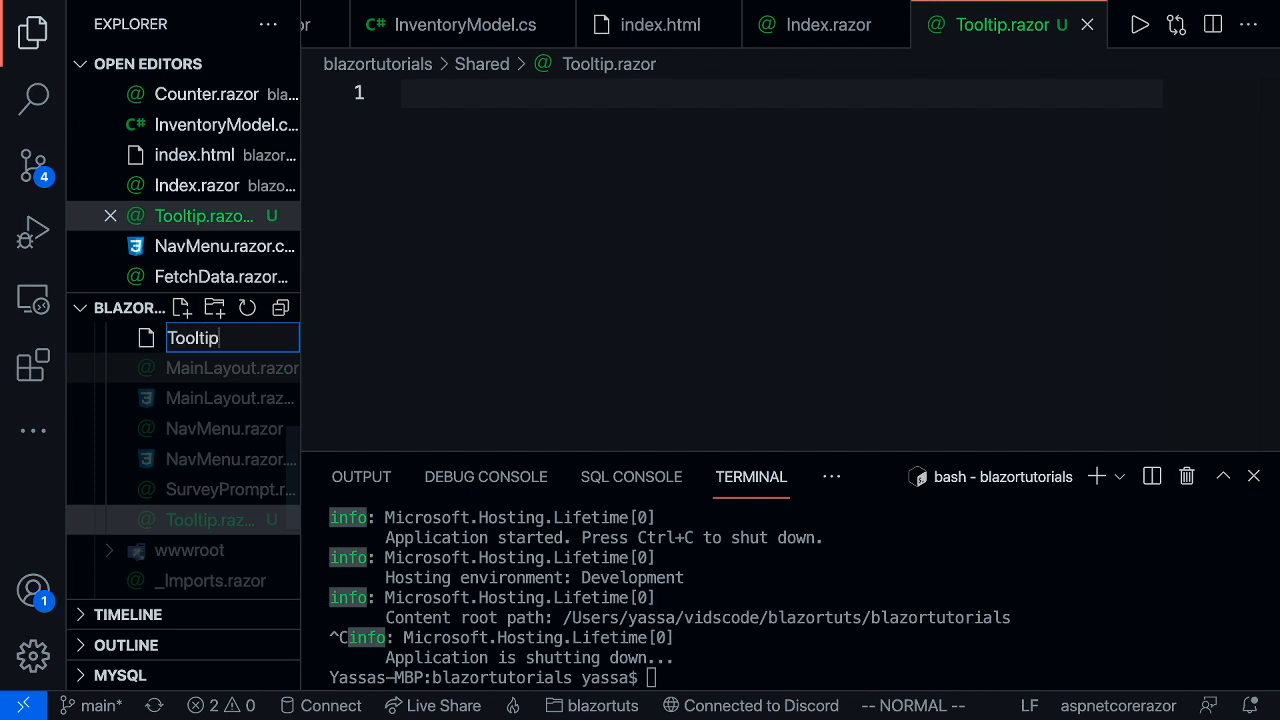
type(".ra")
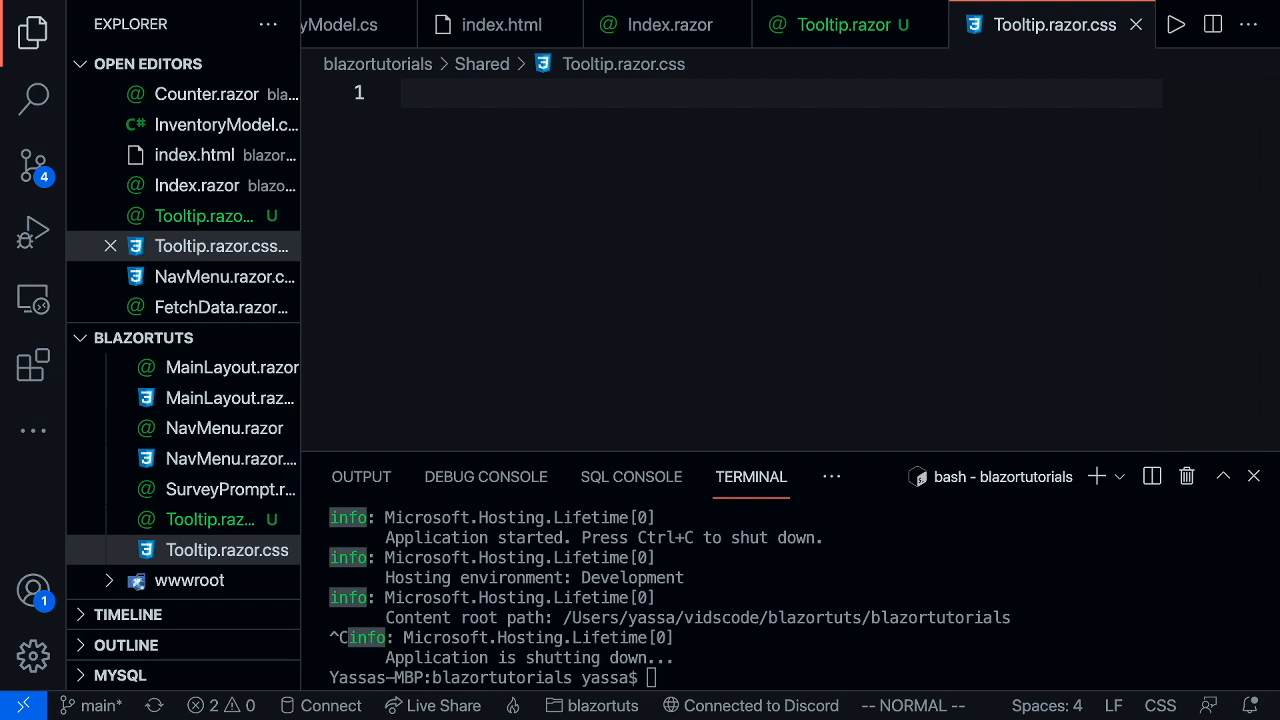
mouse_move(156, 476)
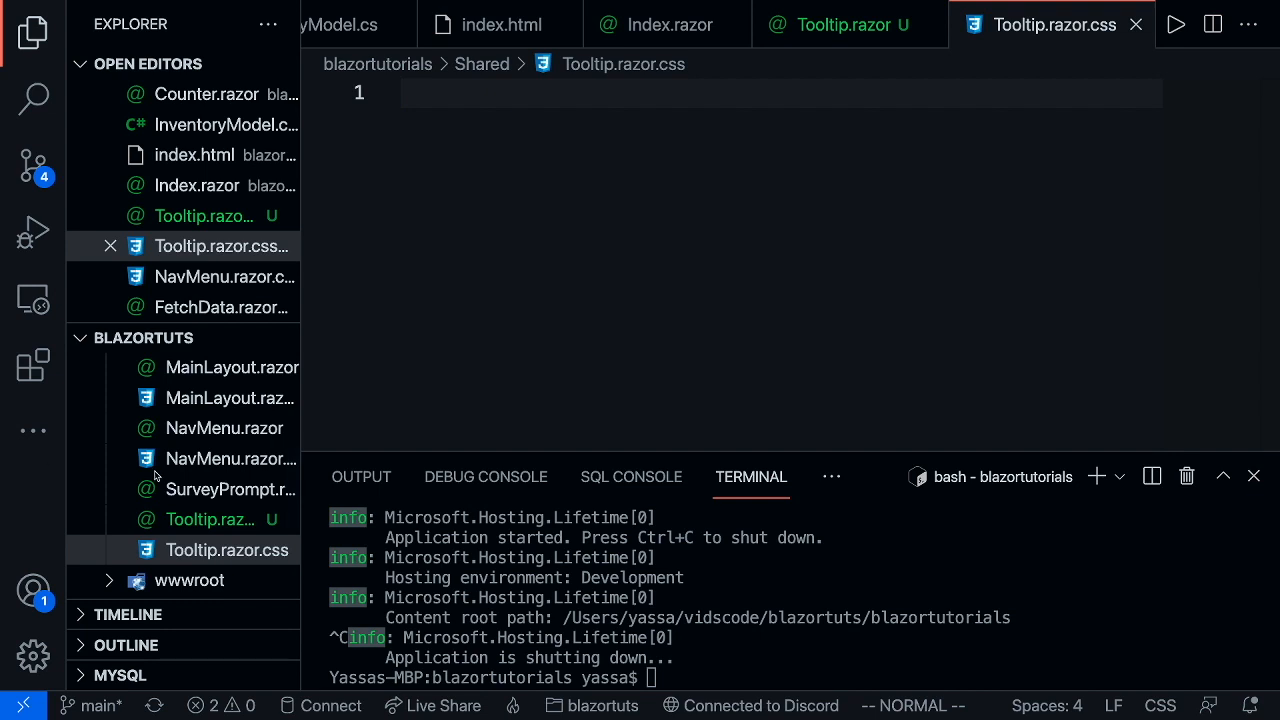
- Add a div with class "tooltip-wrapper" to Tooltip.razor with an empty line inside it
left_click(210, 520)
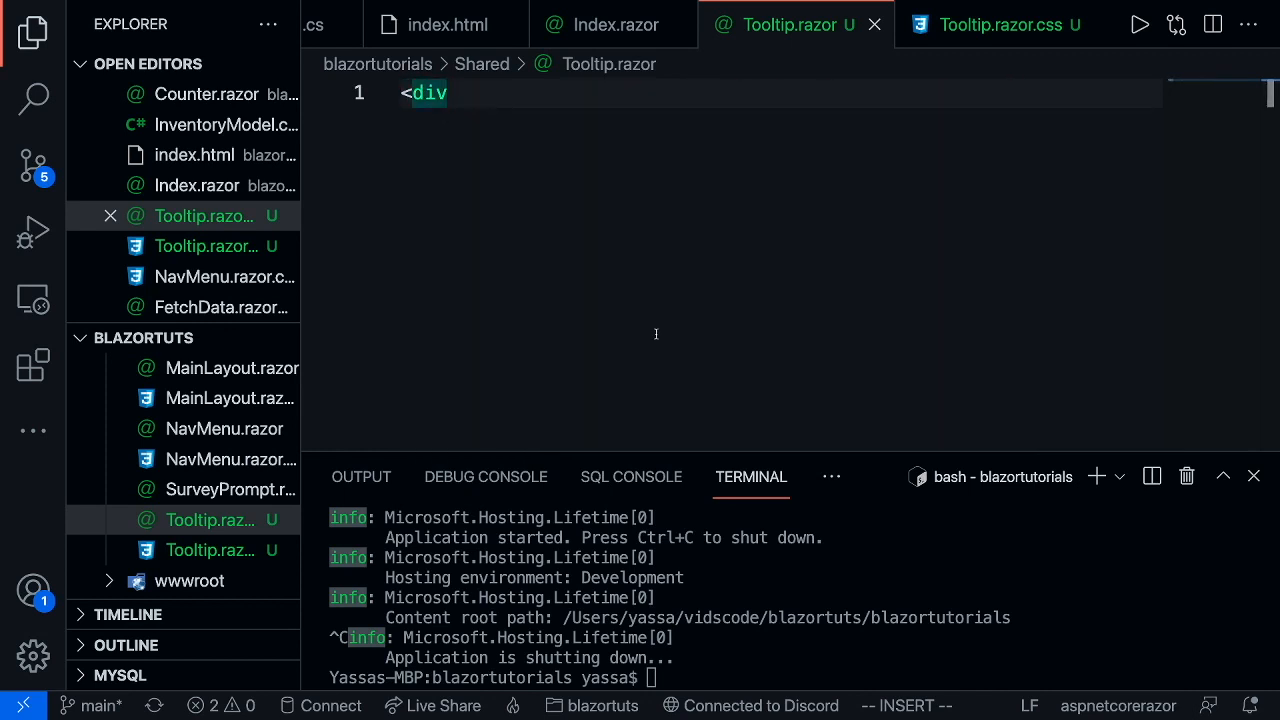
type("class")
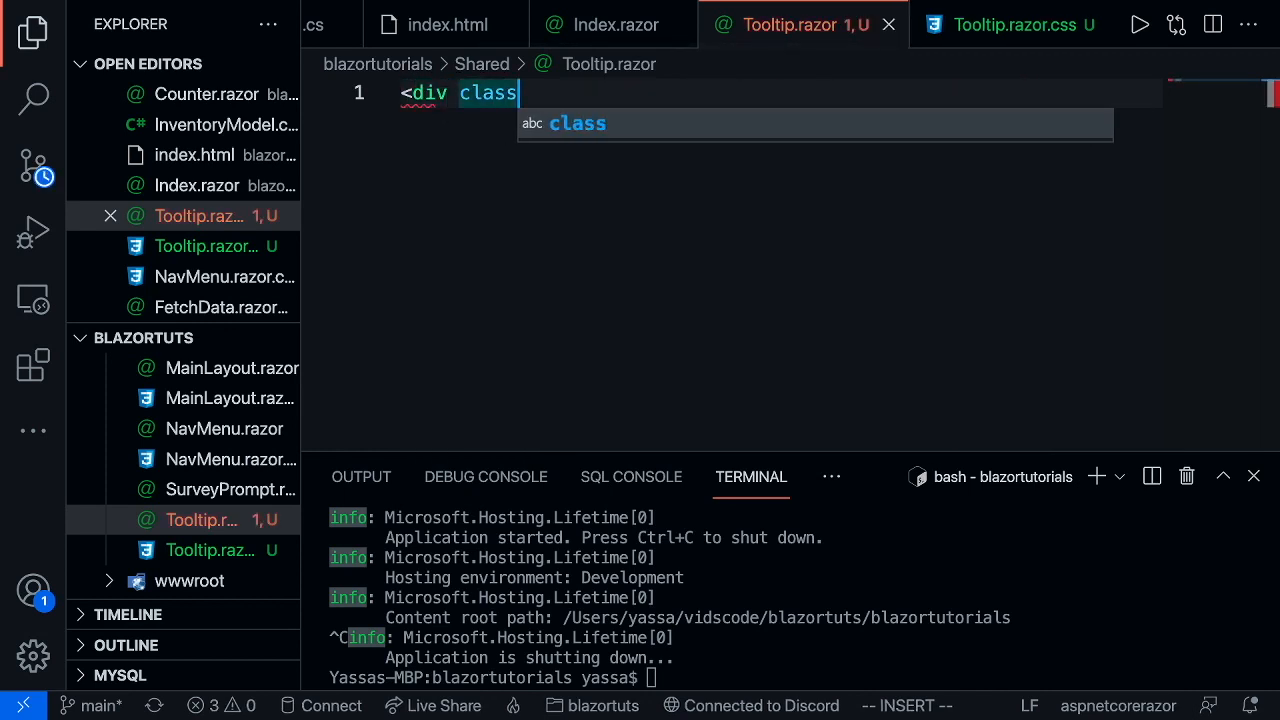
type("=\"\"")
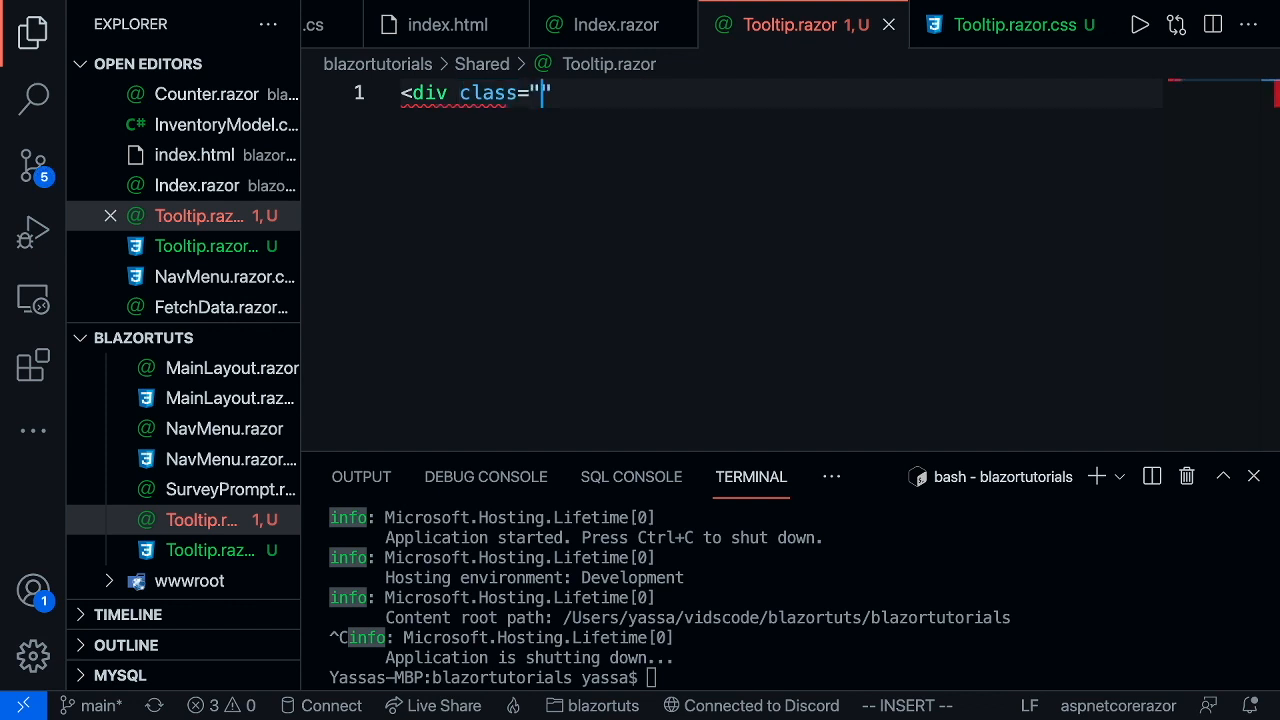
type("toolti")
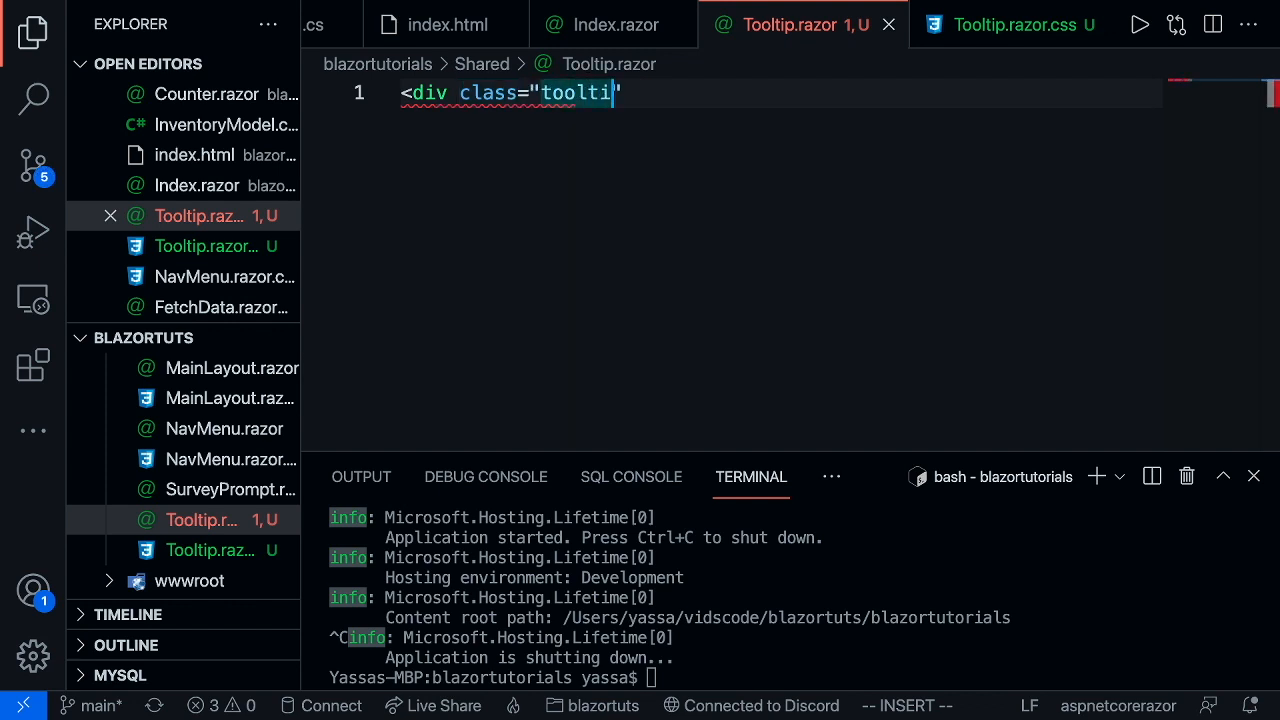
type("-wrapper")
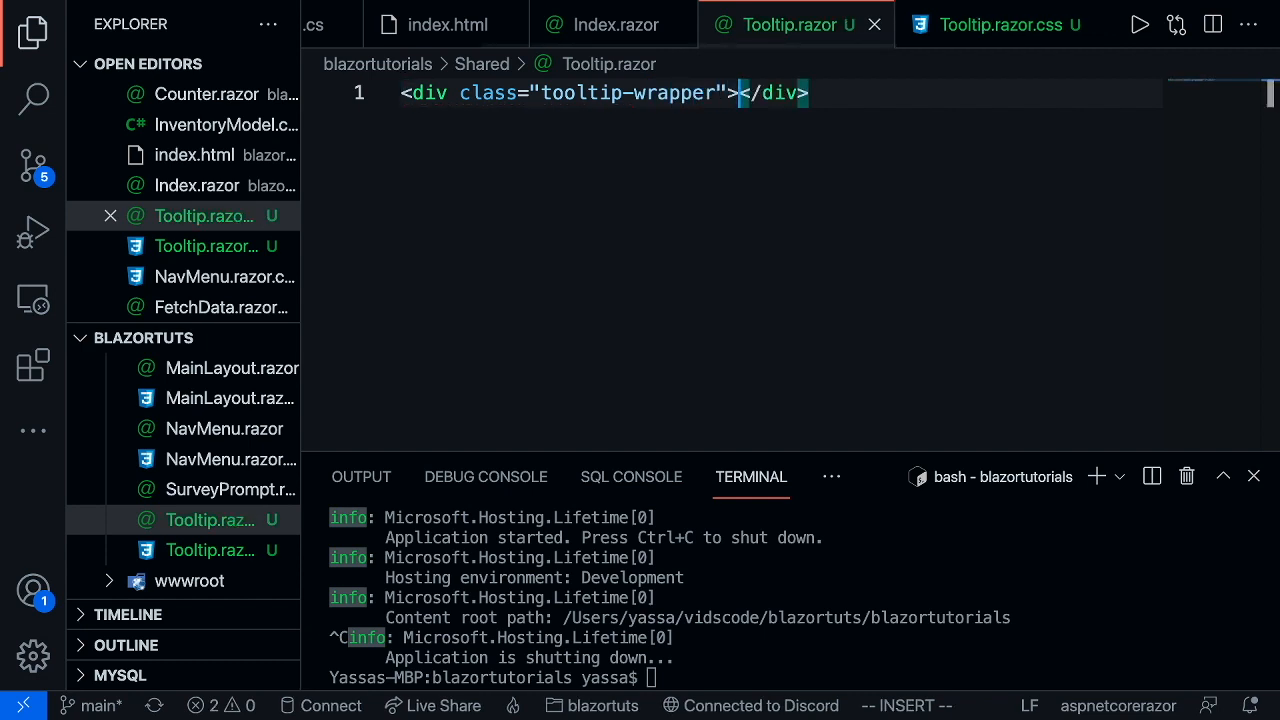
key("Enter")
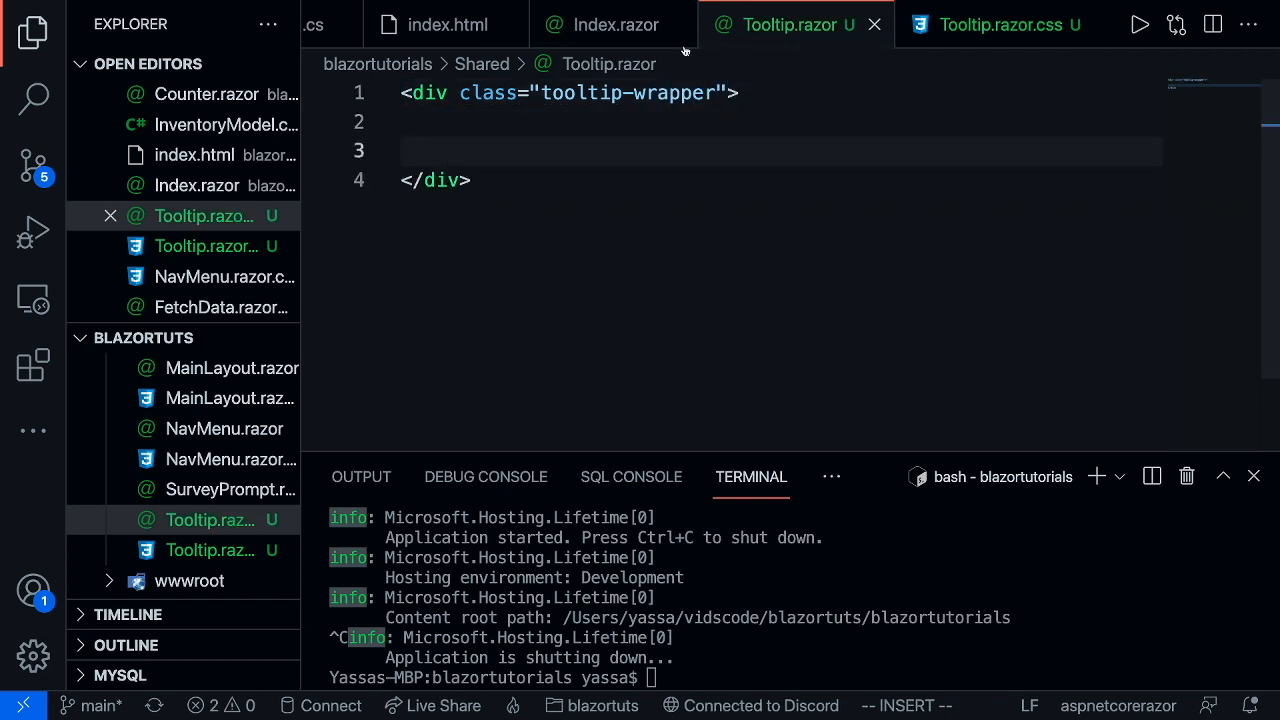
- Toggle between the Tooltip.razor.css and Tooltip.razor editors, ending on the markup
left_click(996, 24)
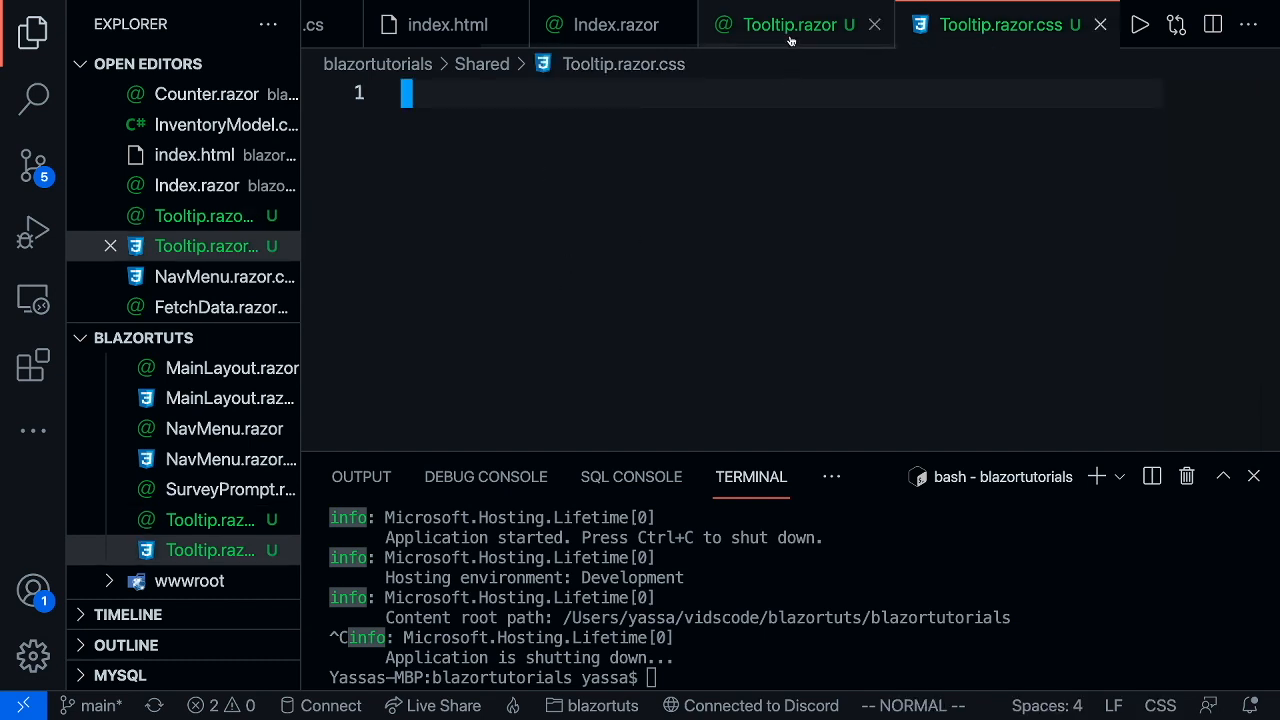
left_click(790, 24)
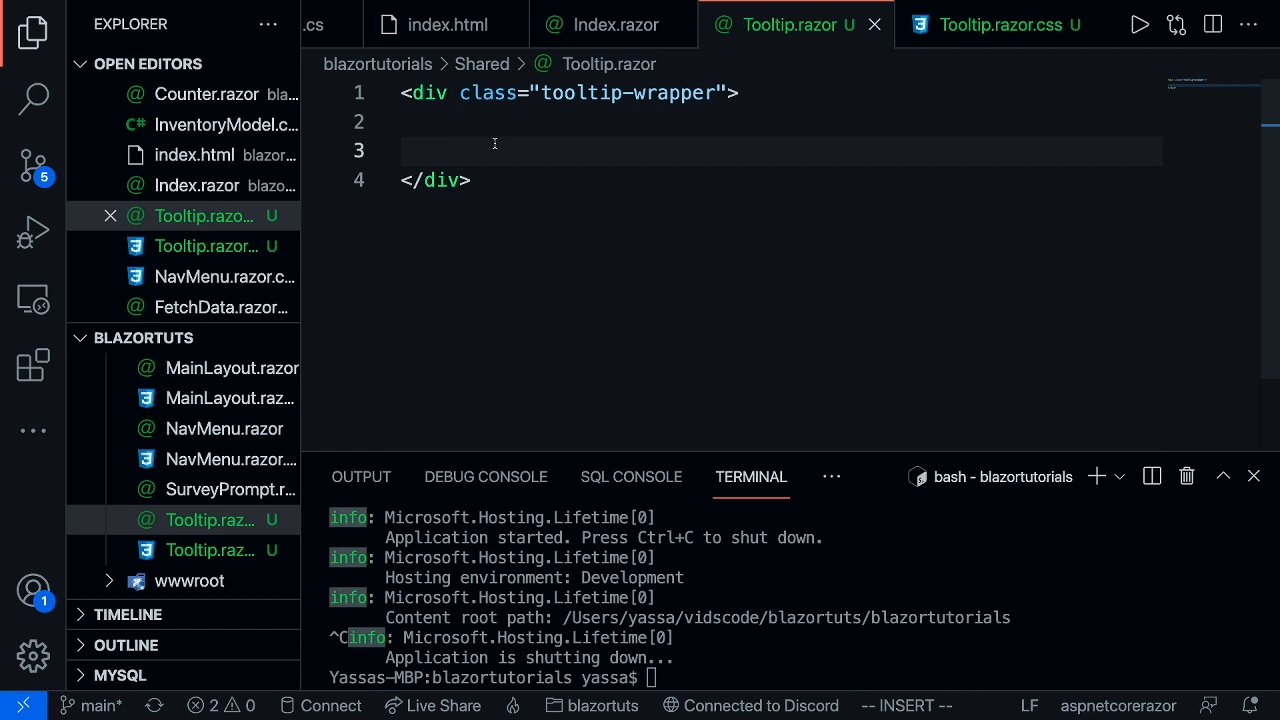
left_click(994, 24)
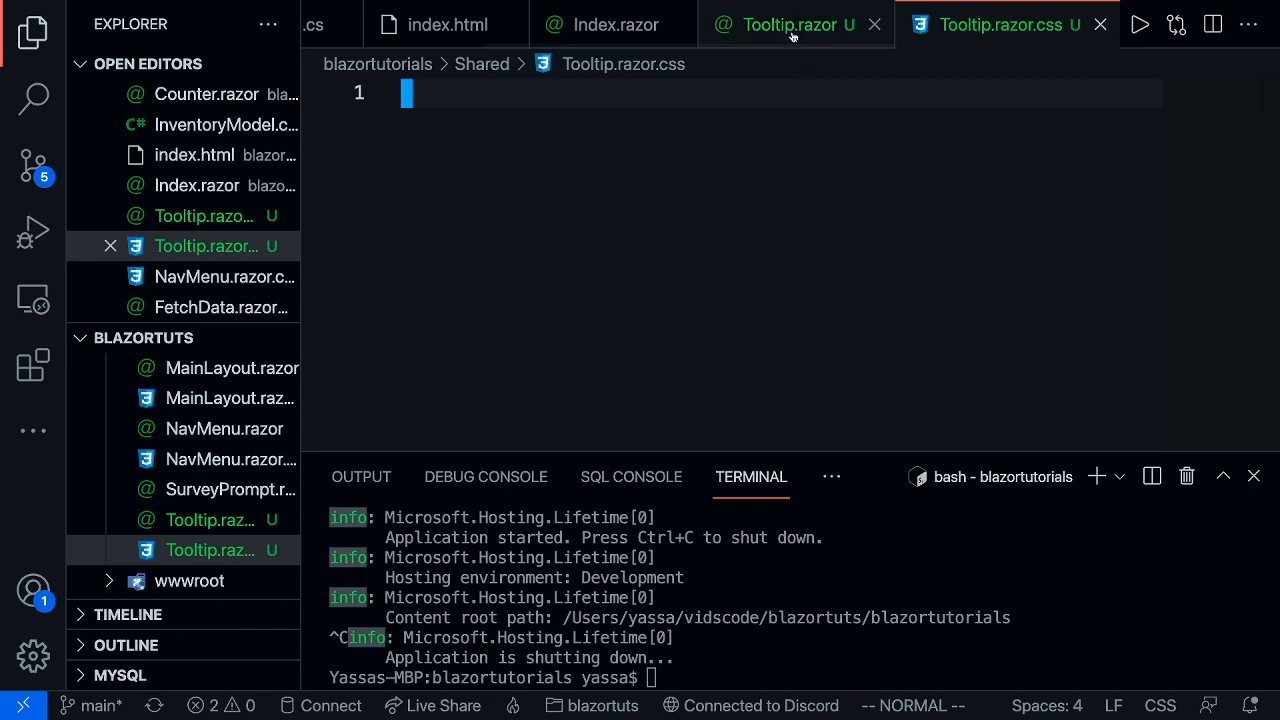
left_click(780, 24)
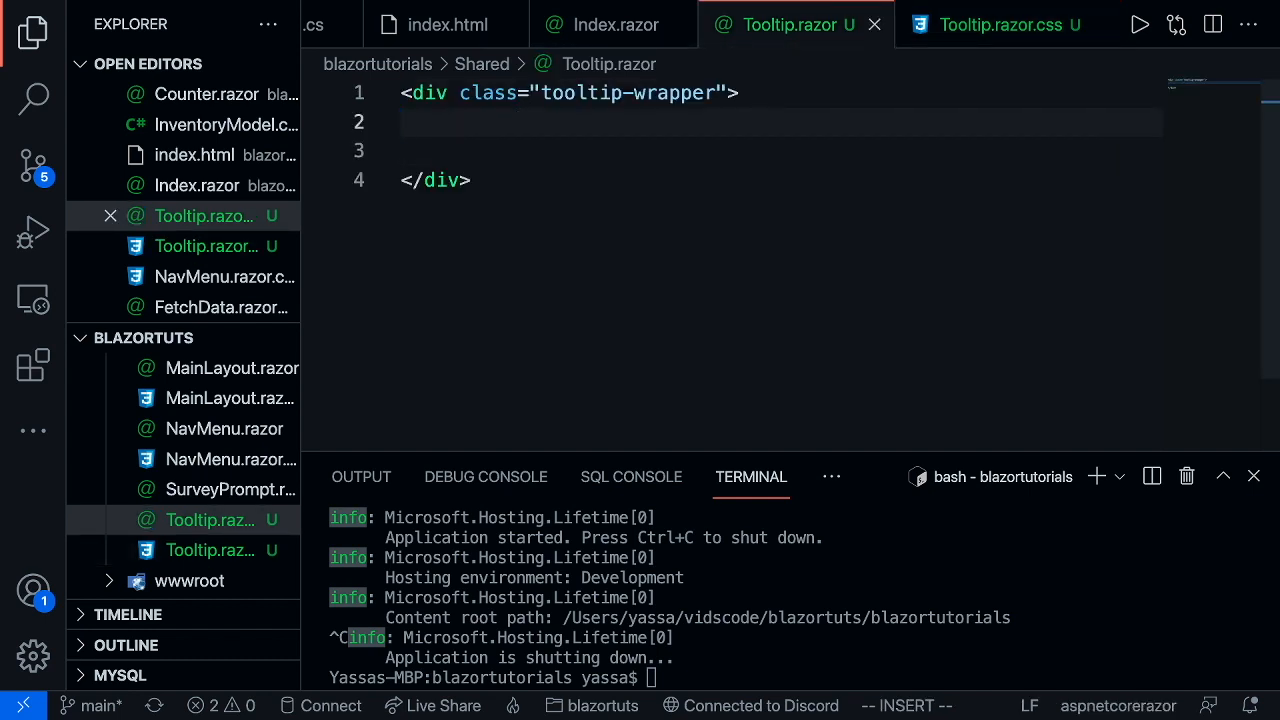
type("<span")
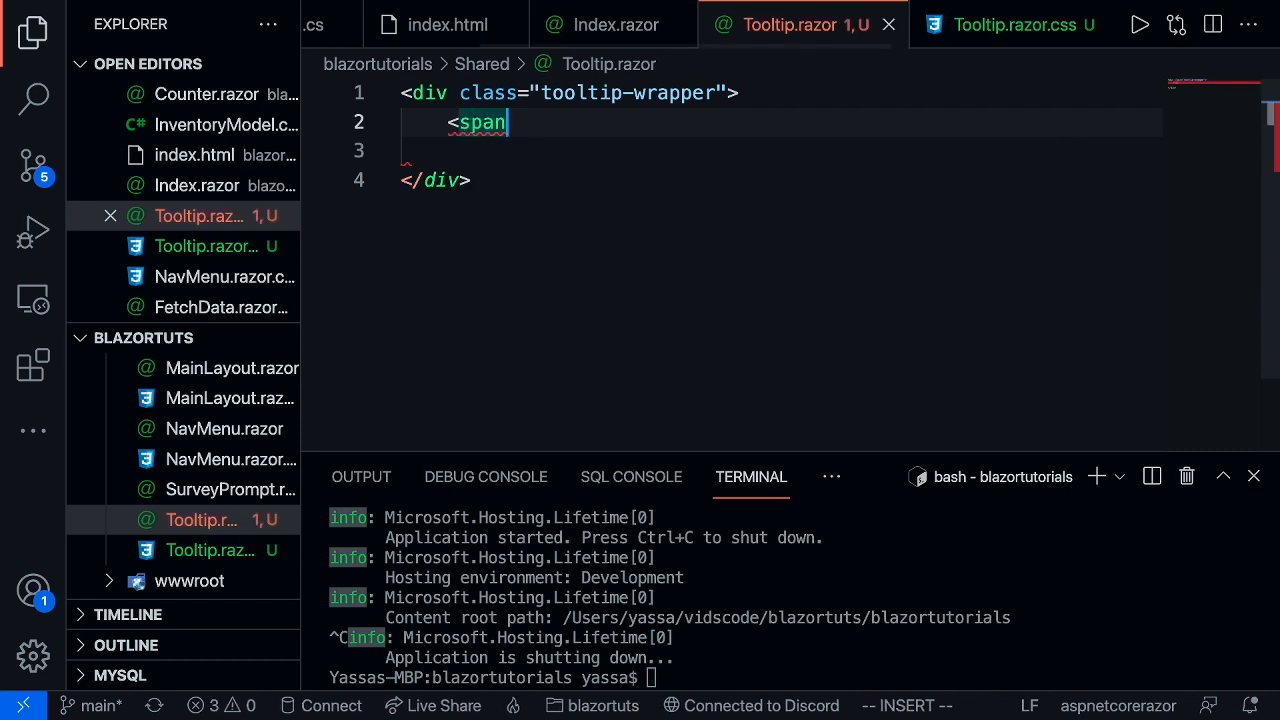
type("></span>")
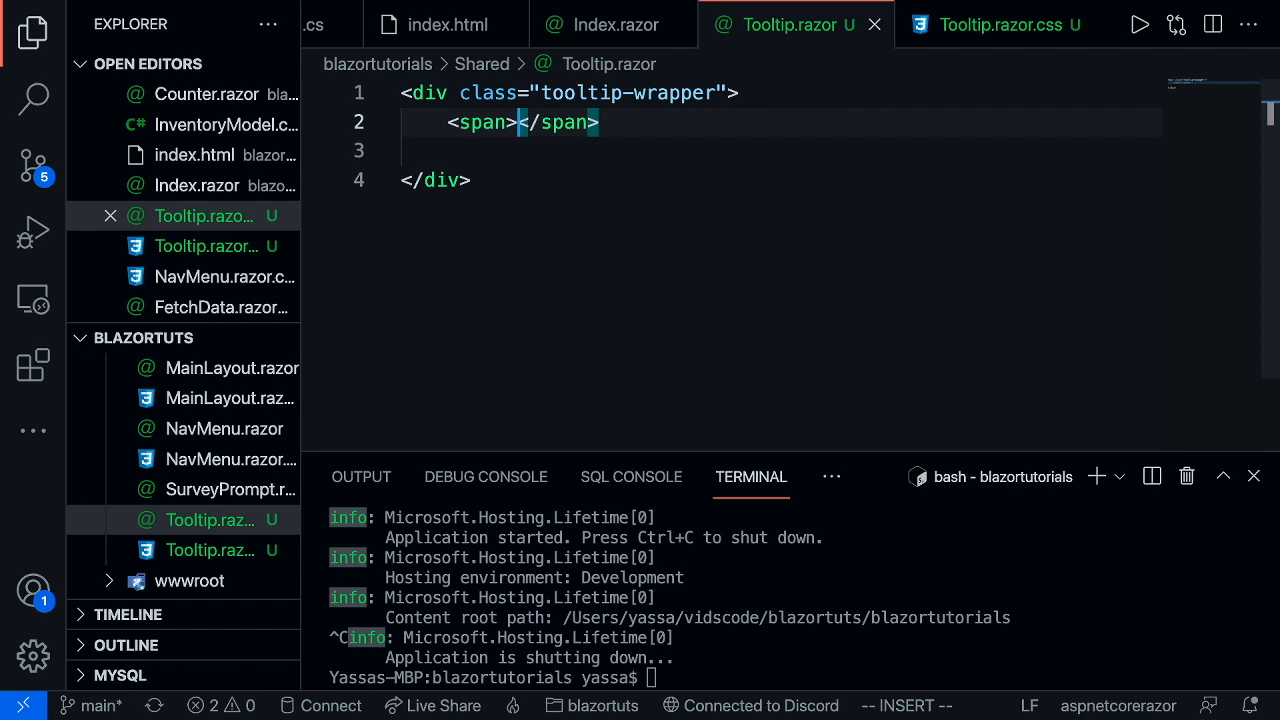
type("@")
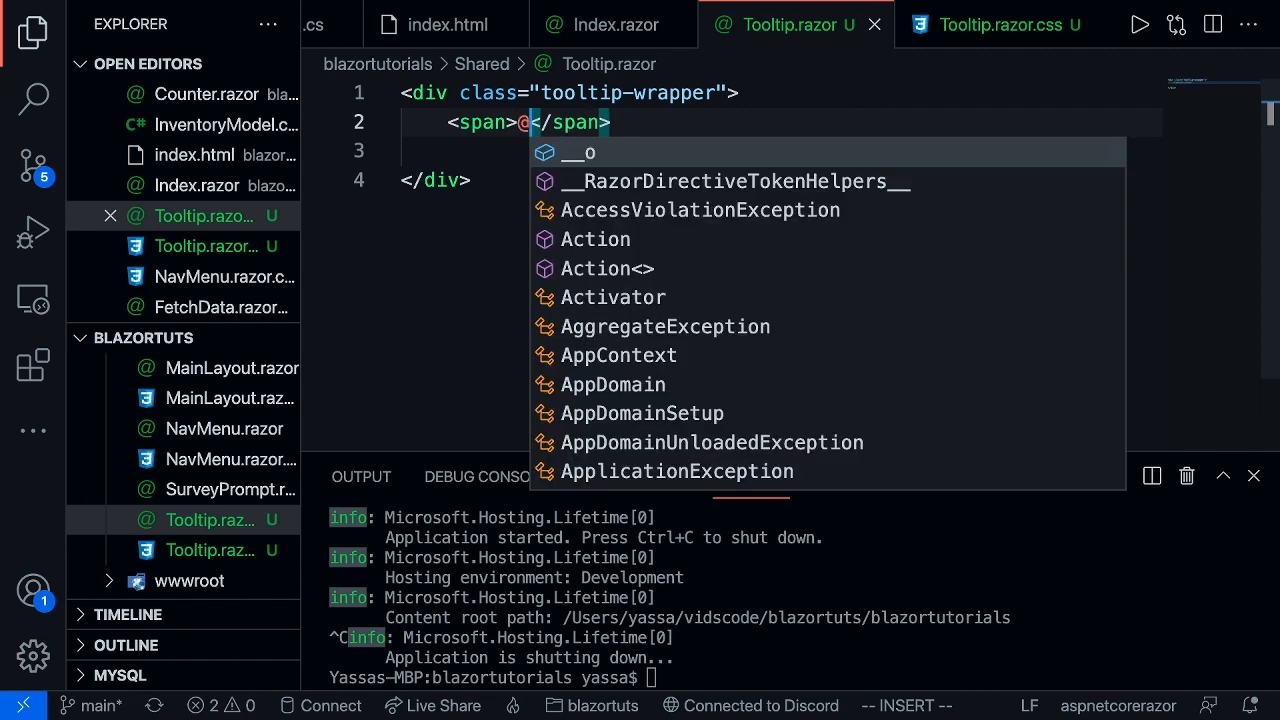
type("Text")
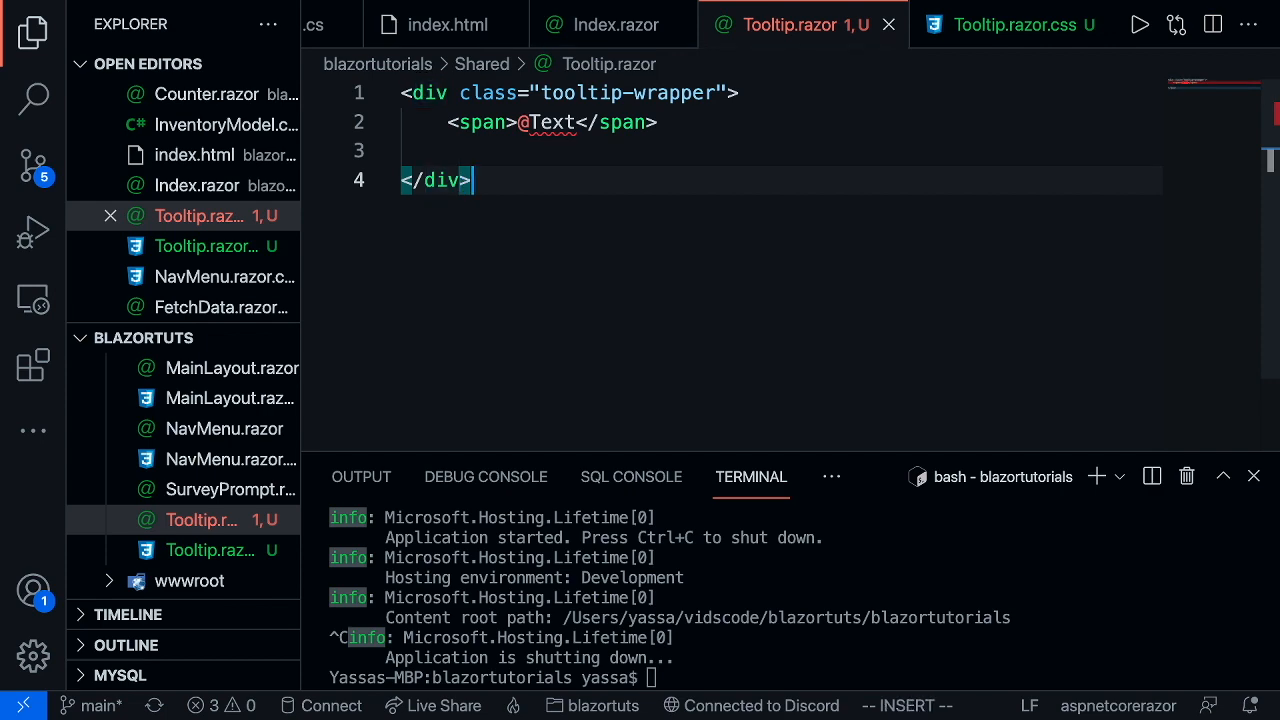
type("@")
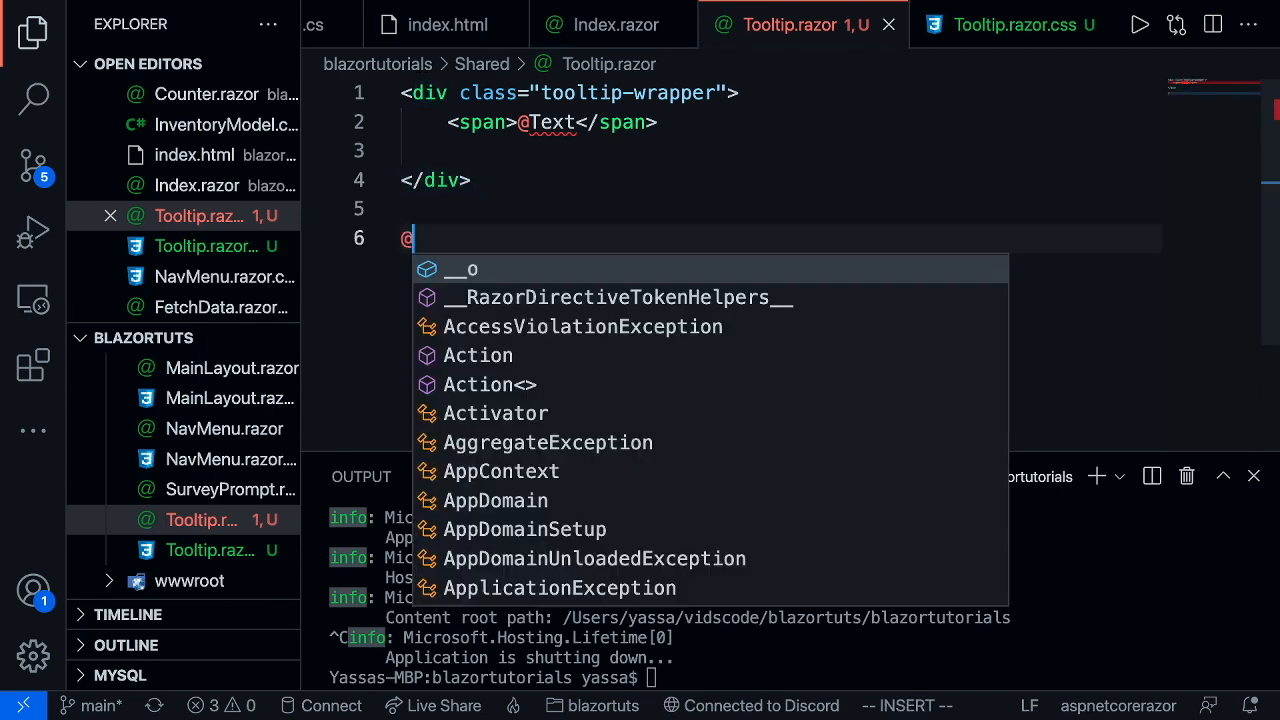
type("code")
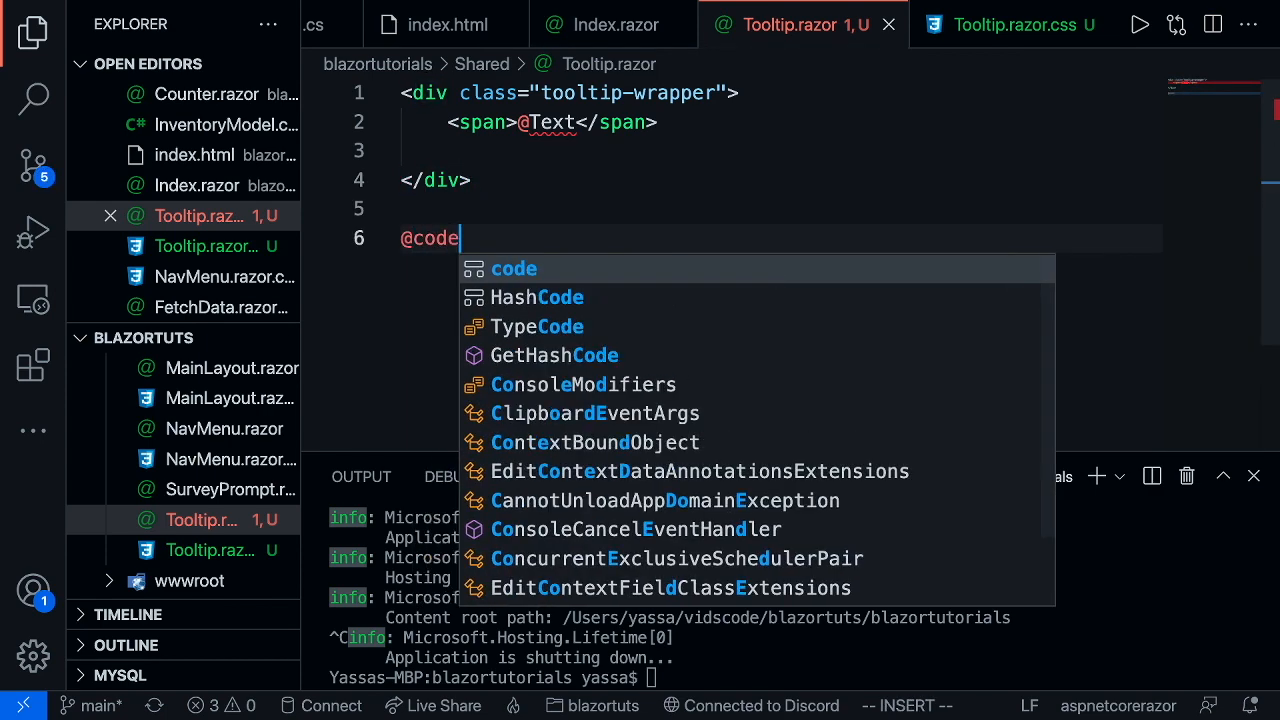
type("{")
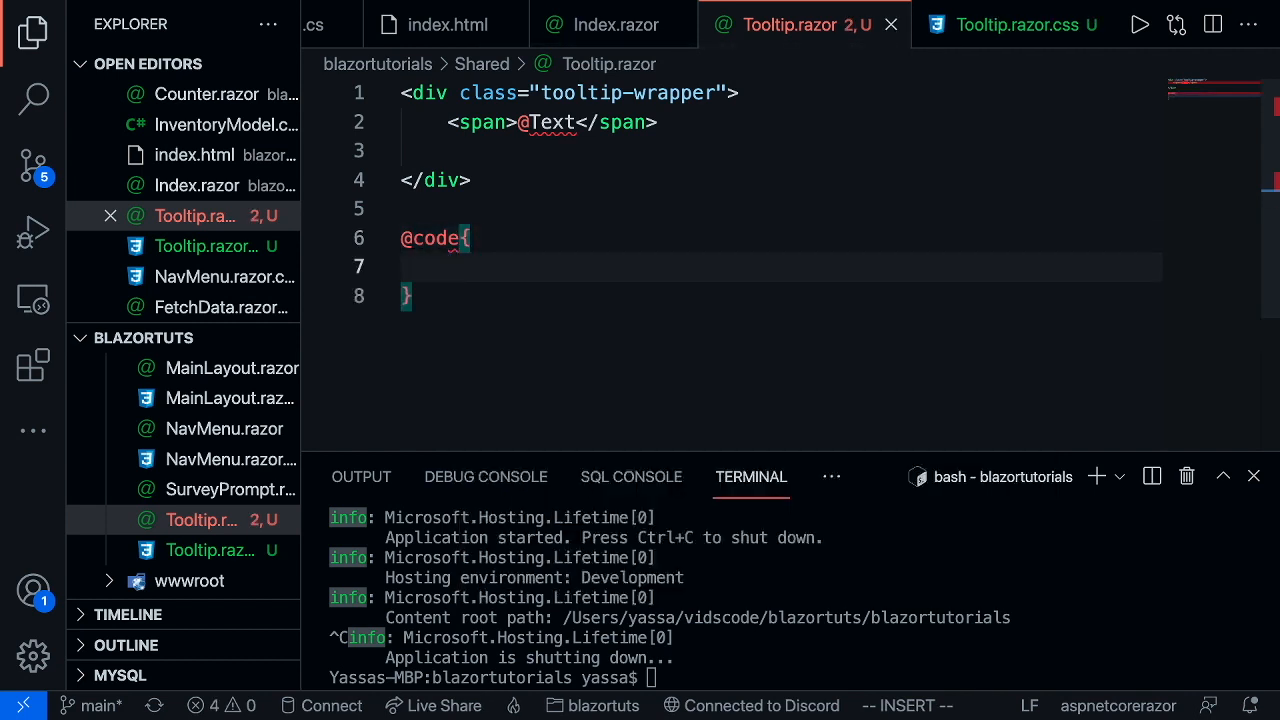
type("[Pa")
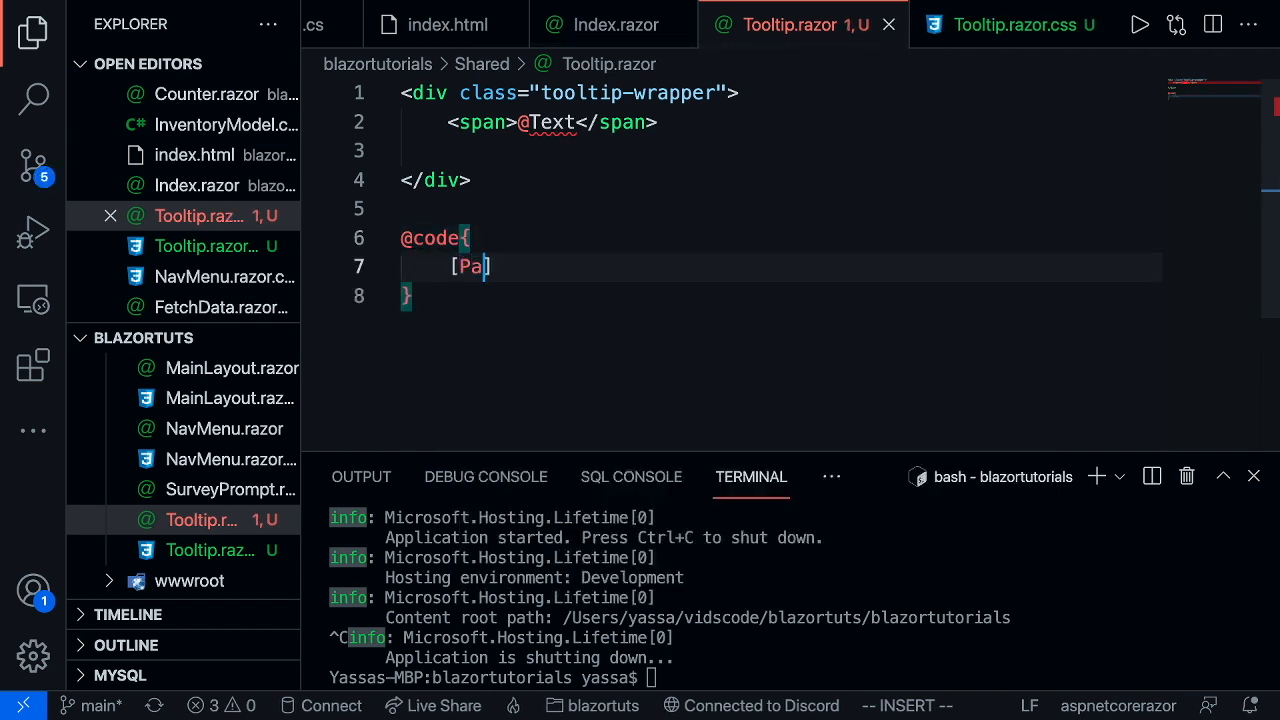
type("rameter")
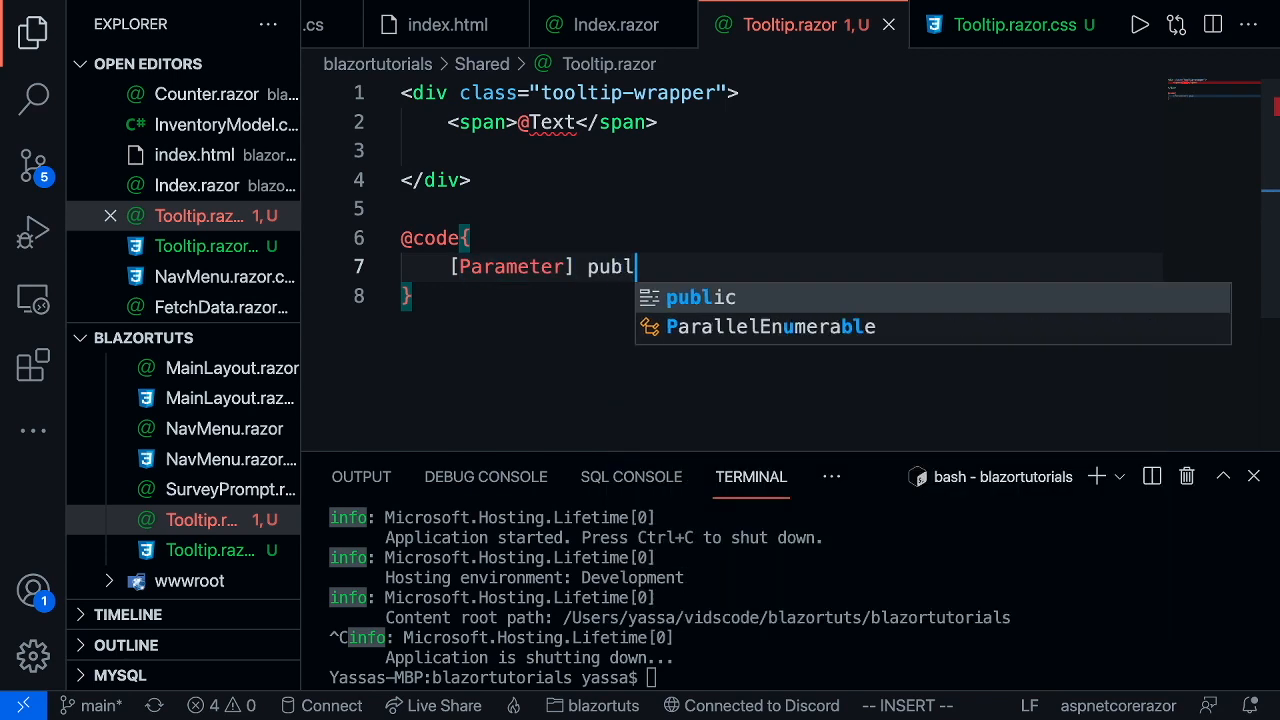
type("ic string T")
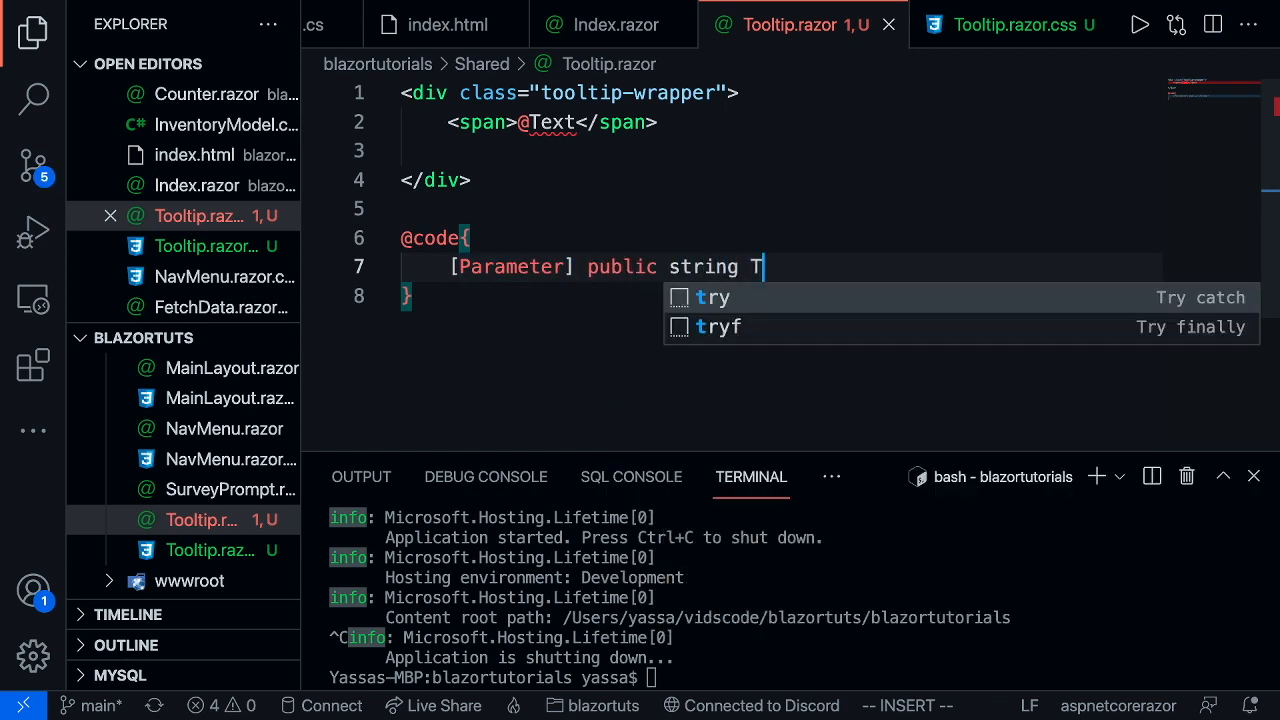
type("ext")
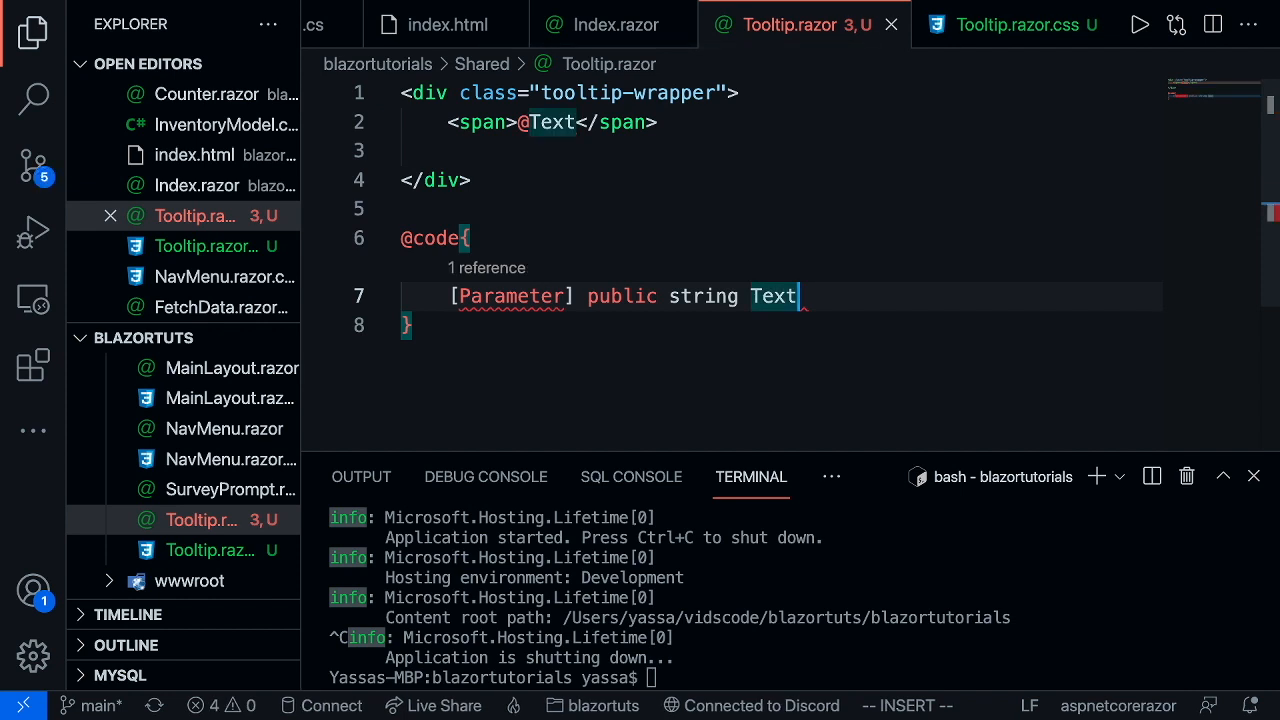
type("()")
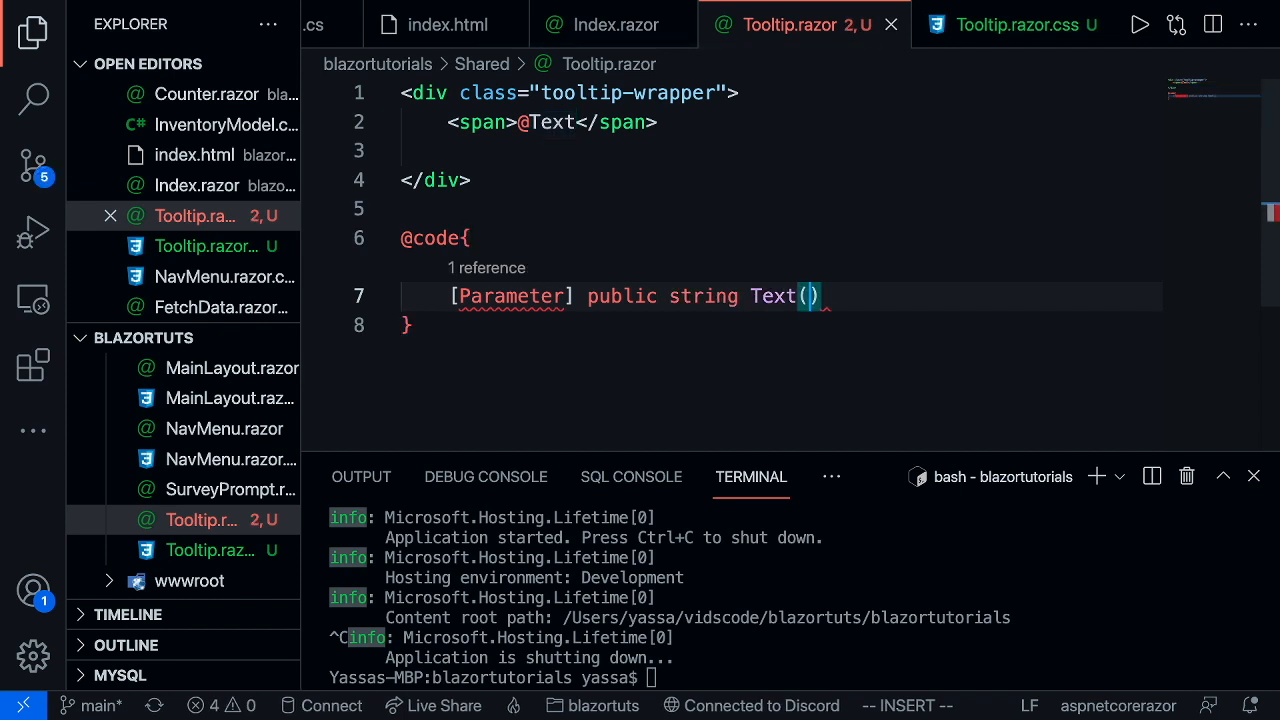
type("get")
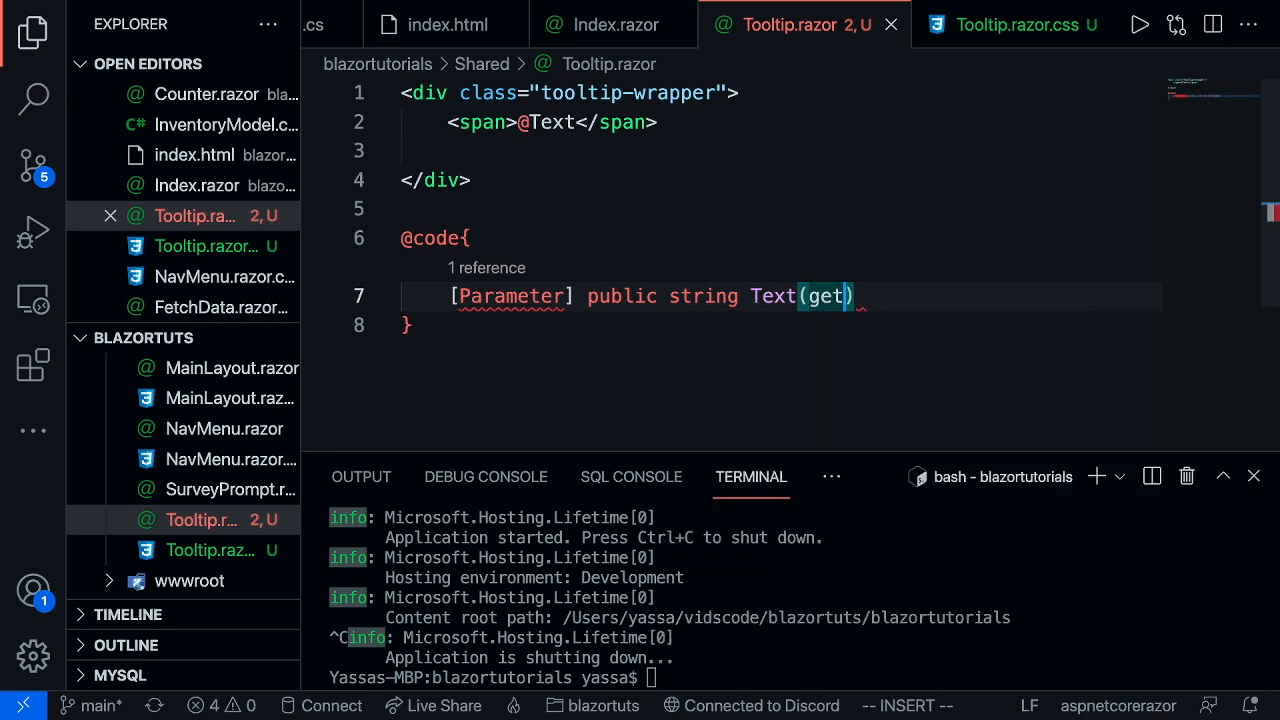
type("StreamContent;")
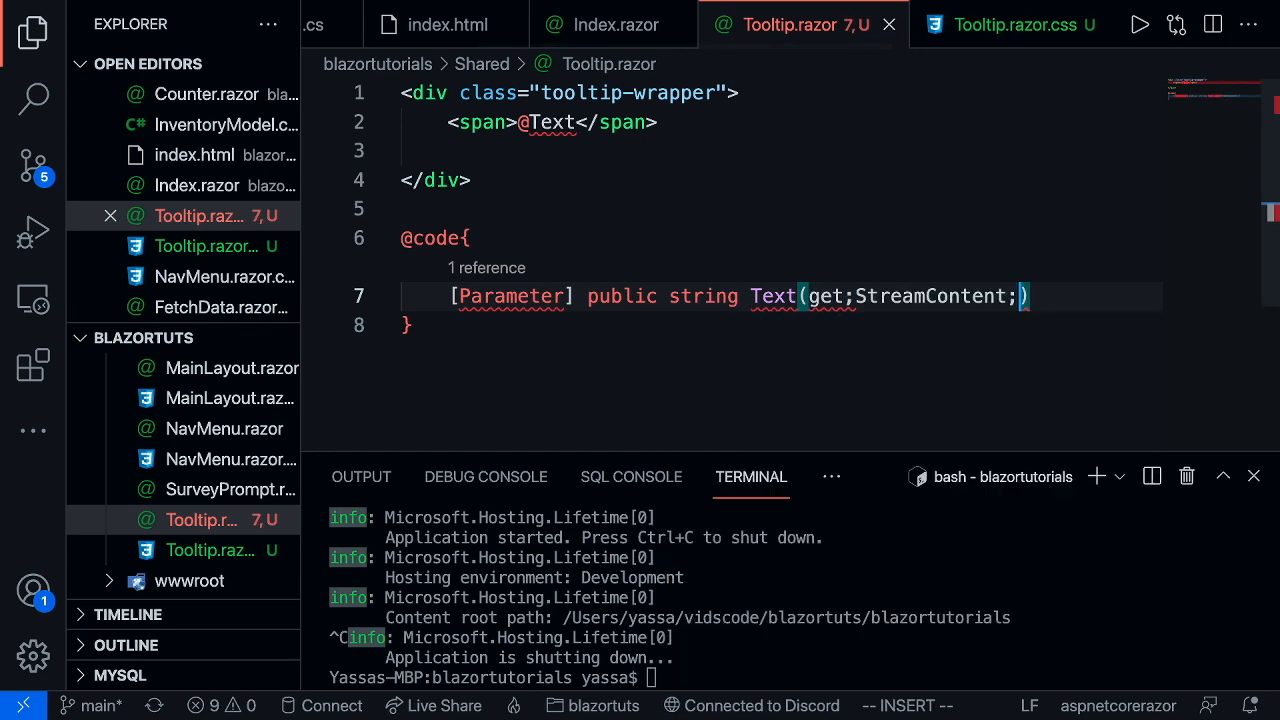
type("set")
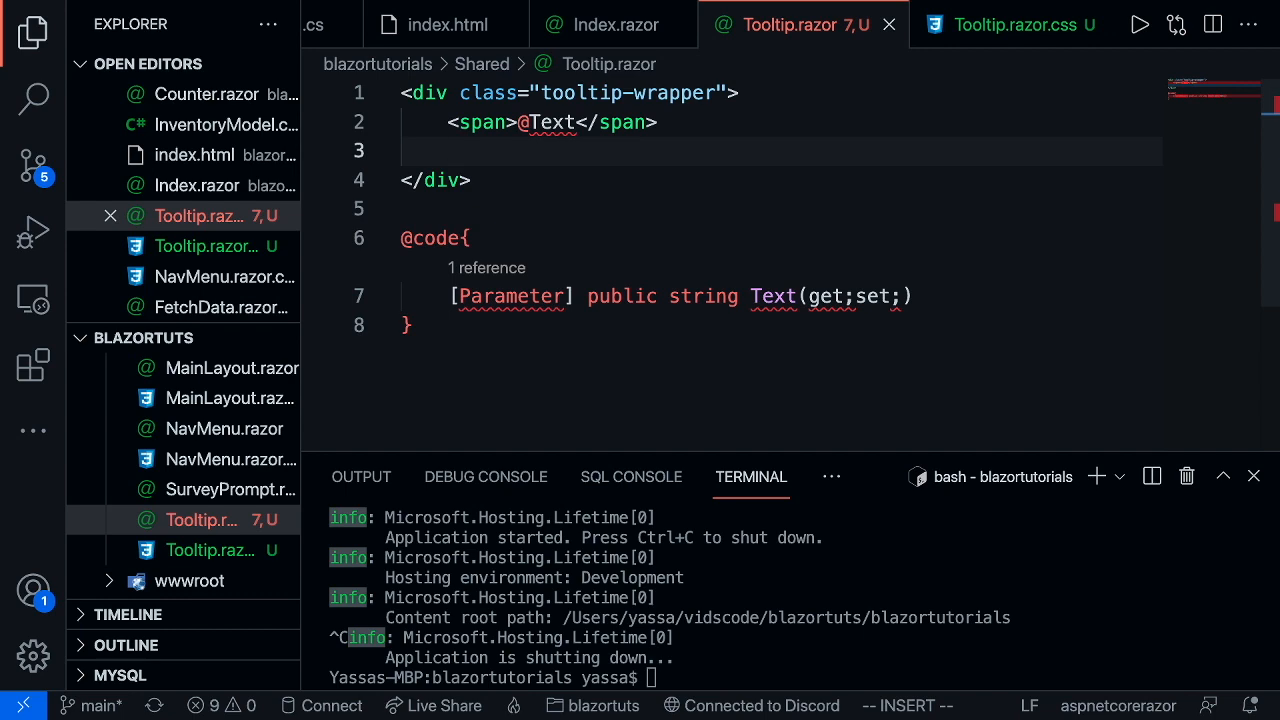
type("@ChildContent")
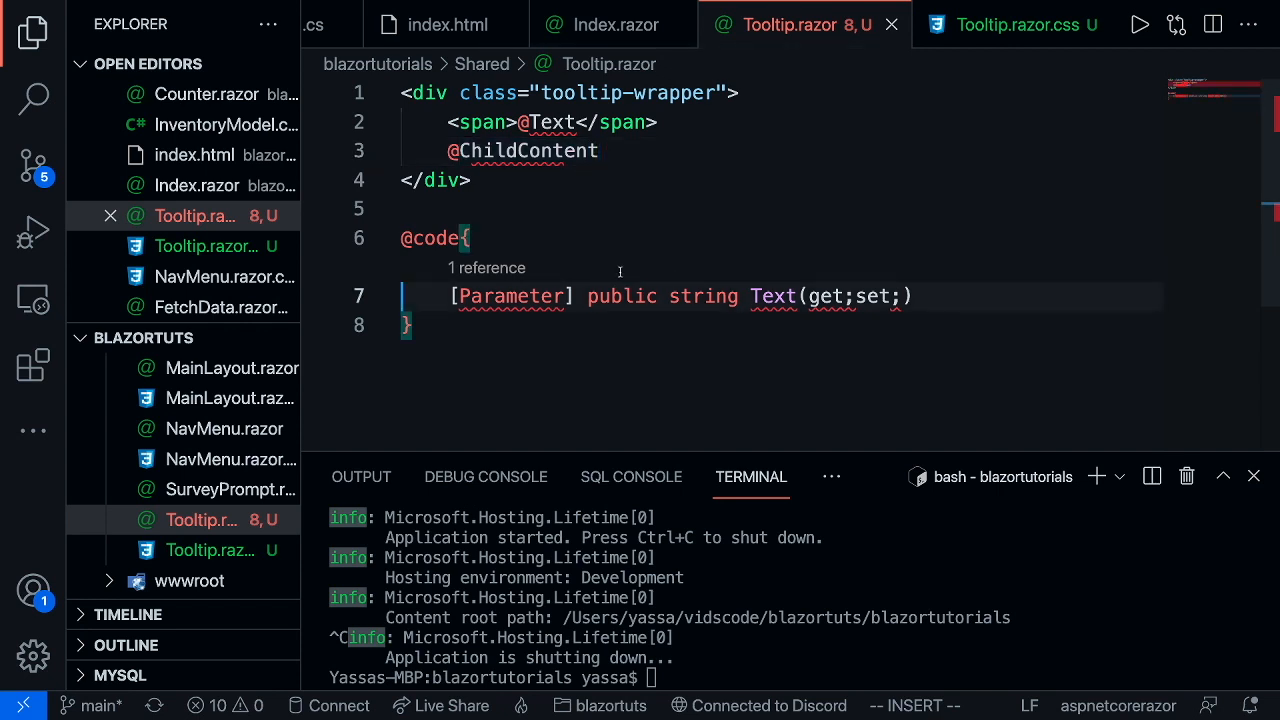
- Declare a [Parameter] public RenderFragment ChildContent property with braced get;set; accessors
key("Enter")
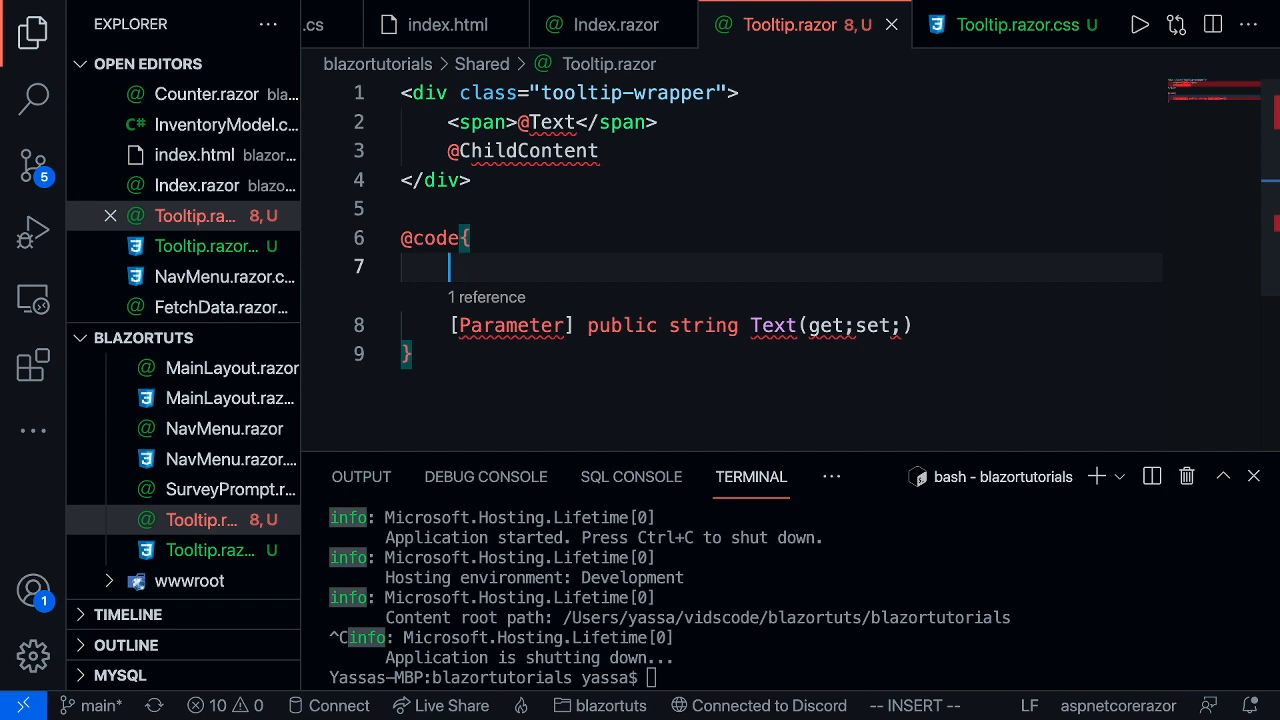
type("[Parameter] p")
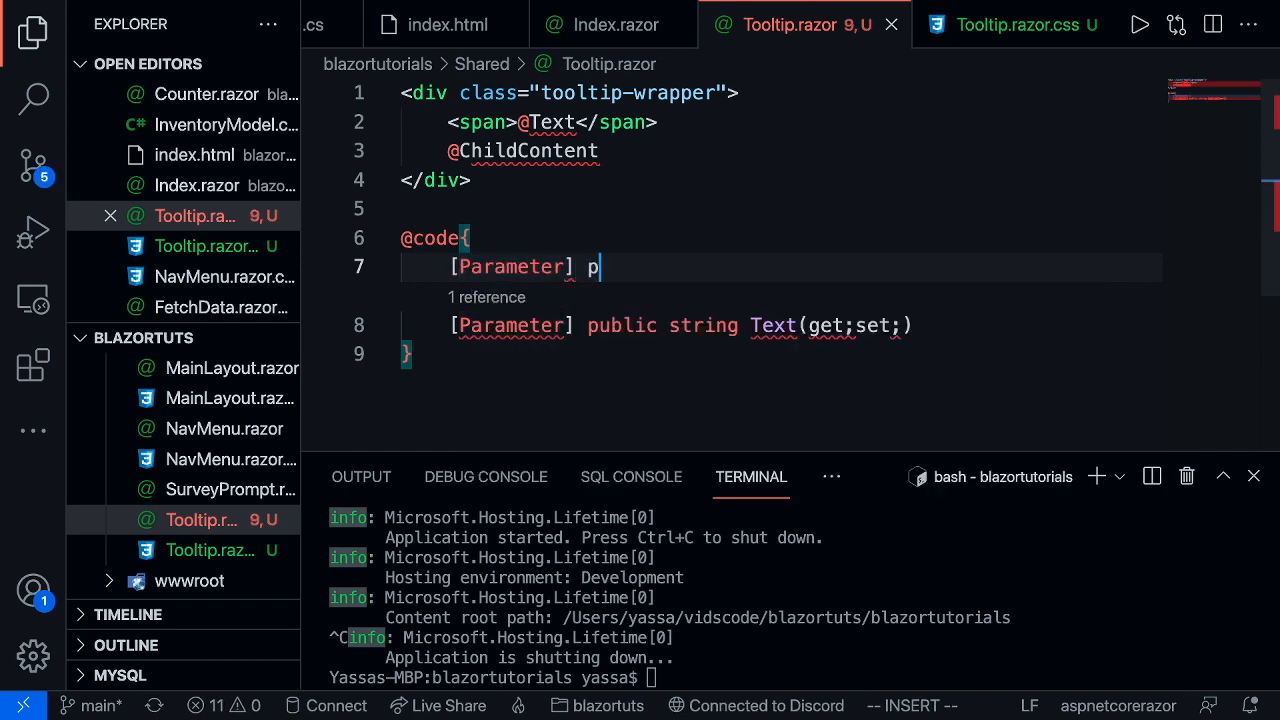
type("ublic")
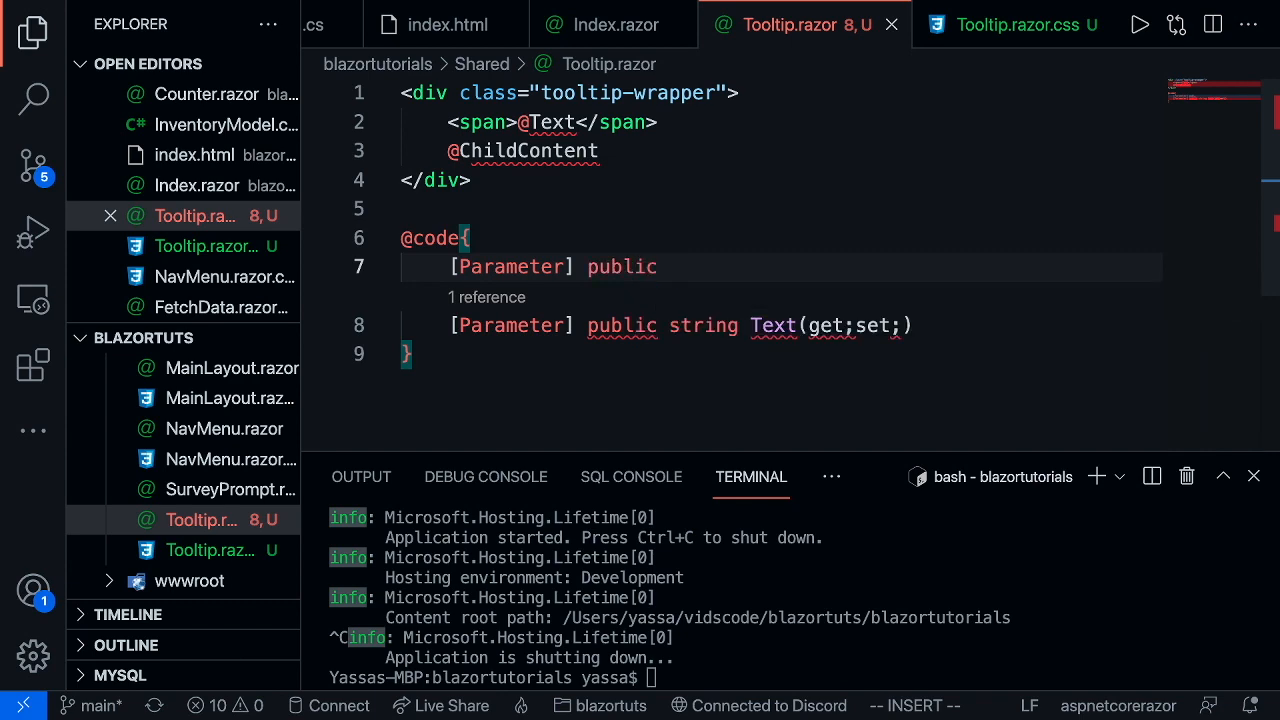
type("RenderFragment")
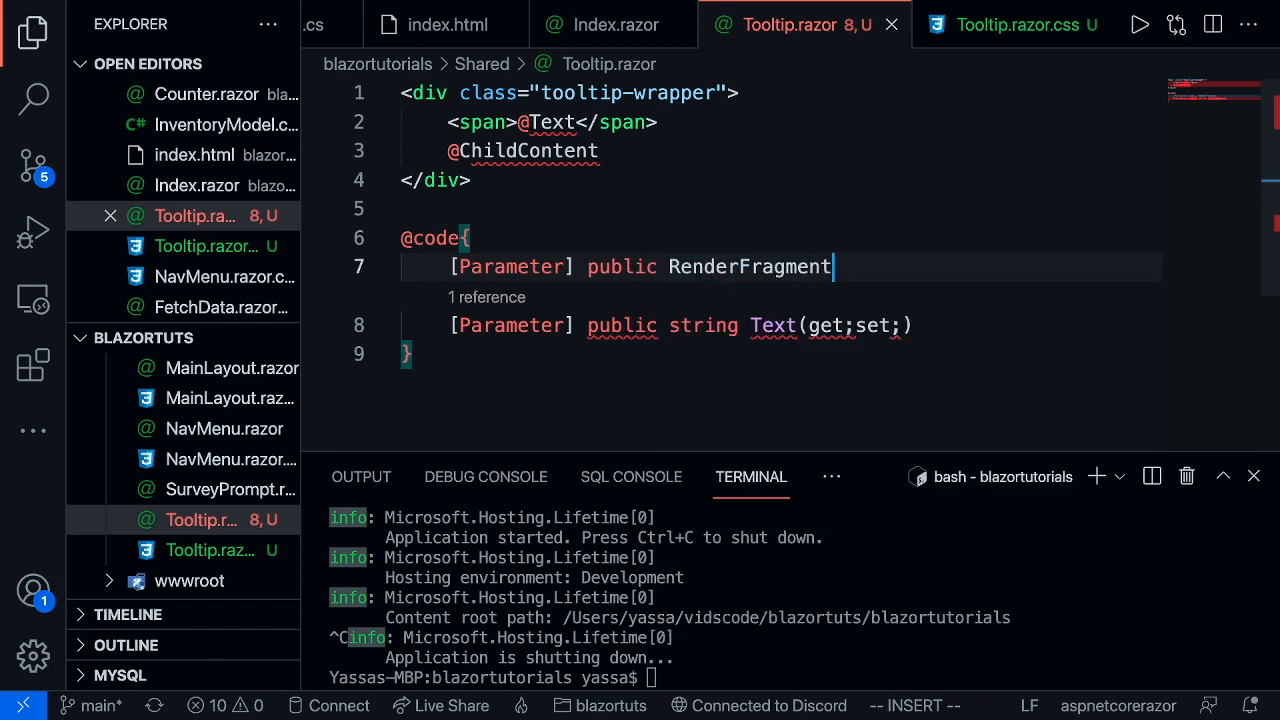
type("Child")
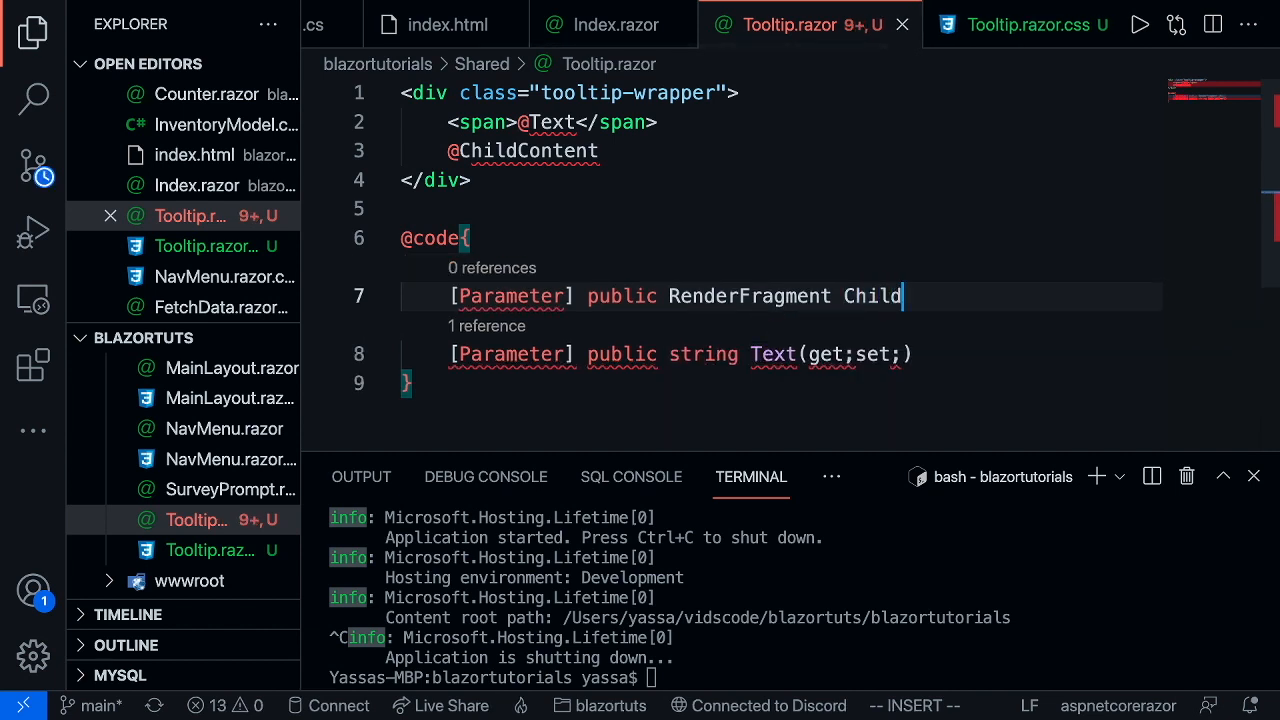
type("Content(get")
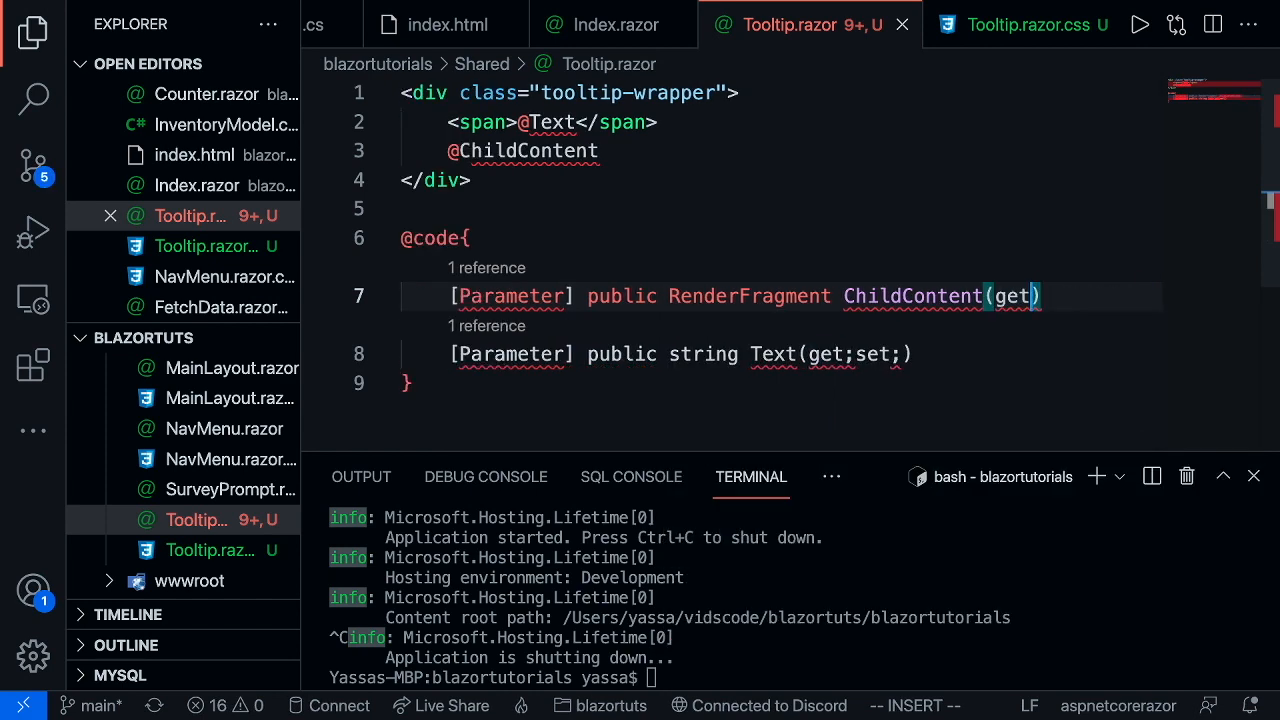
type(";set")
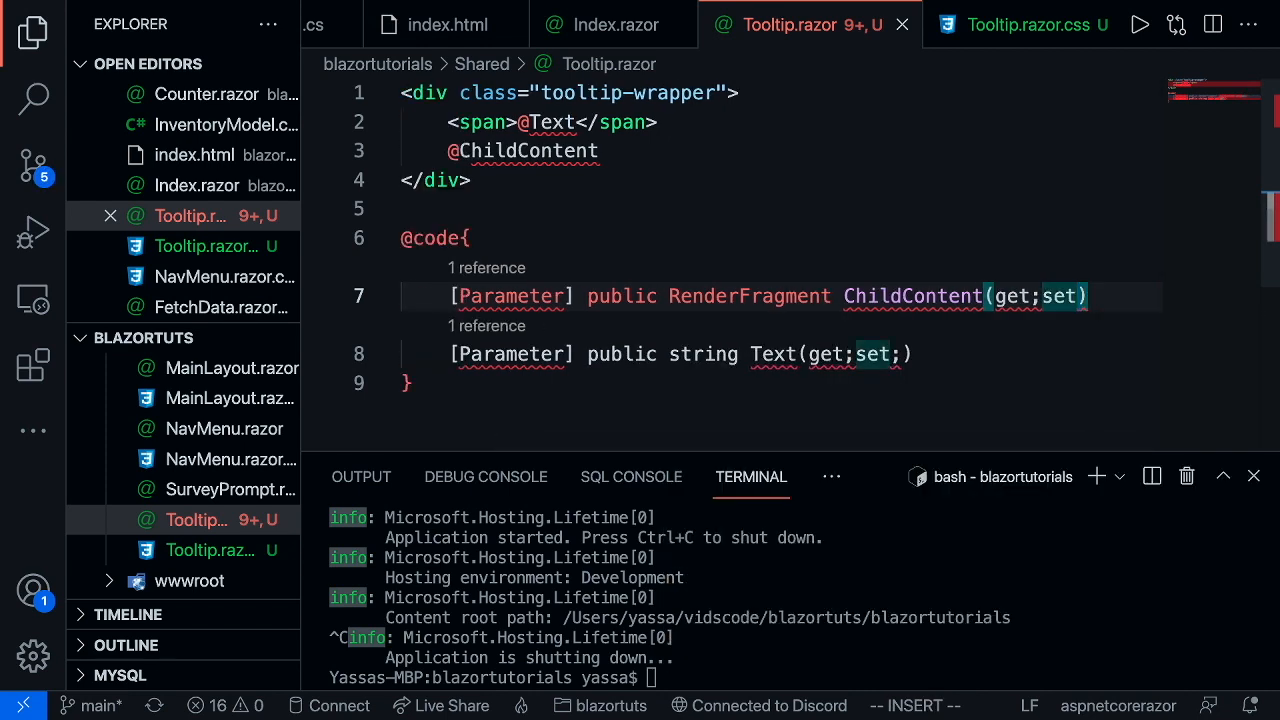
type(";")
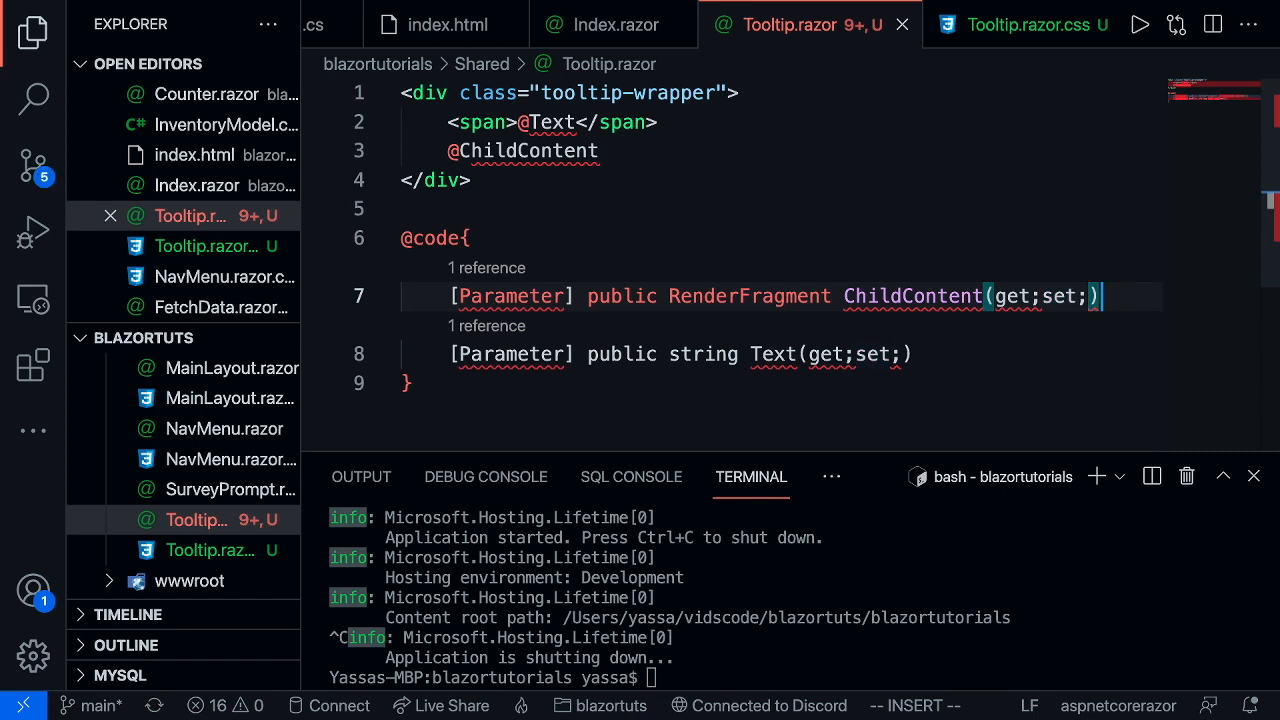
mouse_move(1064, 240)
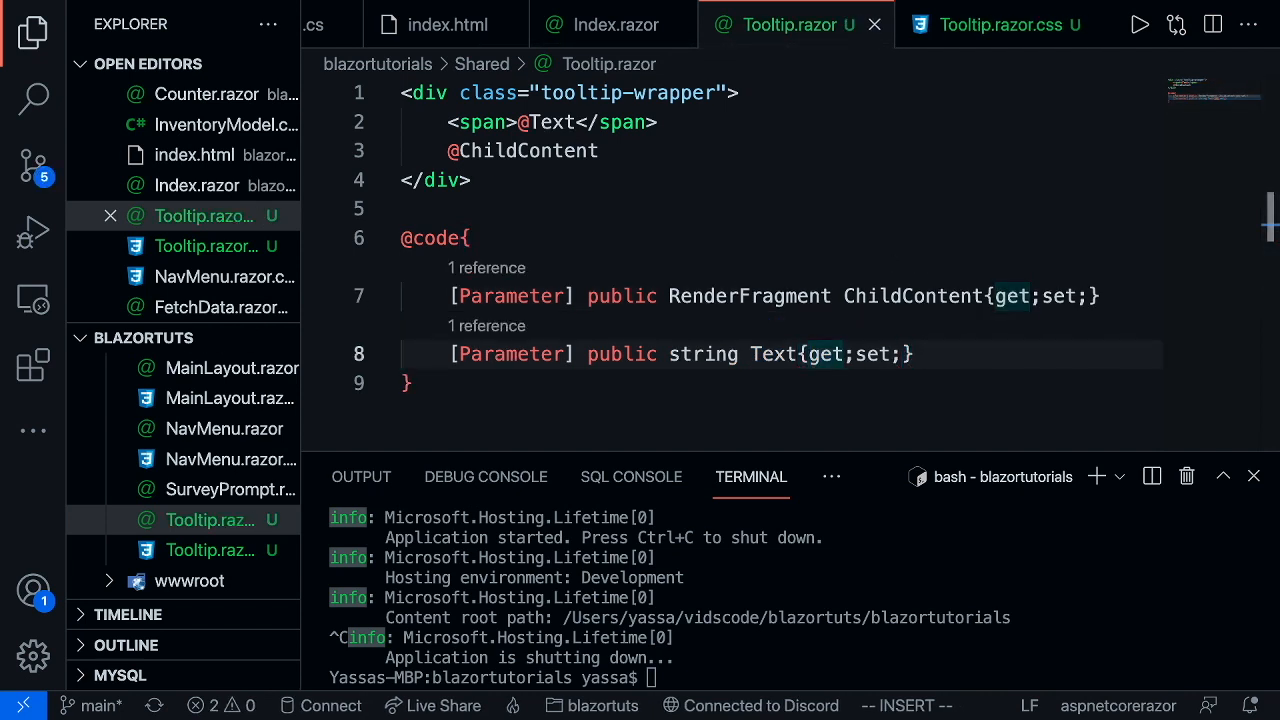
- Check Tooltip.razor once more, then settle in the empty Tooltip.razor.css editor
left_click(996, 24)
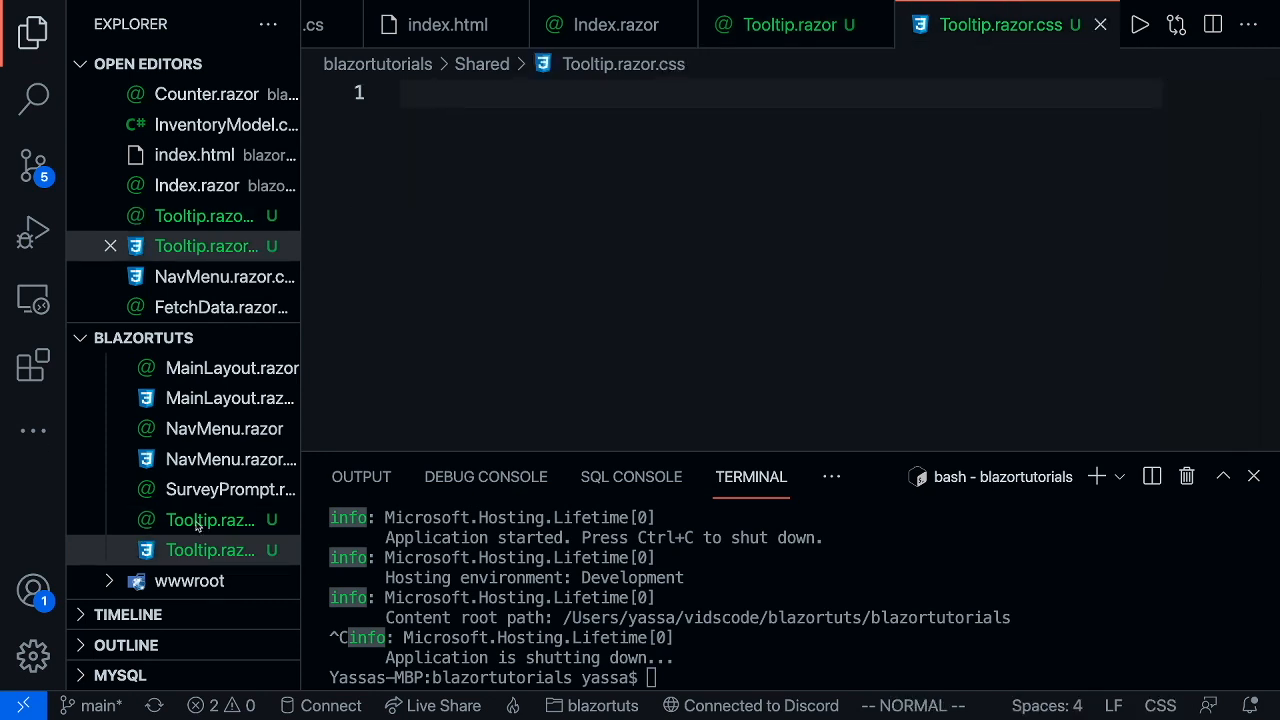
mouse_move(800, 216)
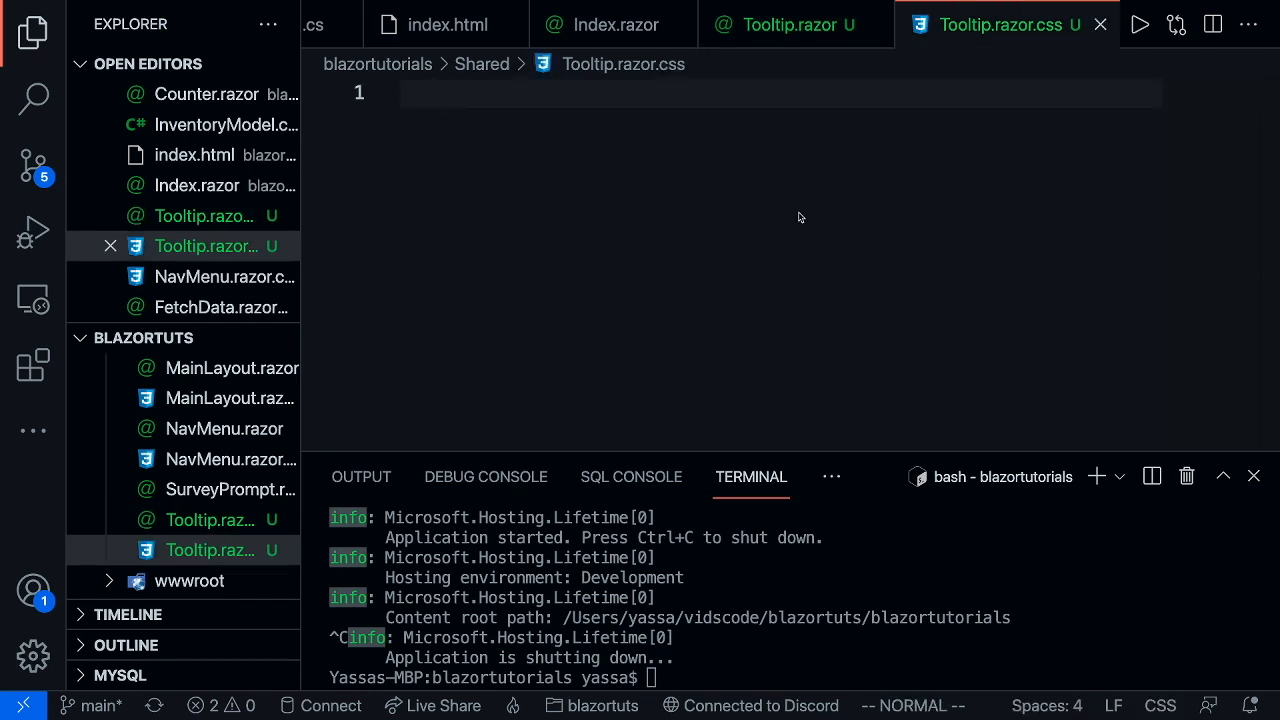
left_click(790, 24)
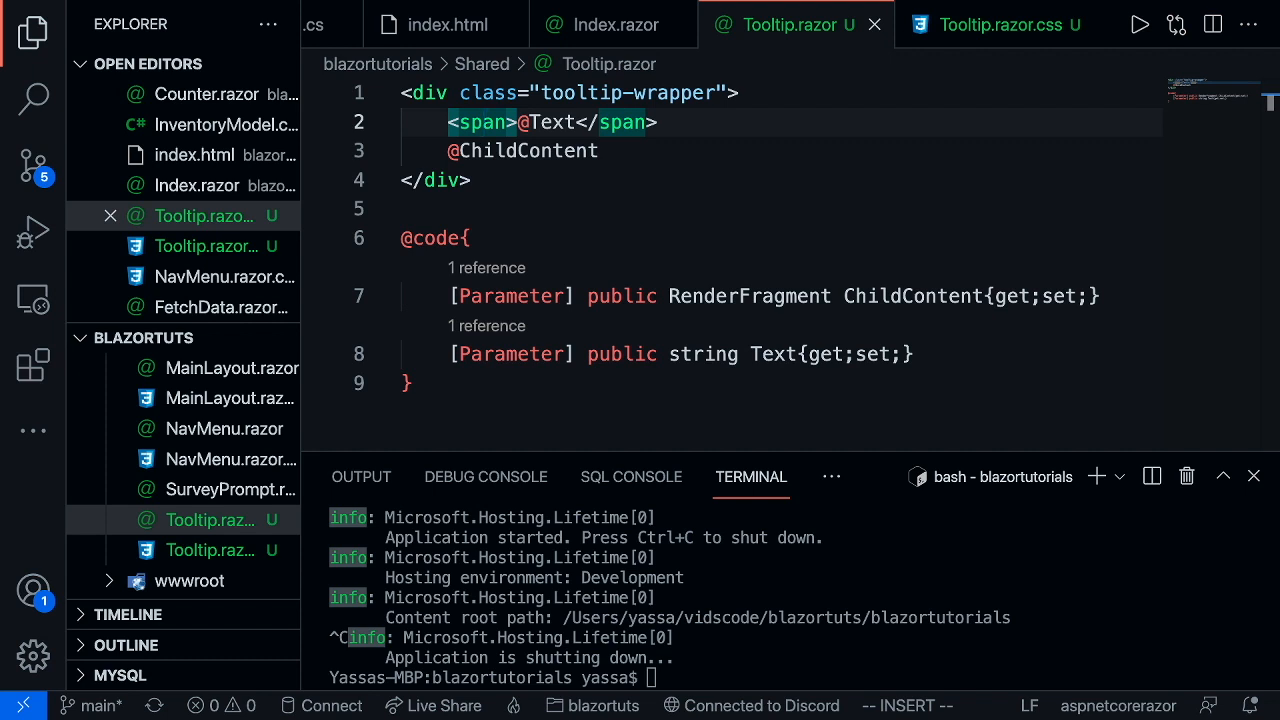
left_click(1000, 24)
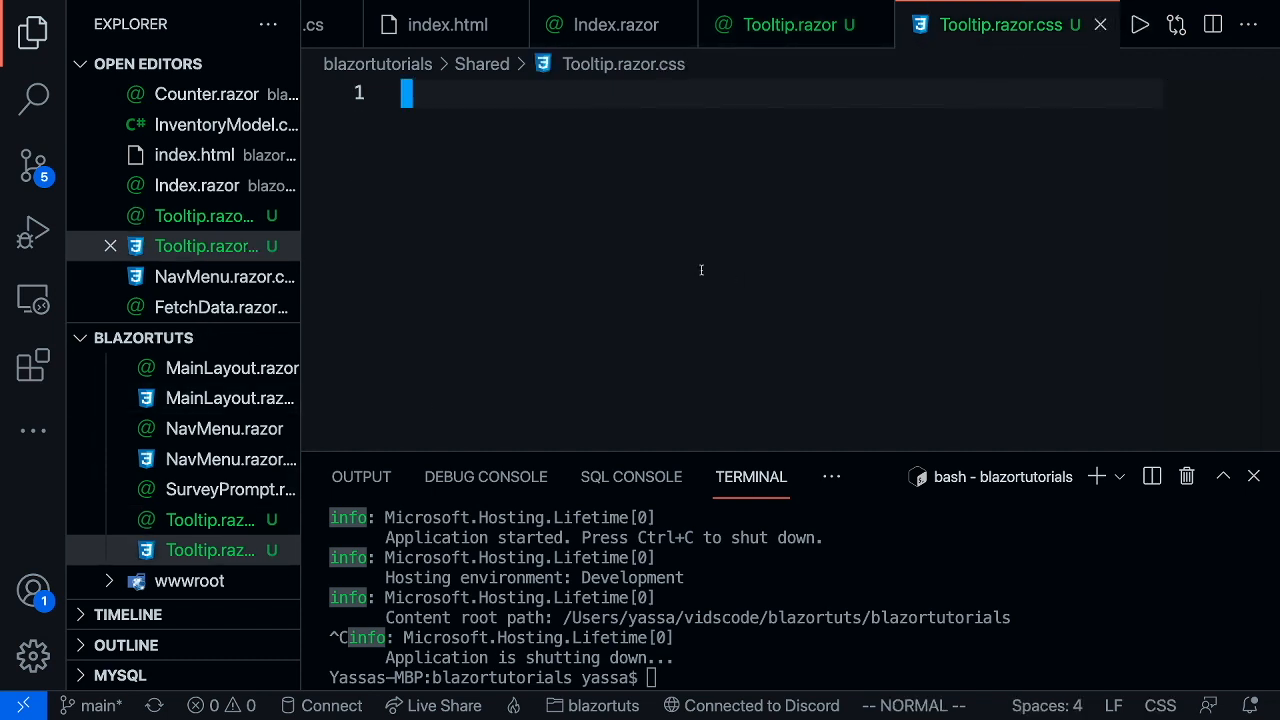
- Start a span rule with visibility: hidden and position: absolute
type("span {")
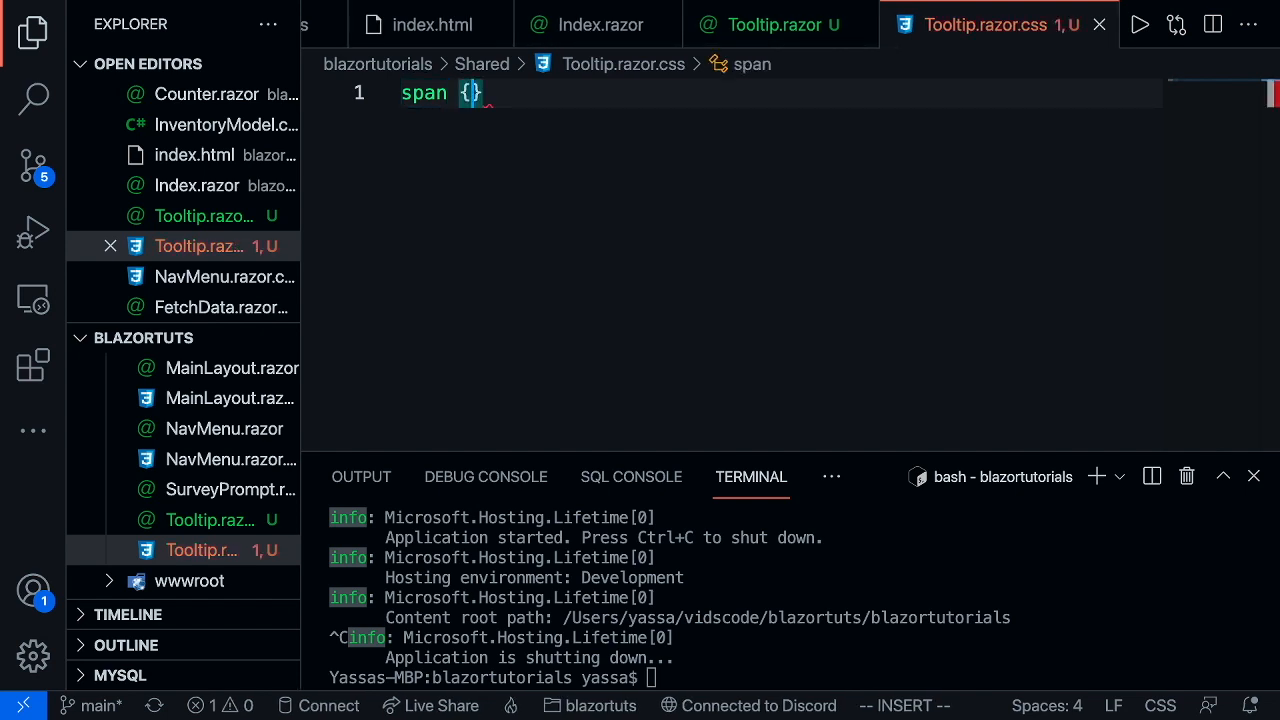
type("visibility: ;")
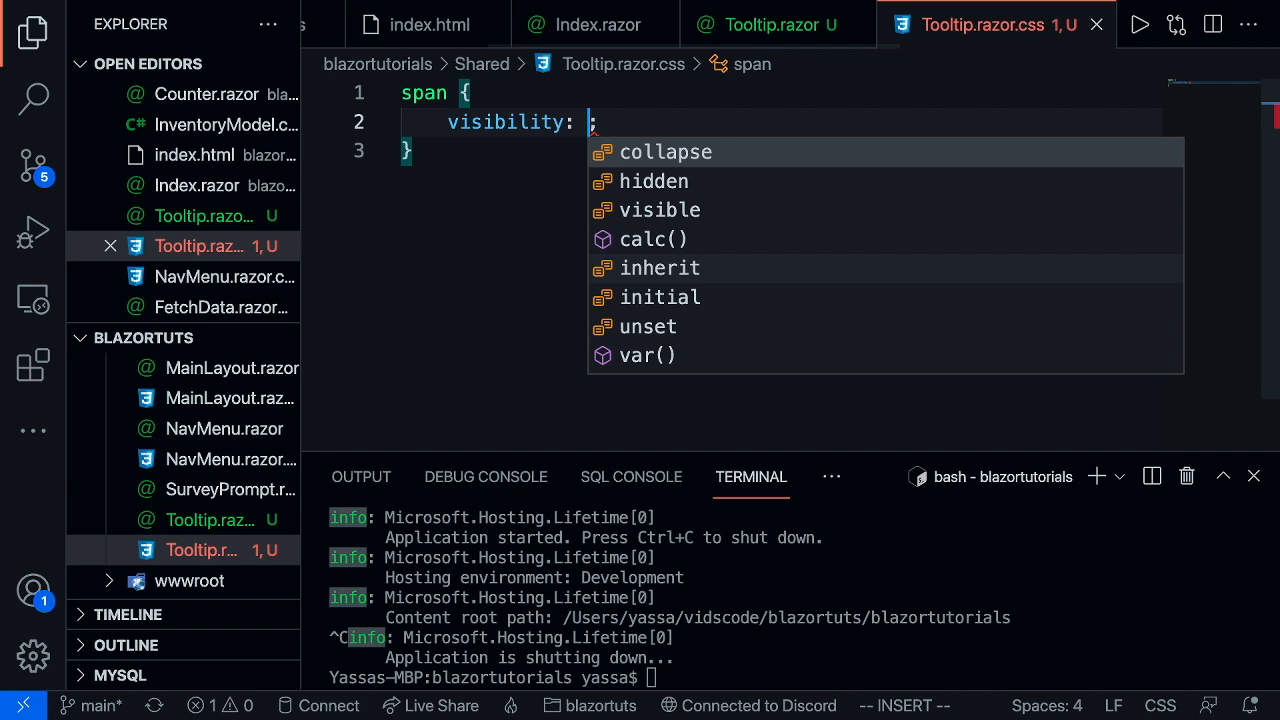
type("hidden")
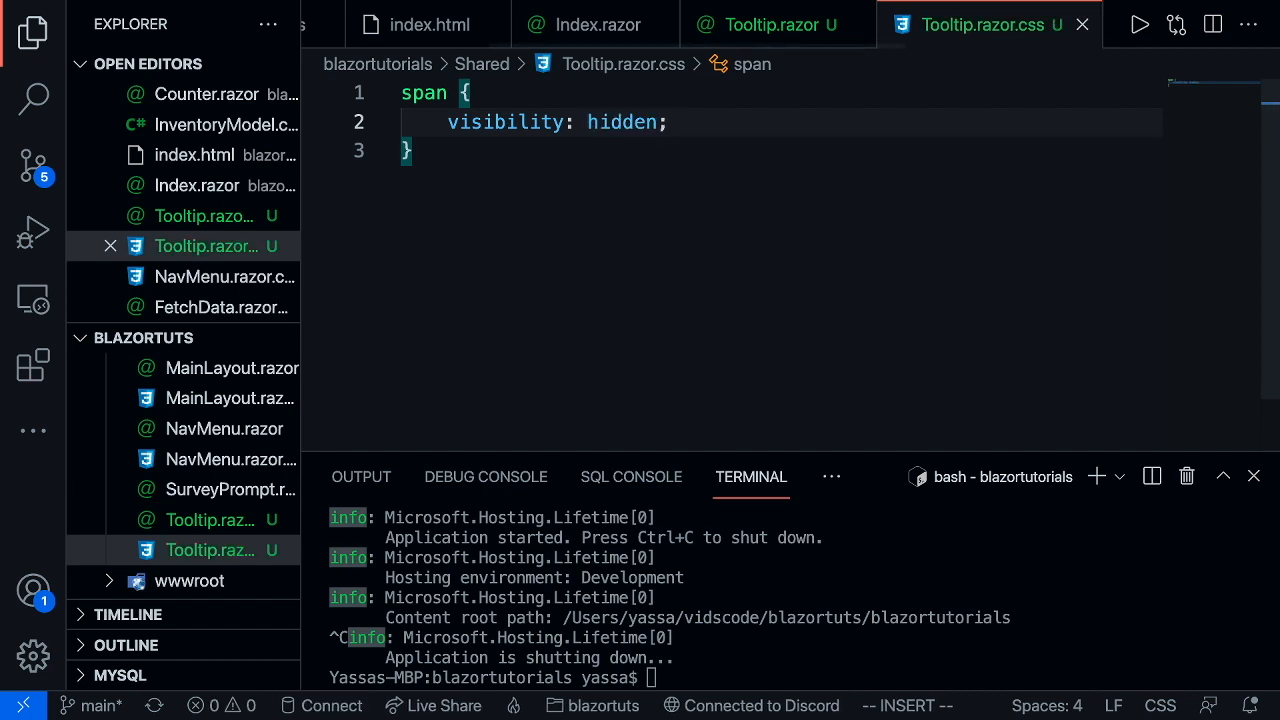
type("po")
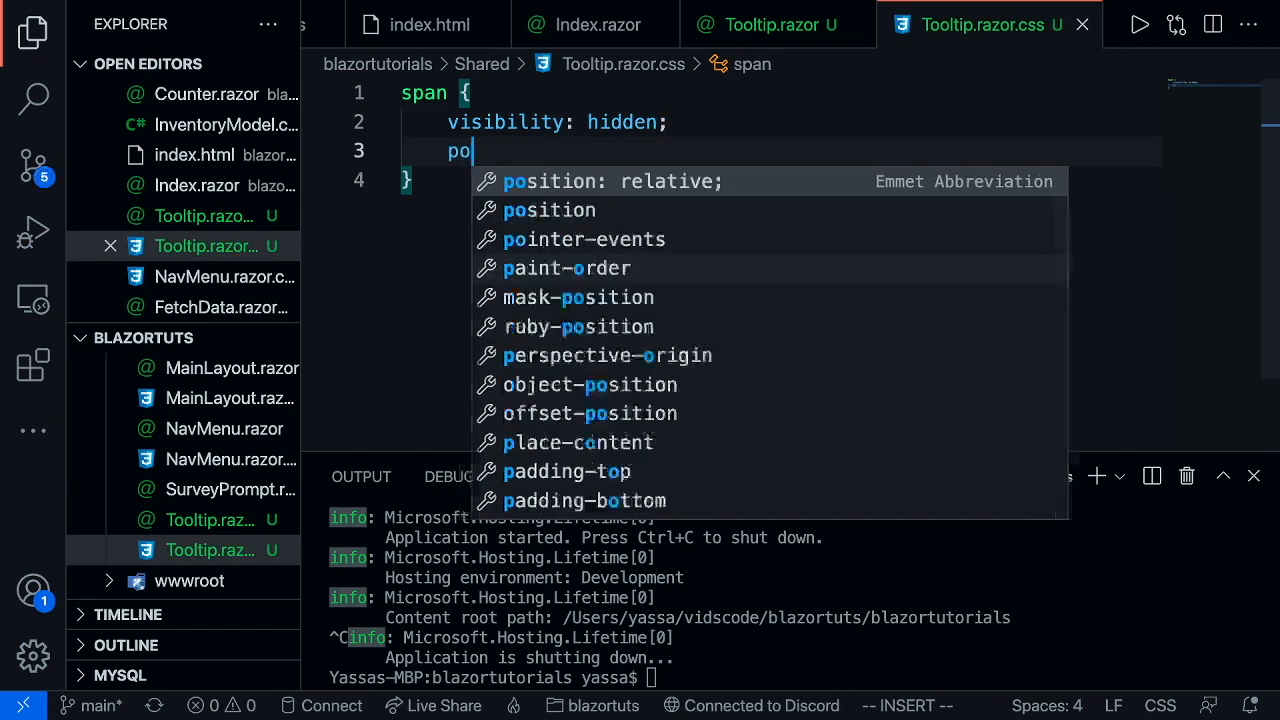
type("sition: ;")
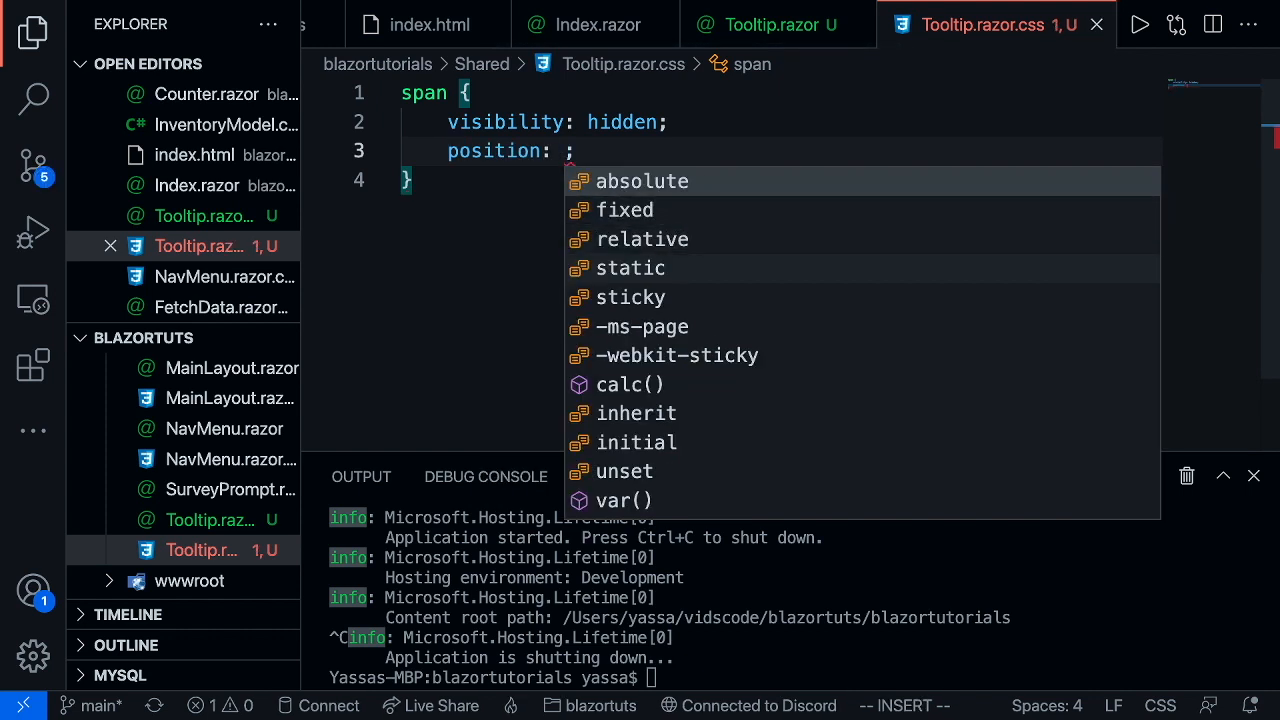
key("Escape")
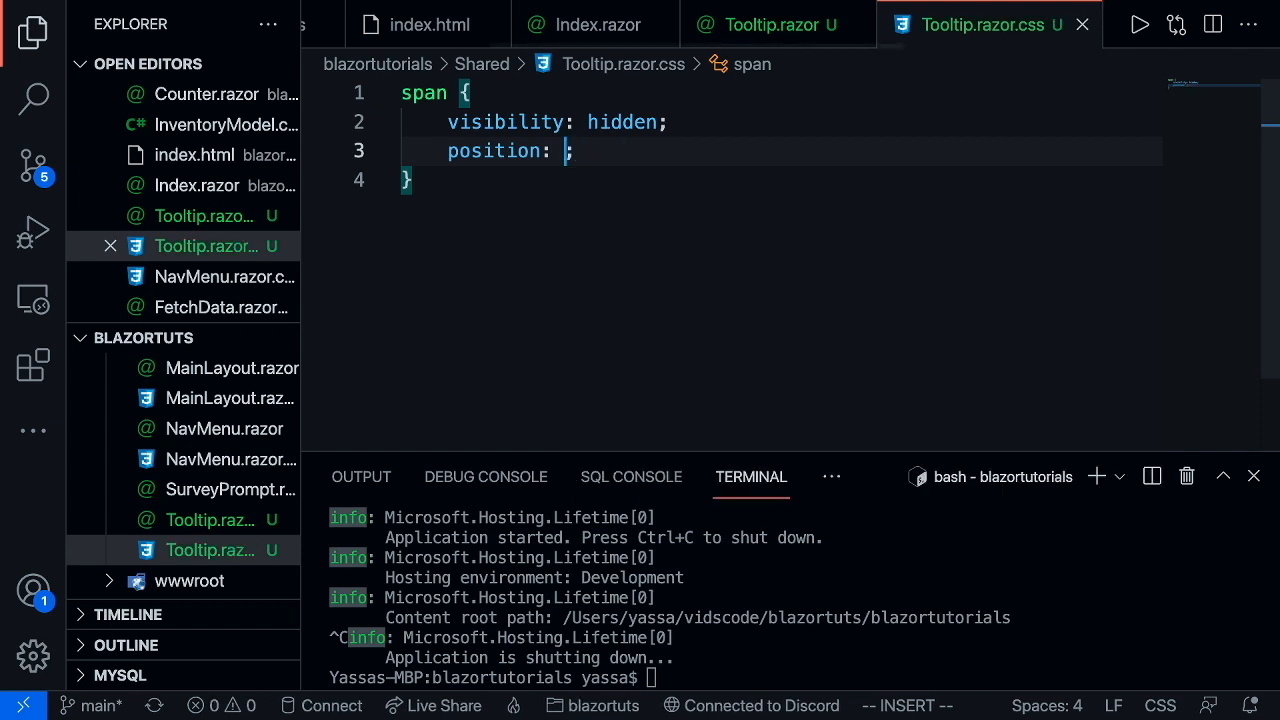
type("absolute")
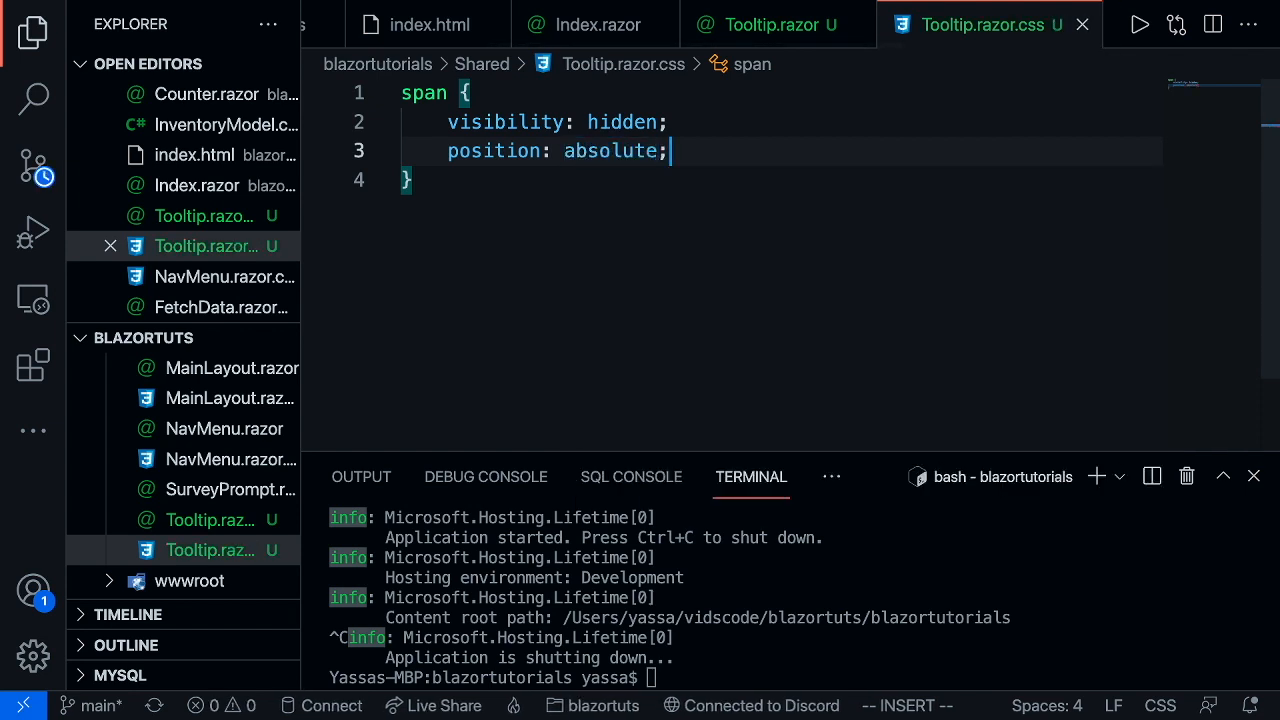
key("Enter")
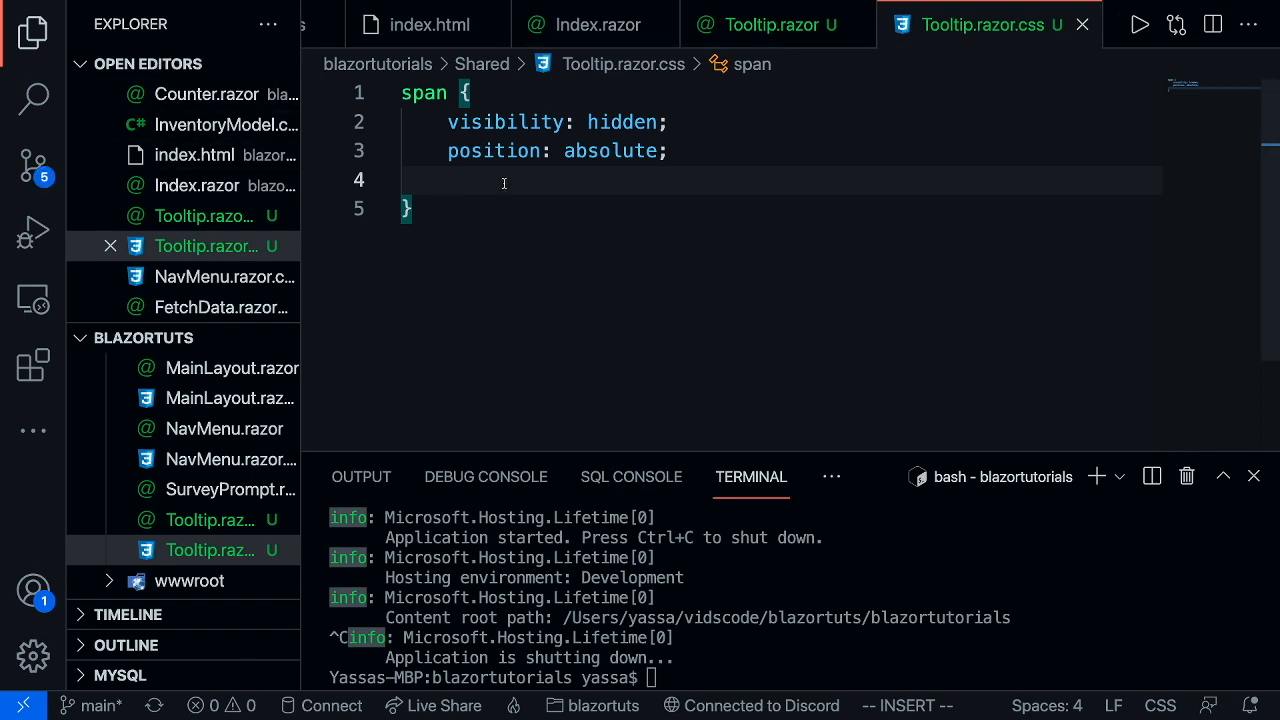
- Add width: 150px, bottom: 100% and a left percentage offset to the span rule
type("width:")
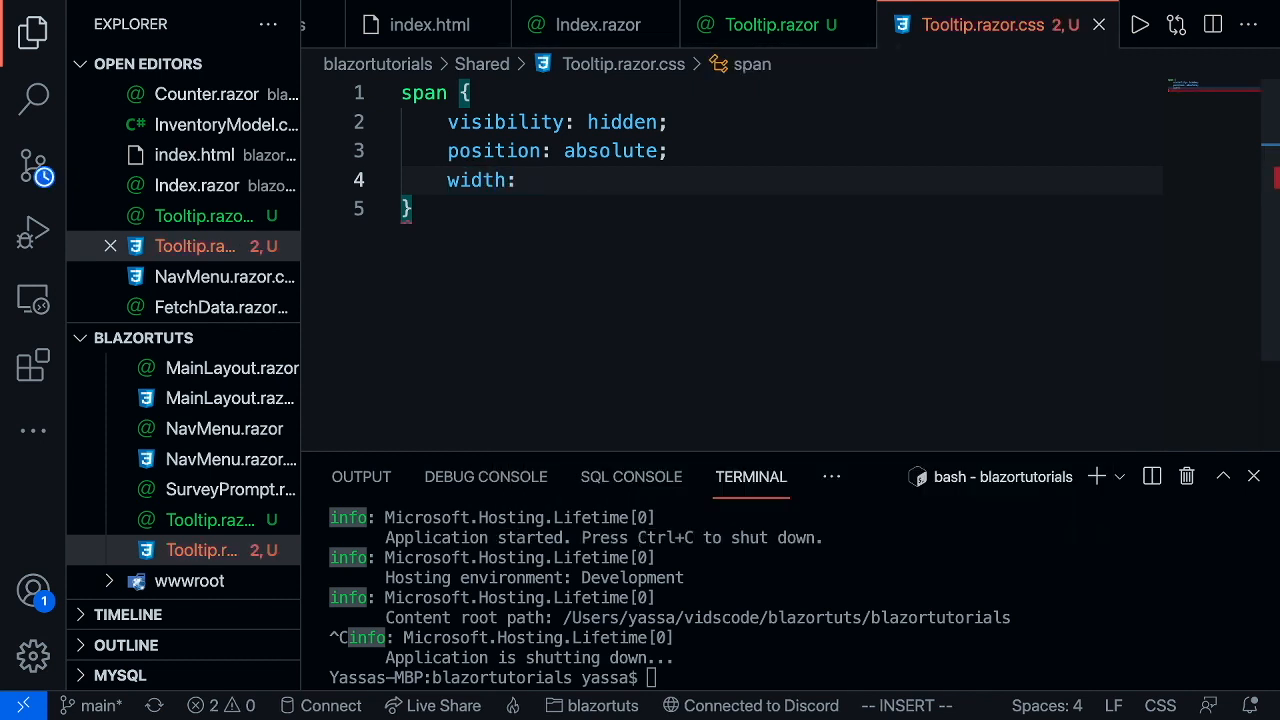
type("120")
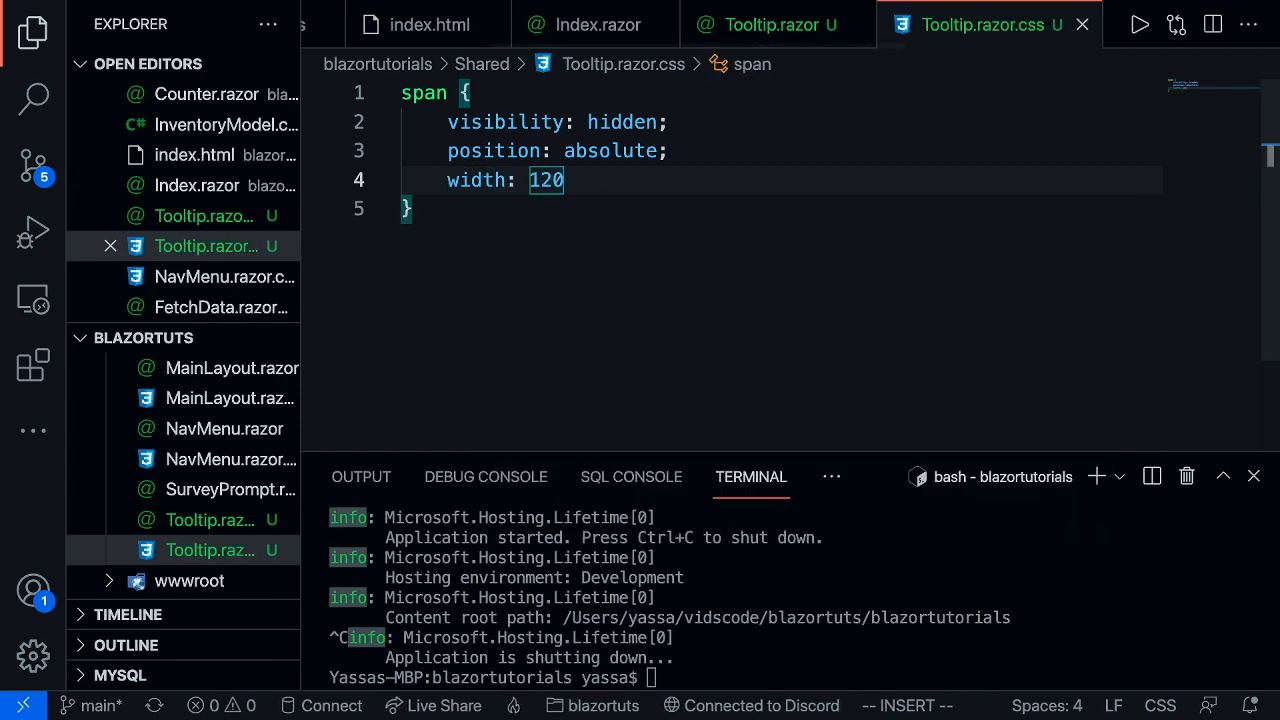
key("Backspace")
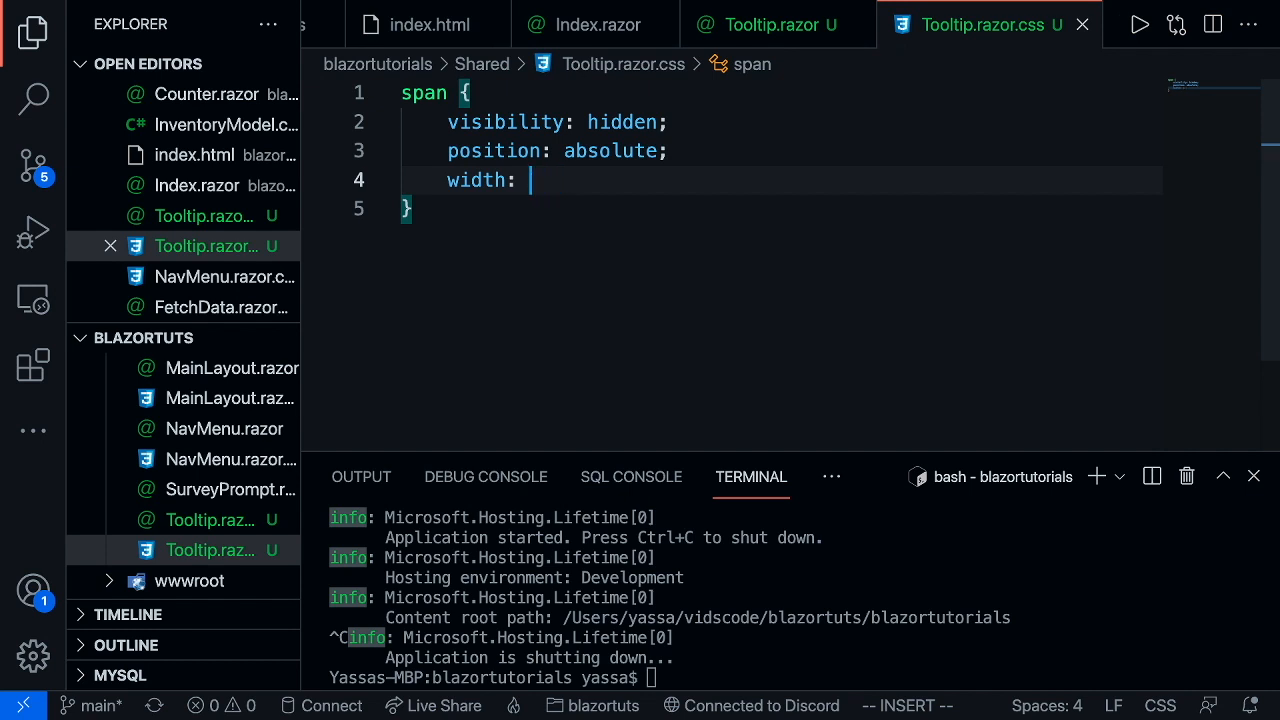
type("150px")
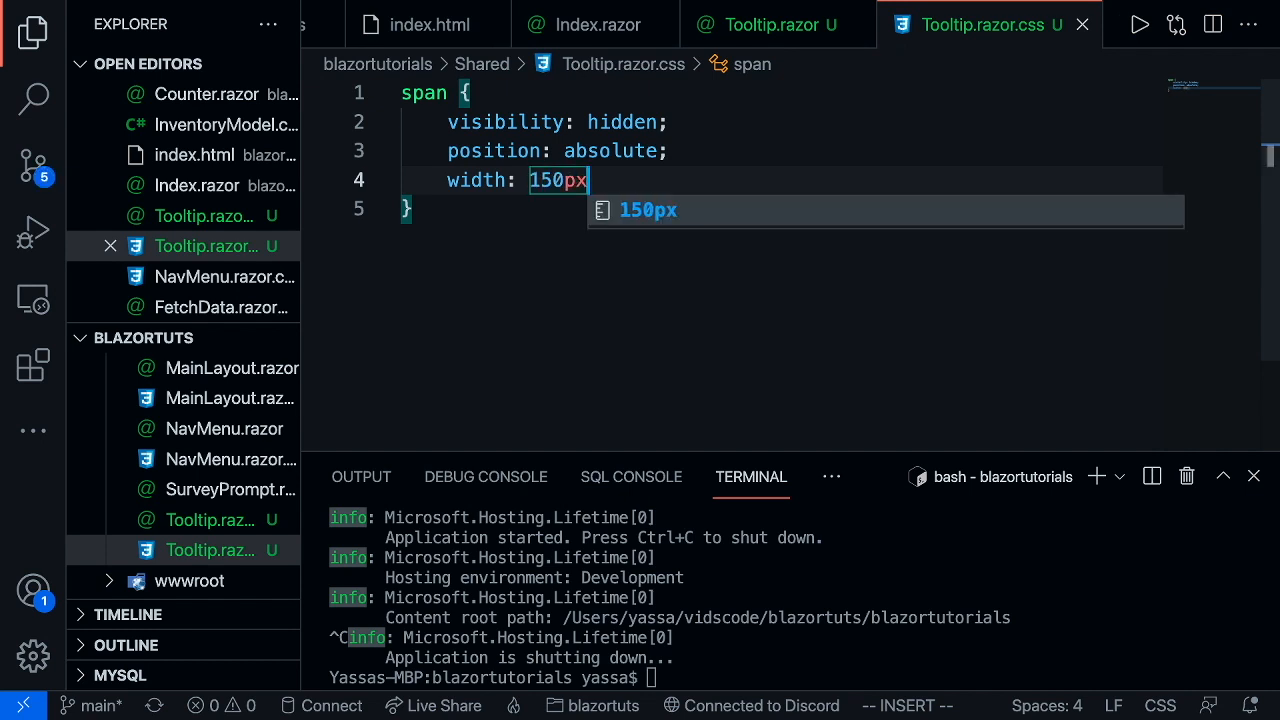
key("Enter")
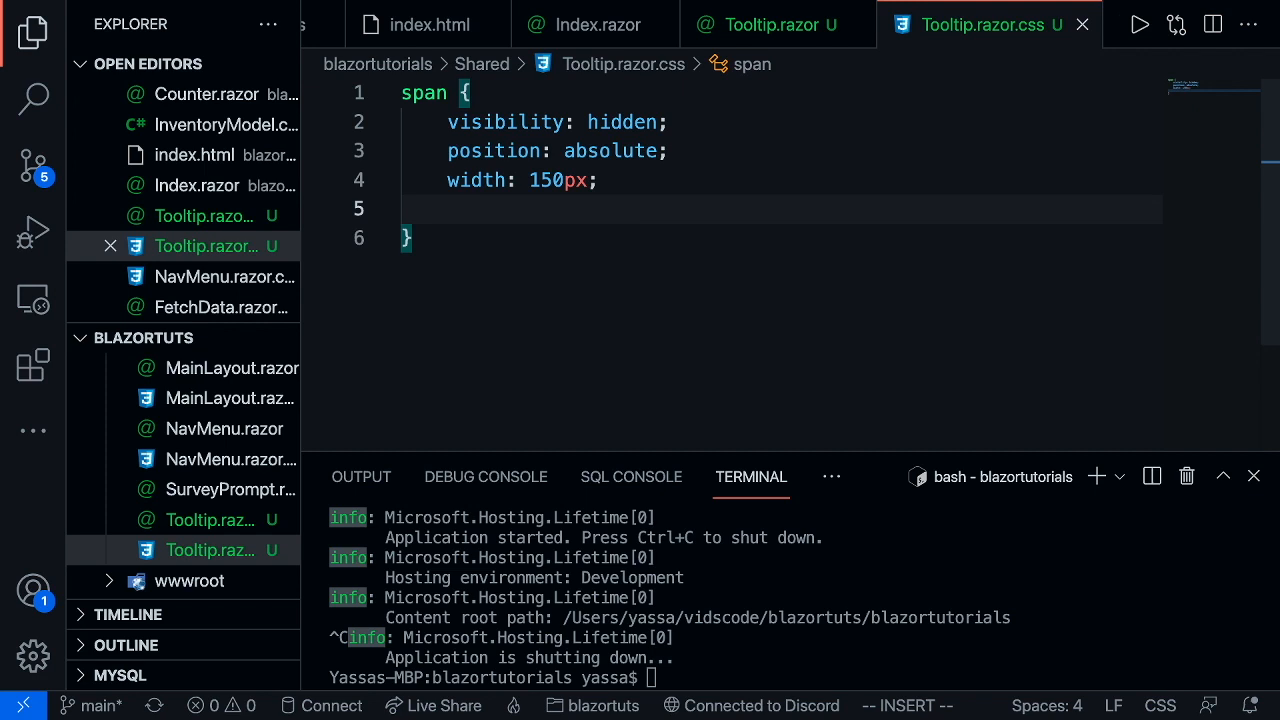
type("b")
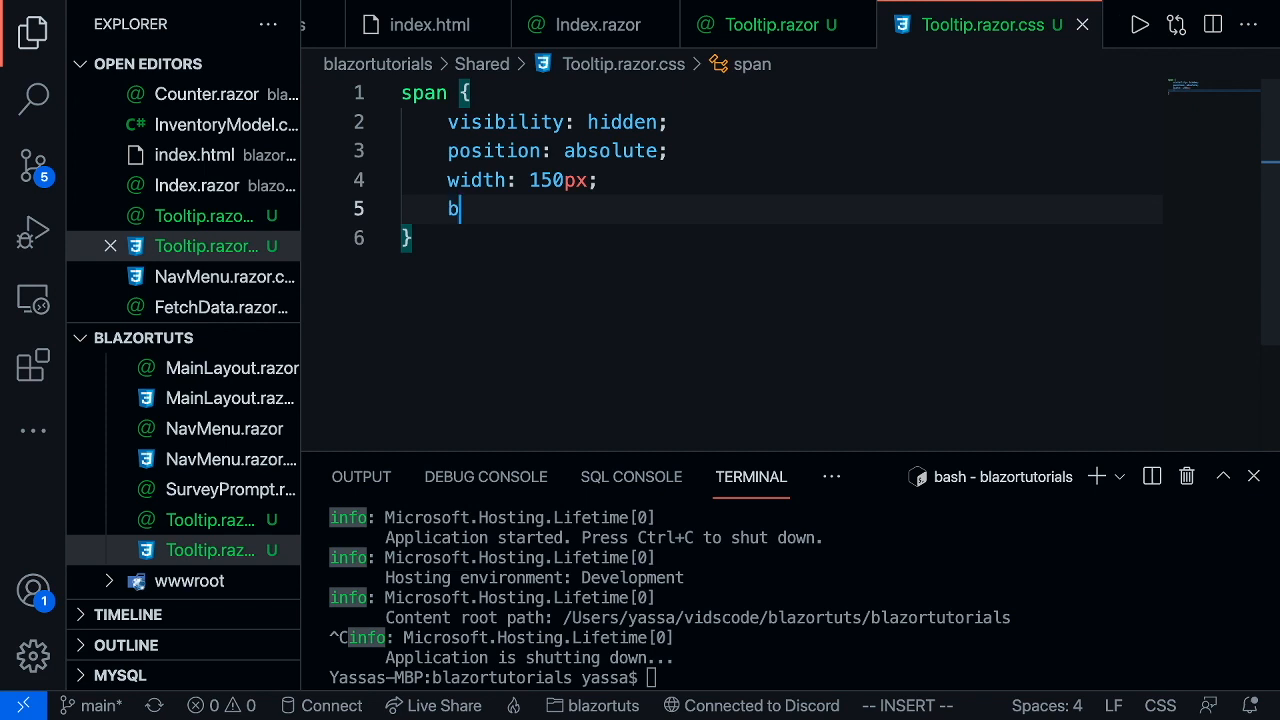
type("otto")
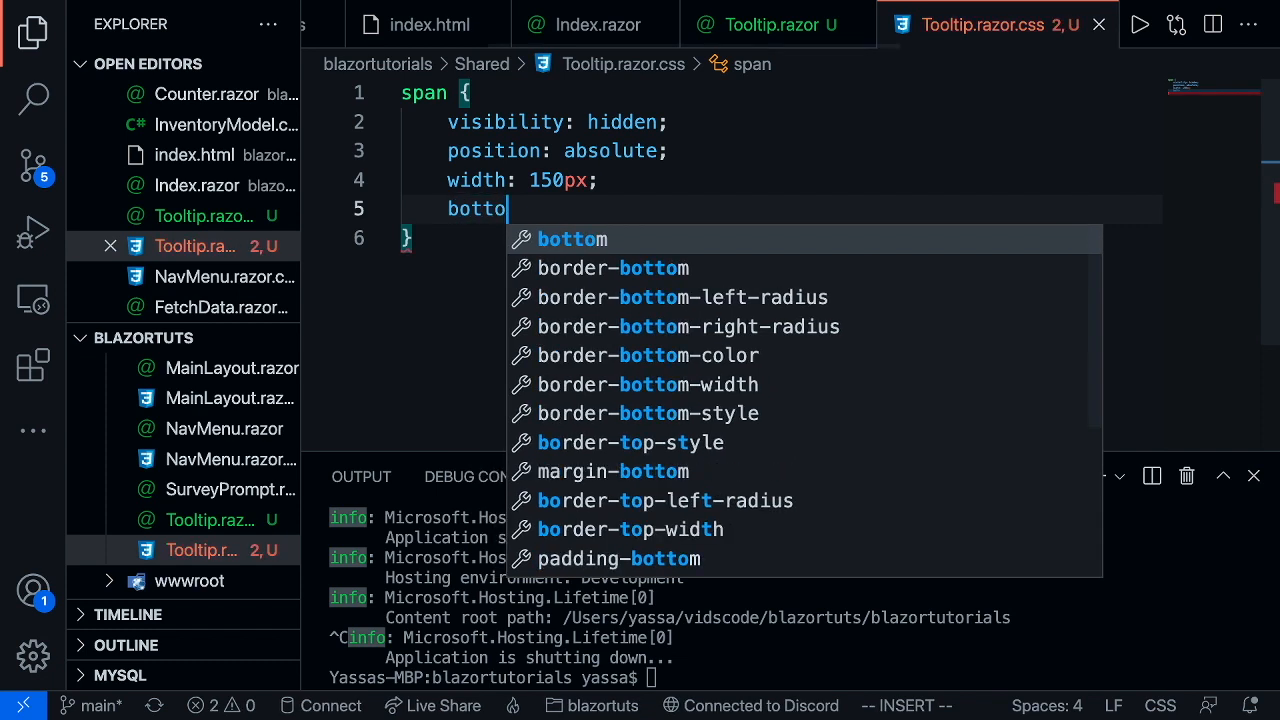
type("m")
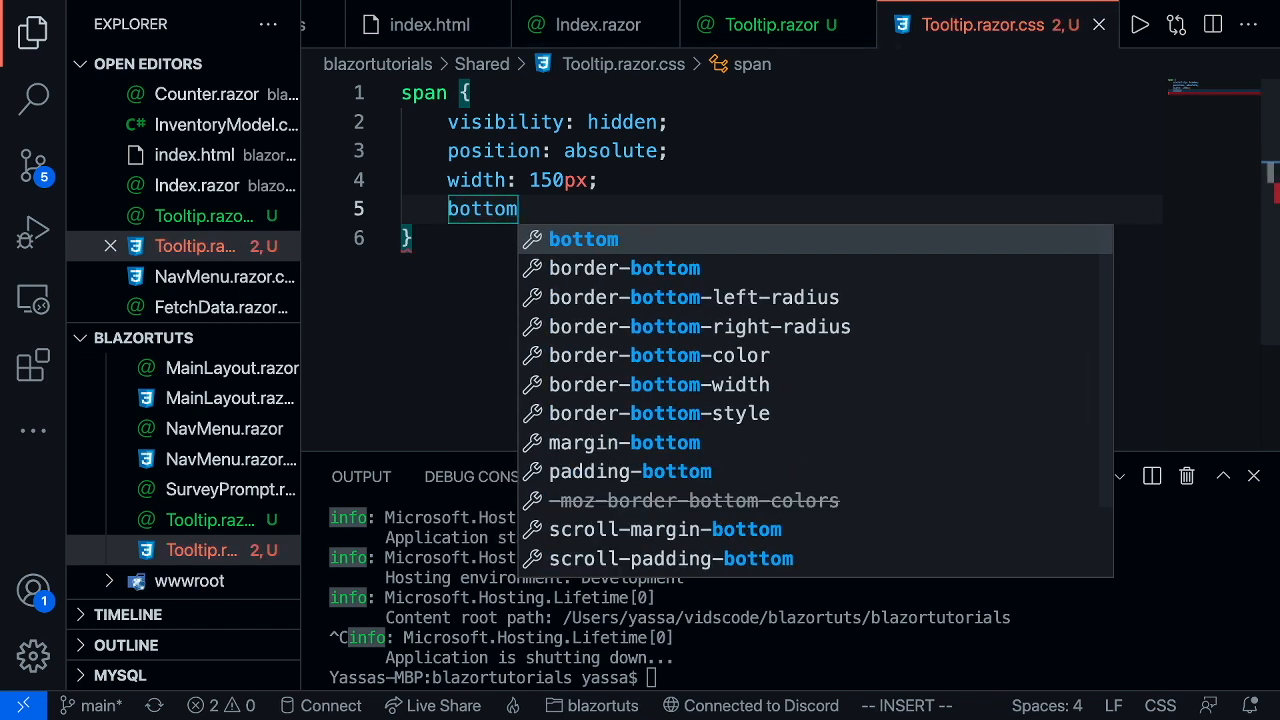
type(": 100")
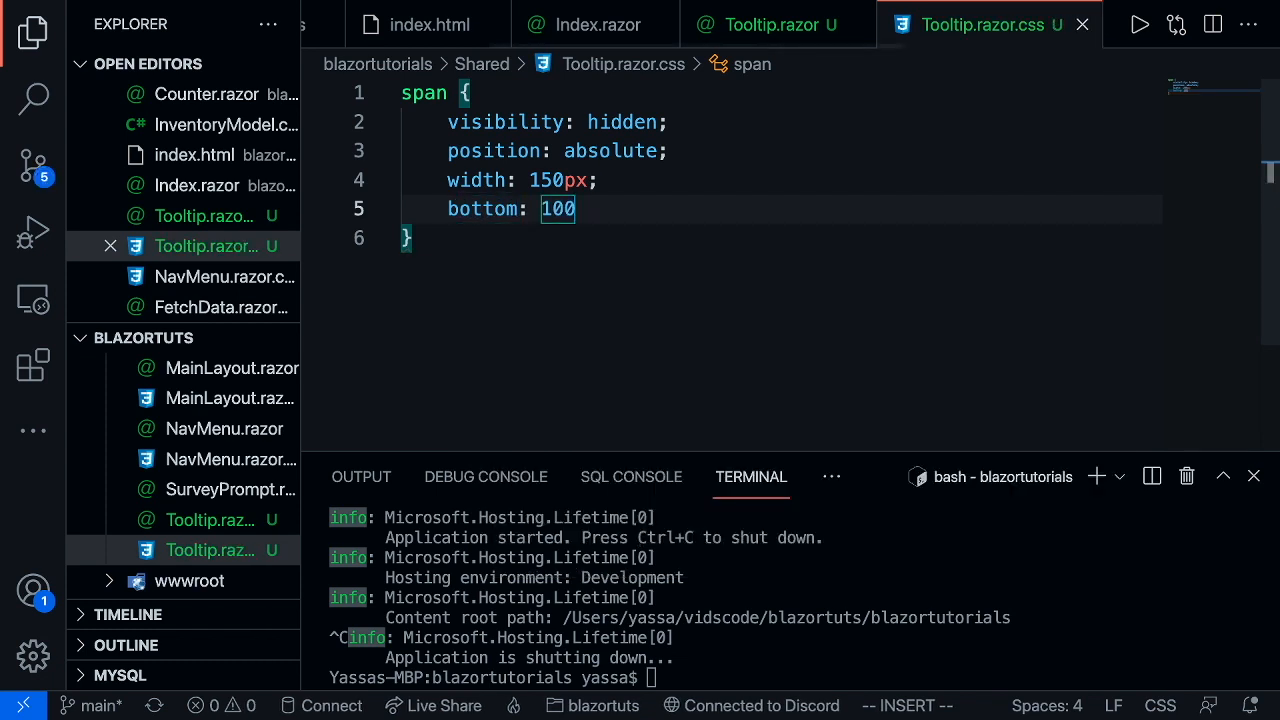
type("%")
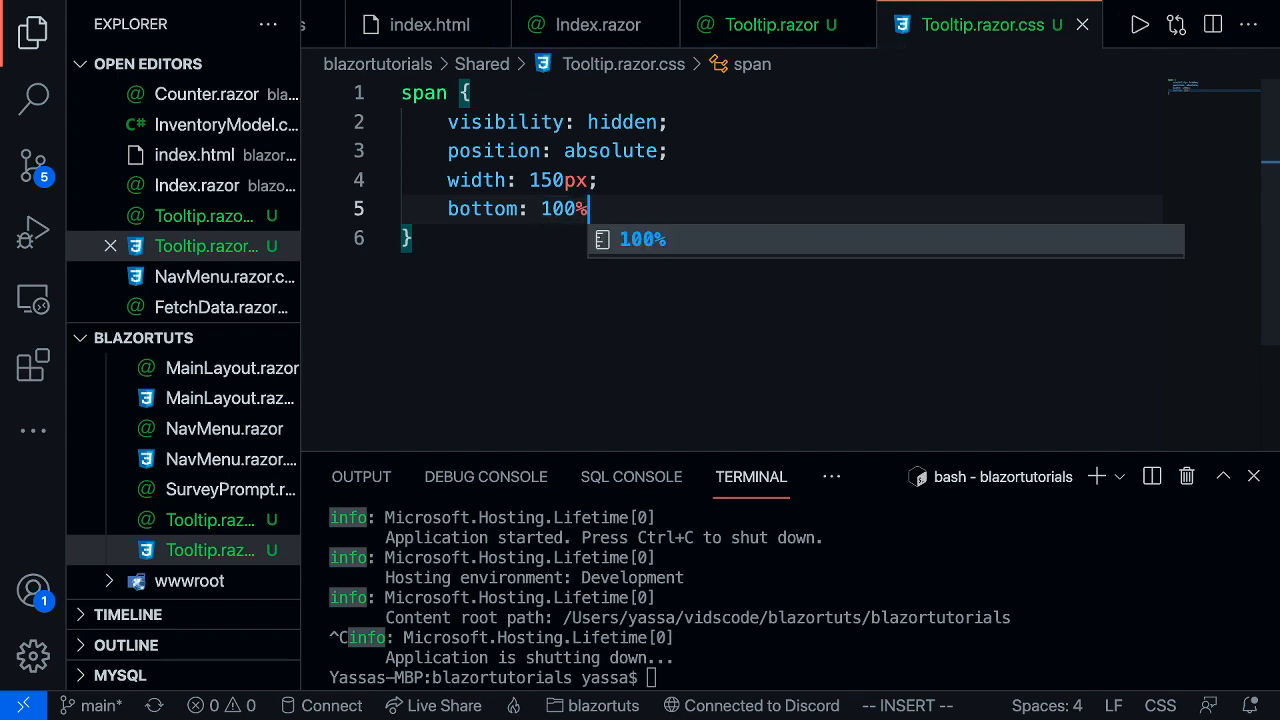
type("left: 5")
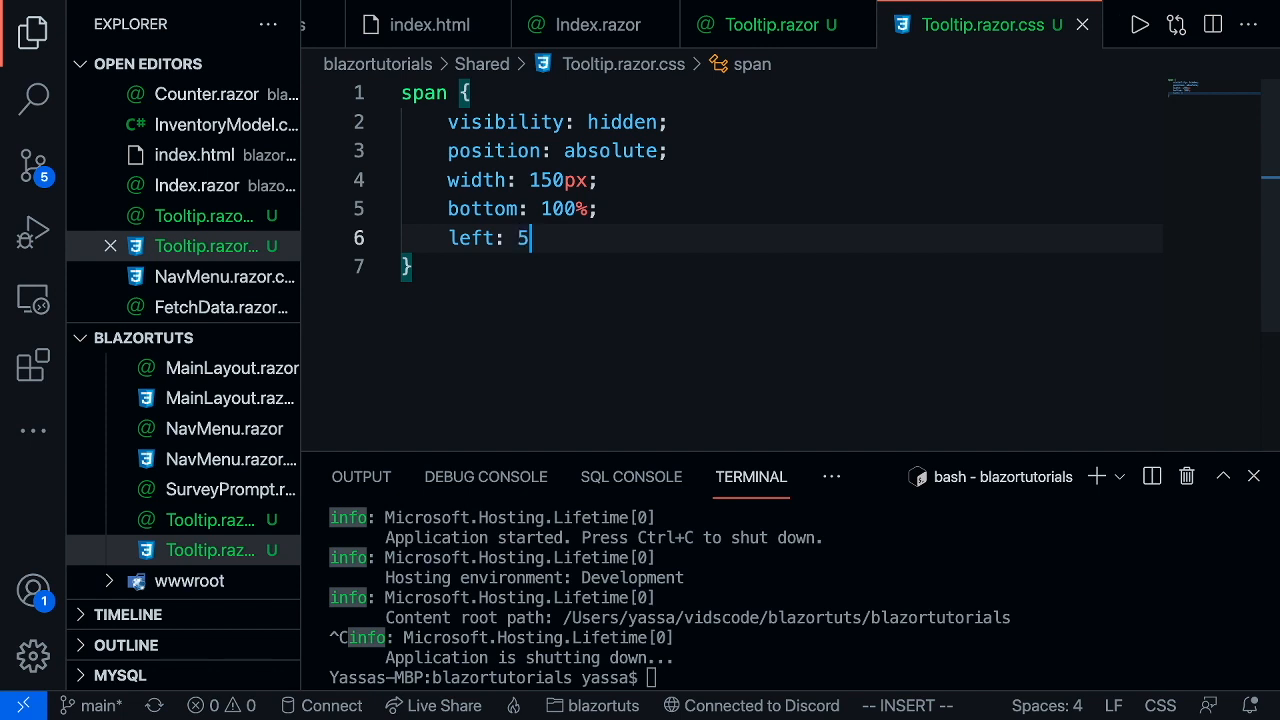
type("0%;")
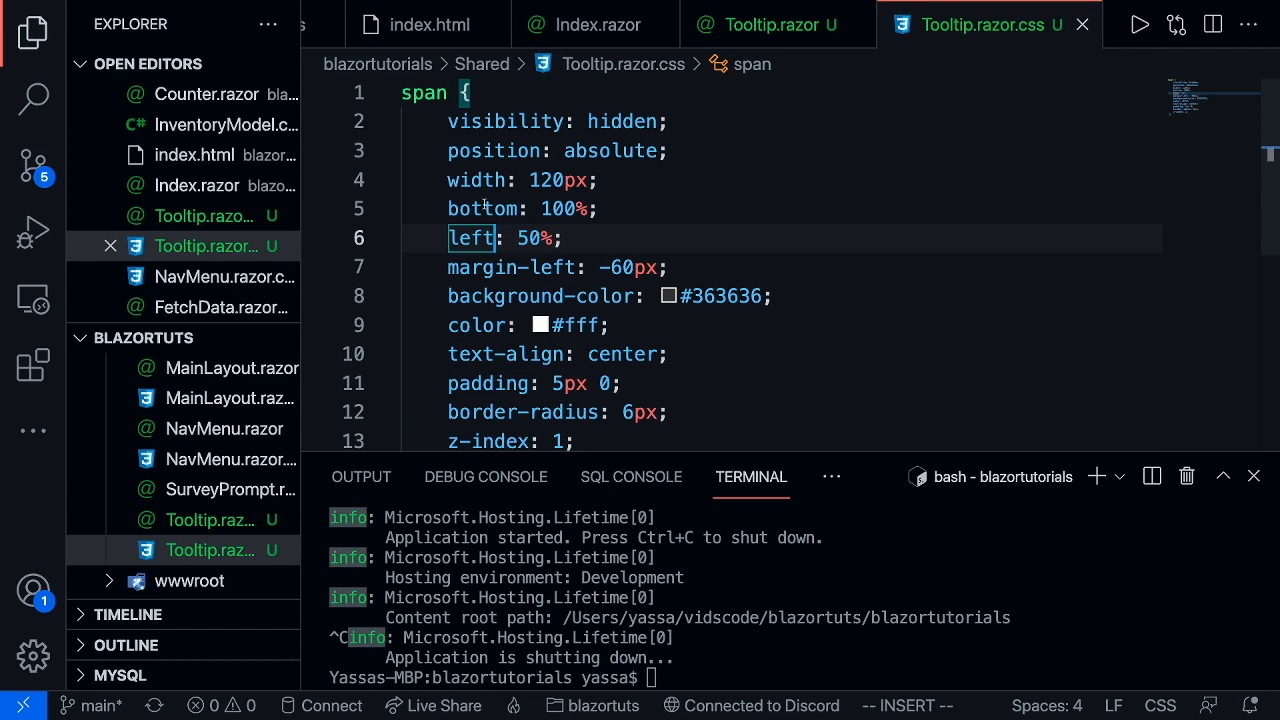
mouse_move(470, 238)
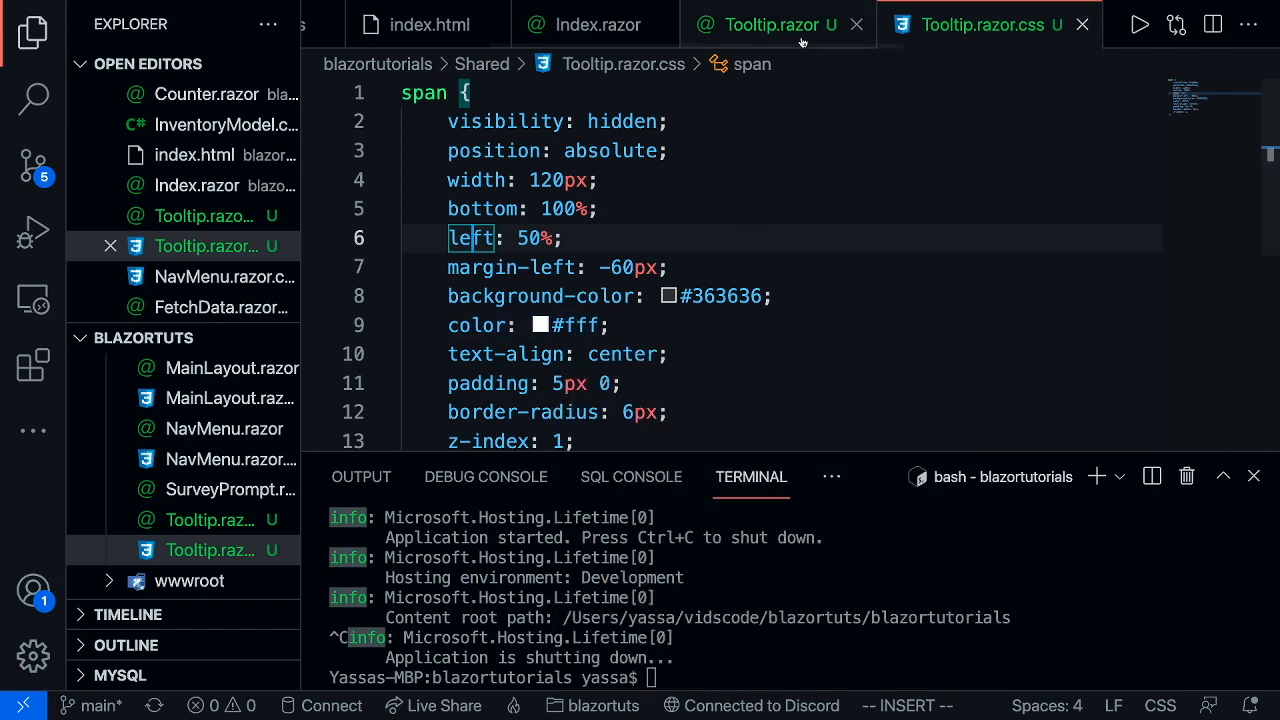
- Review the Tooltip.razor markup, then return to the completed span styles
left_click(760, 24)
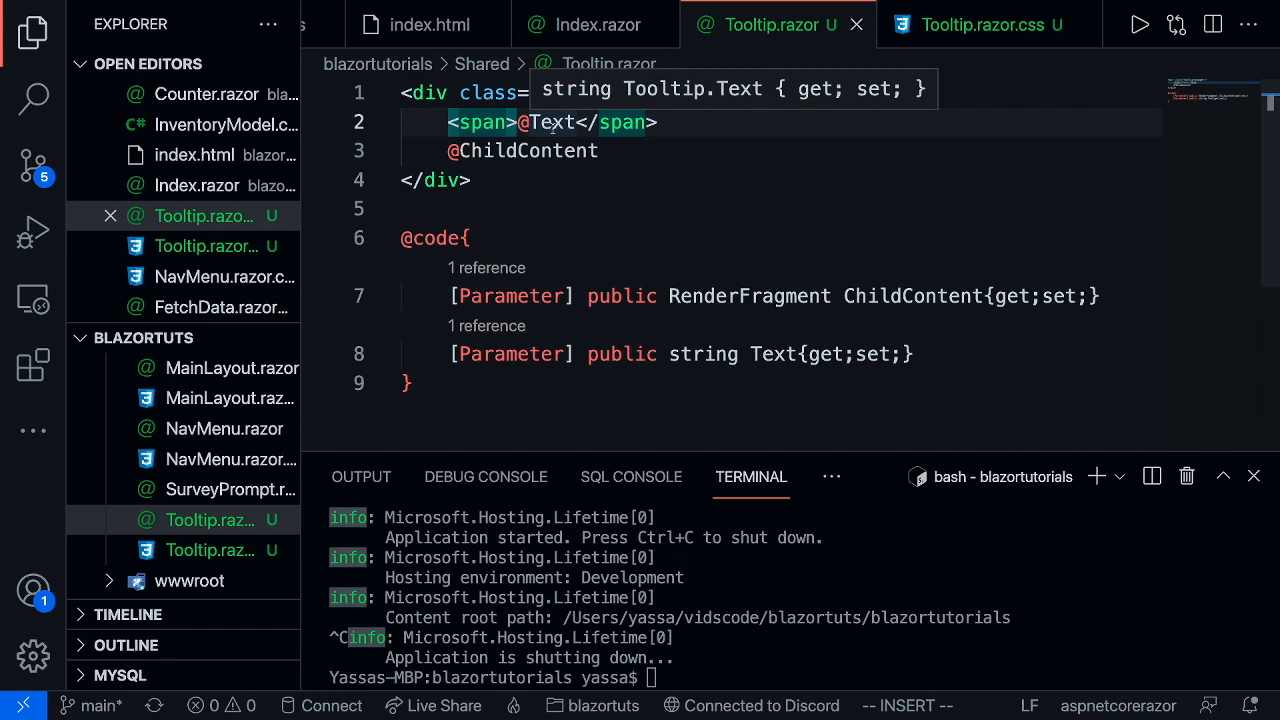
mouse_move(552, 122)
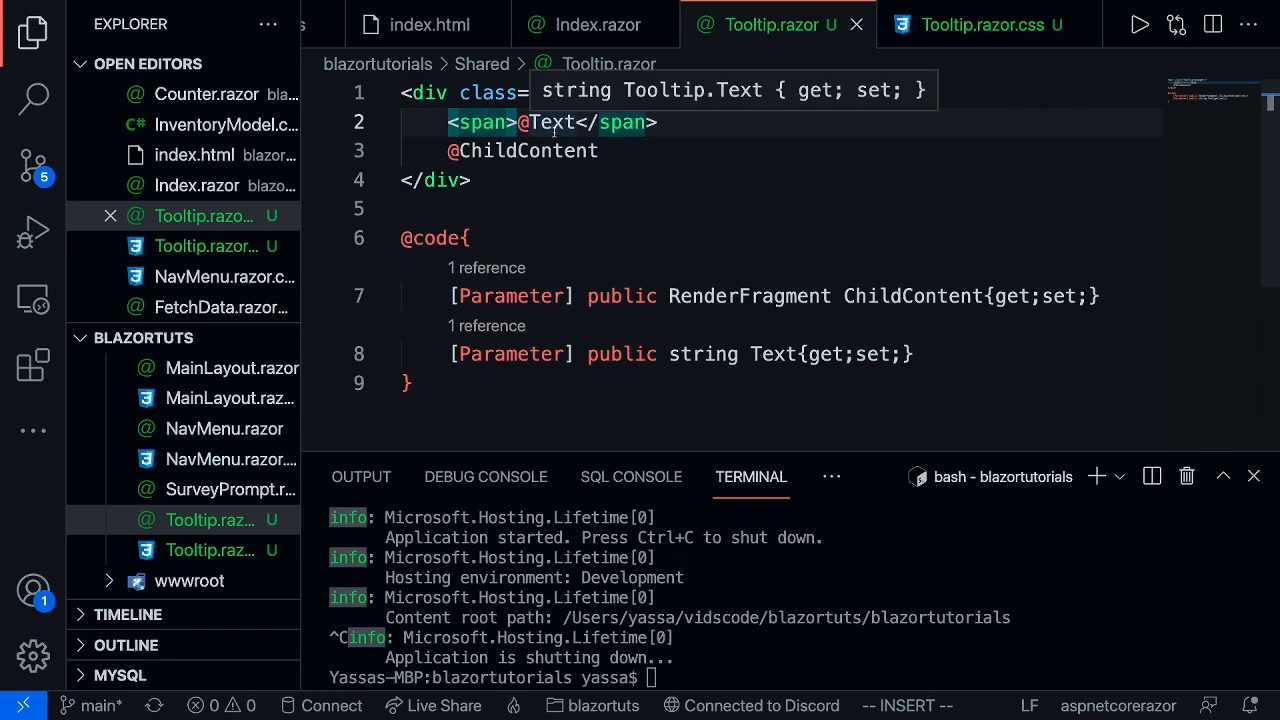
left_click(976, 24)
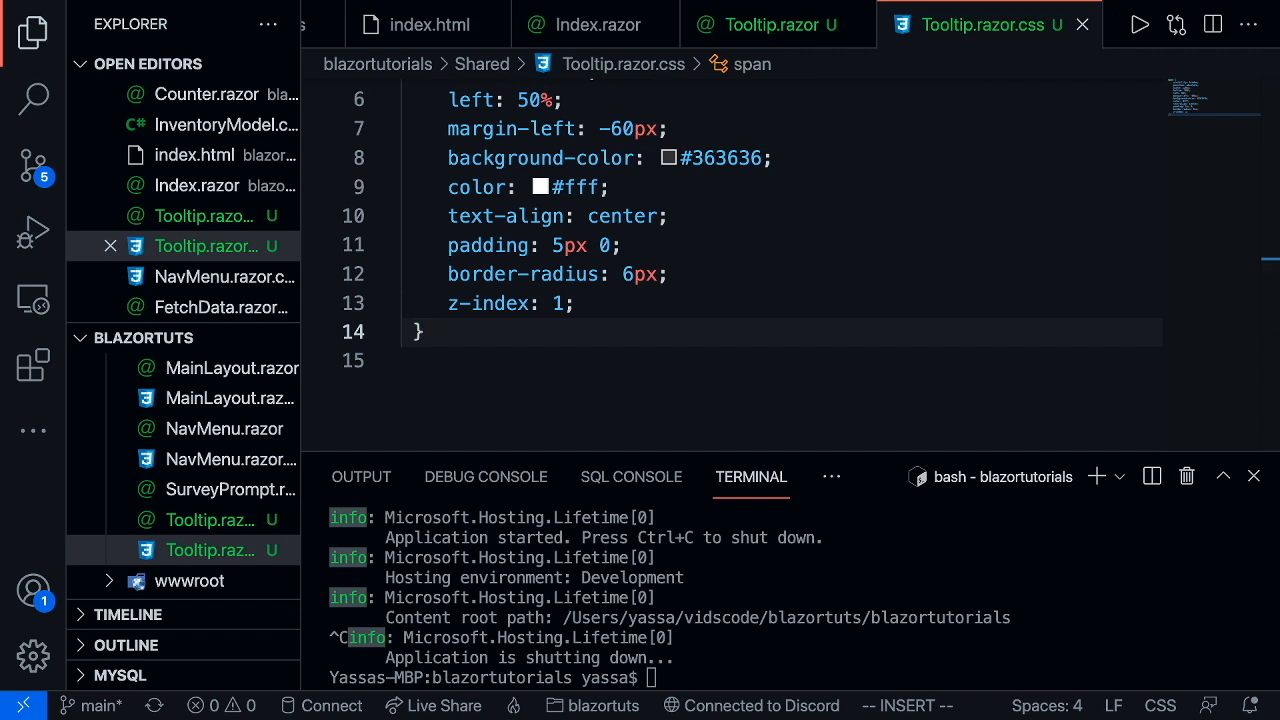
mouse_move(656, 380)
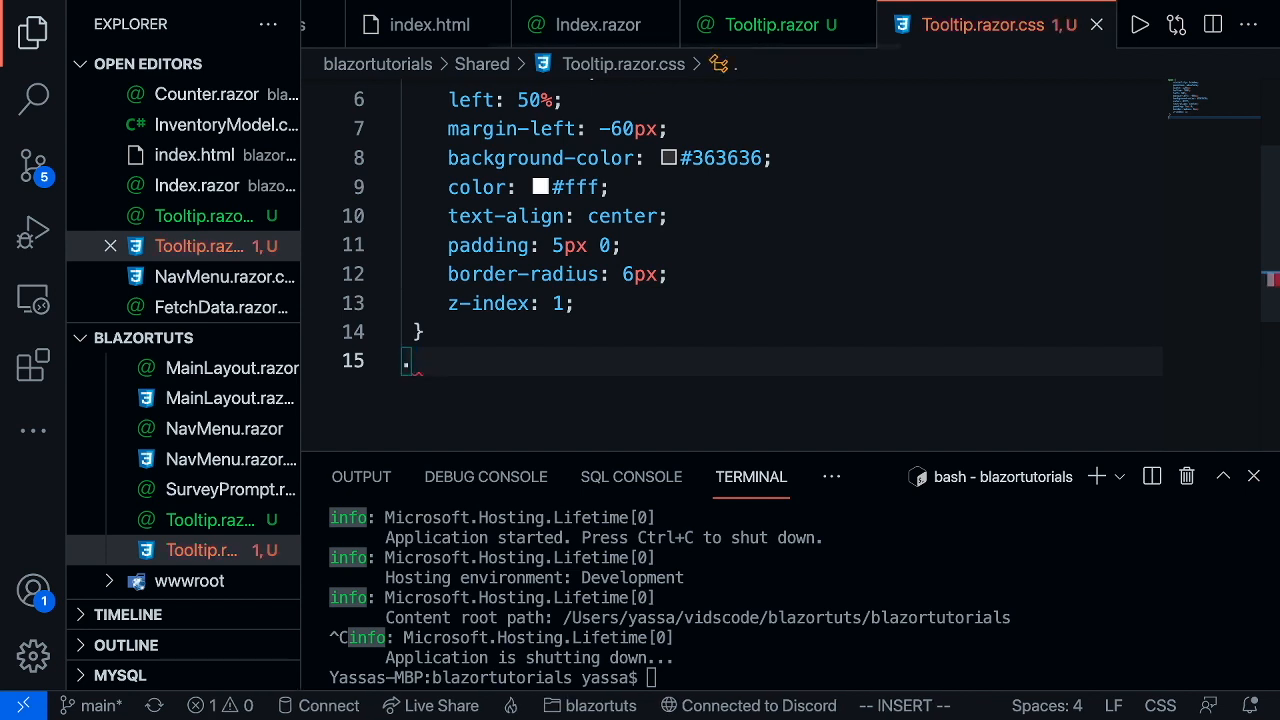
- Add a .tooltip-wrapper rule with relative position, inline-block, dotted bottom border and help cursor
type(".tooltip")
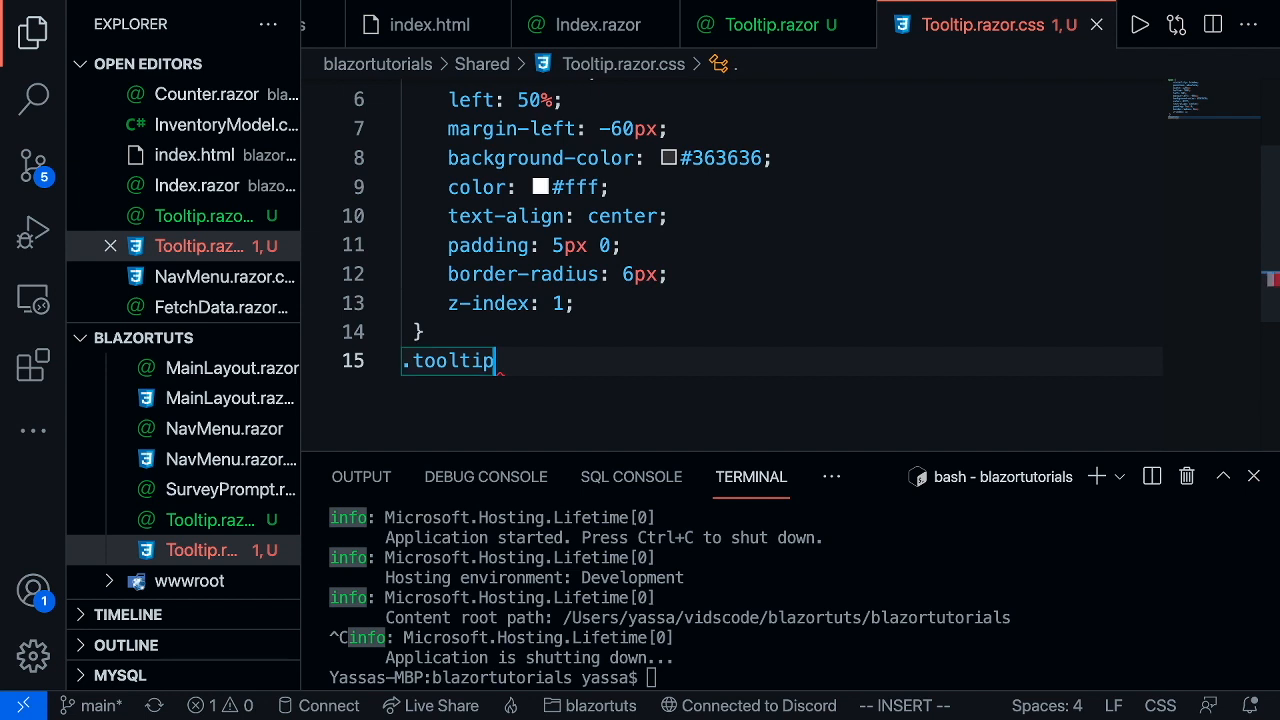
type("-wrapper{")
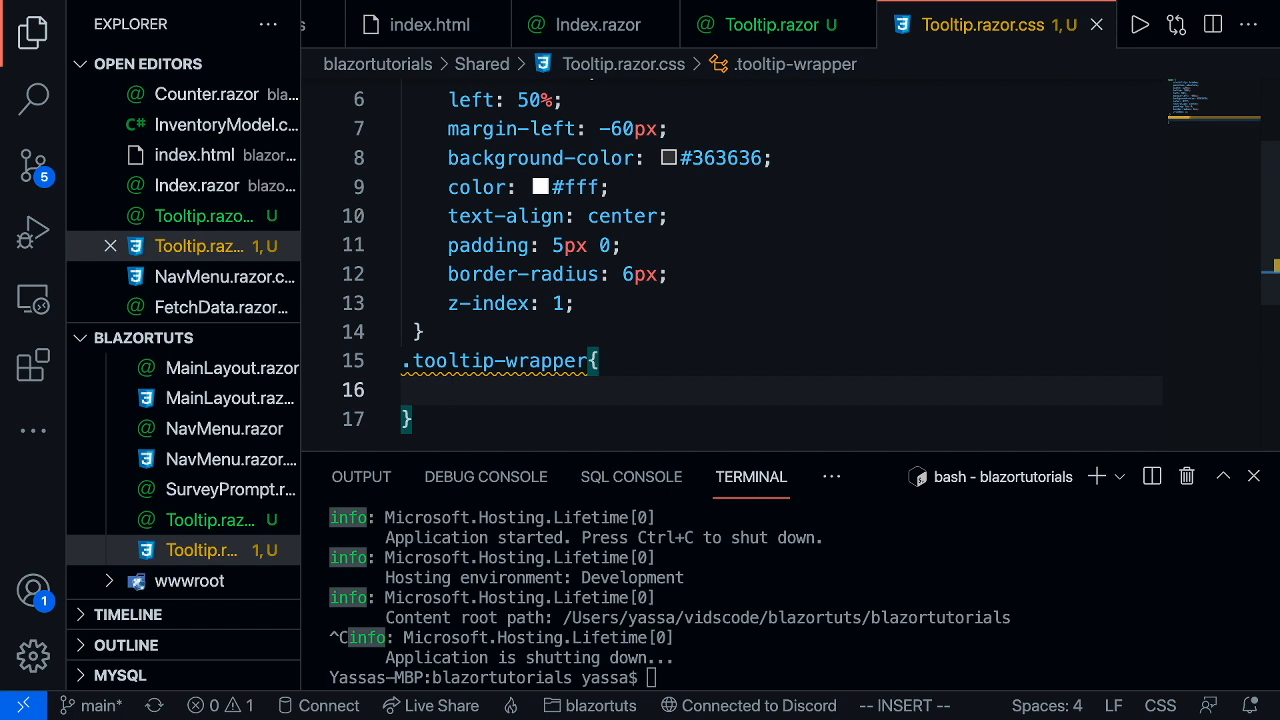
mouse_move(522, 350)
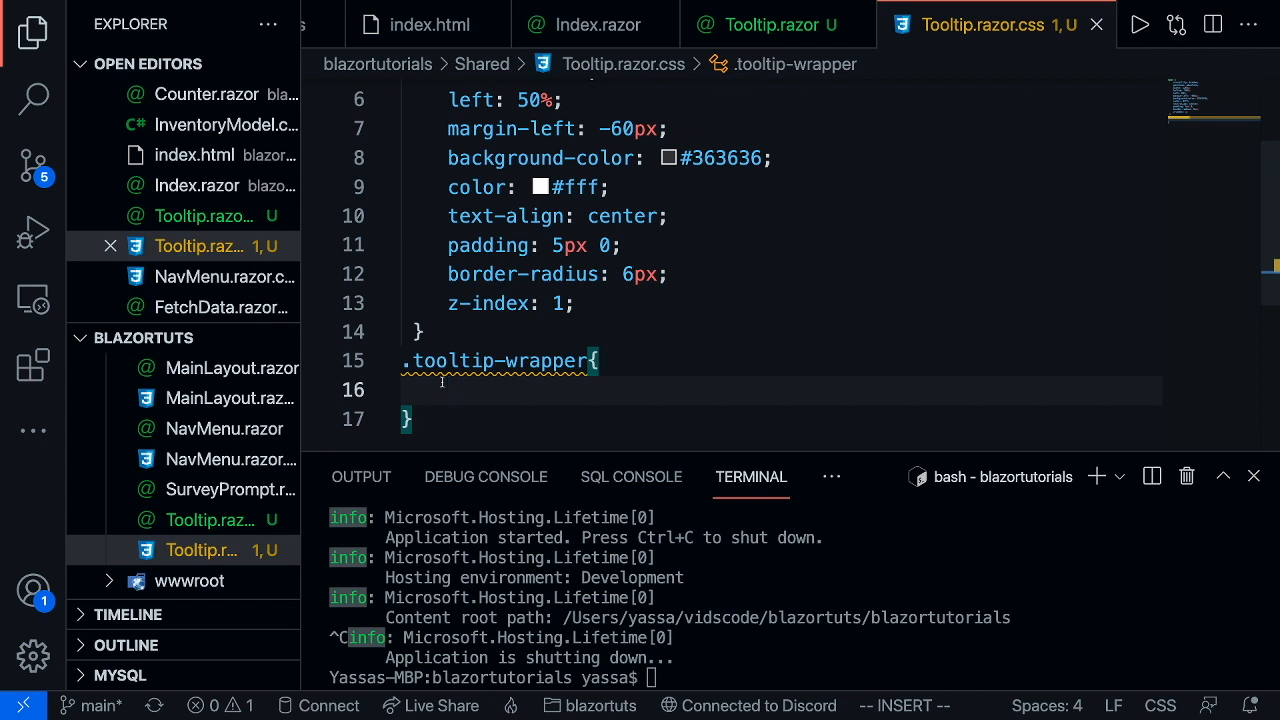
mouse_move(444, 384)
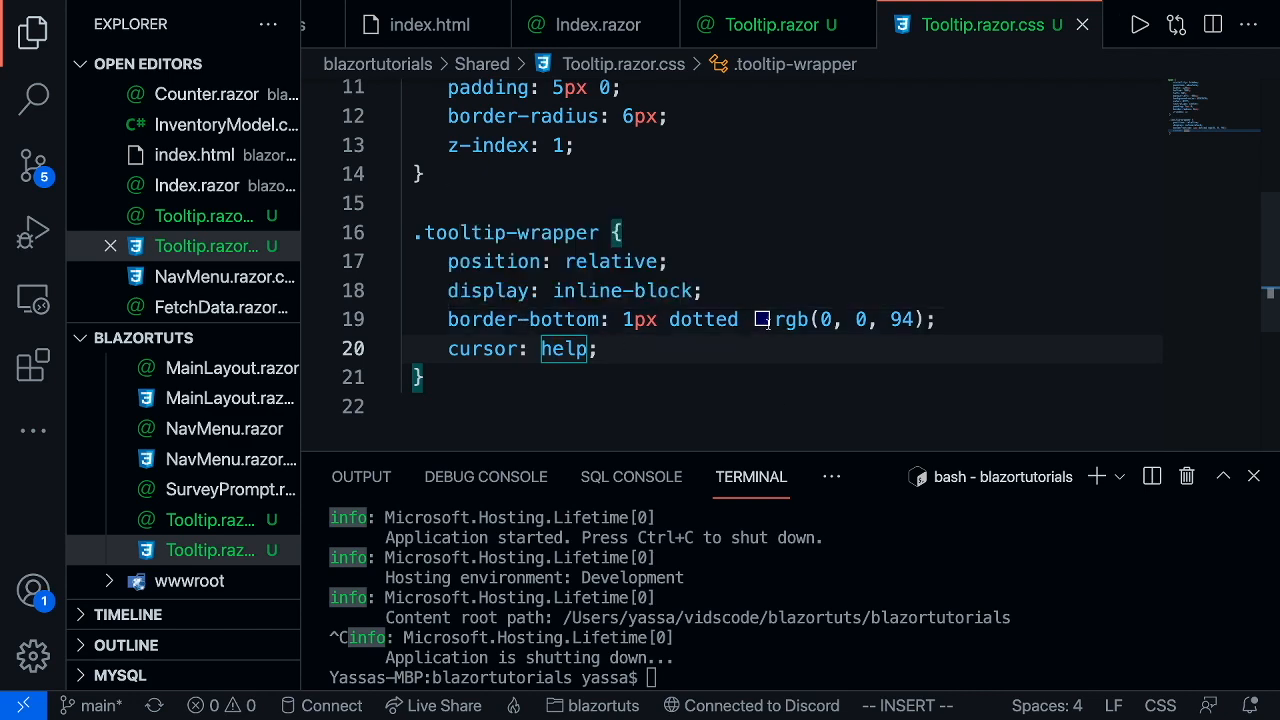
scroll("down", 3)
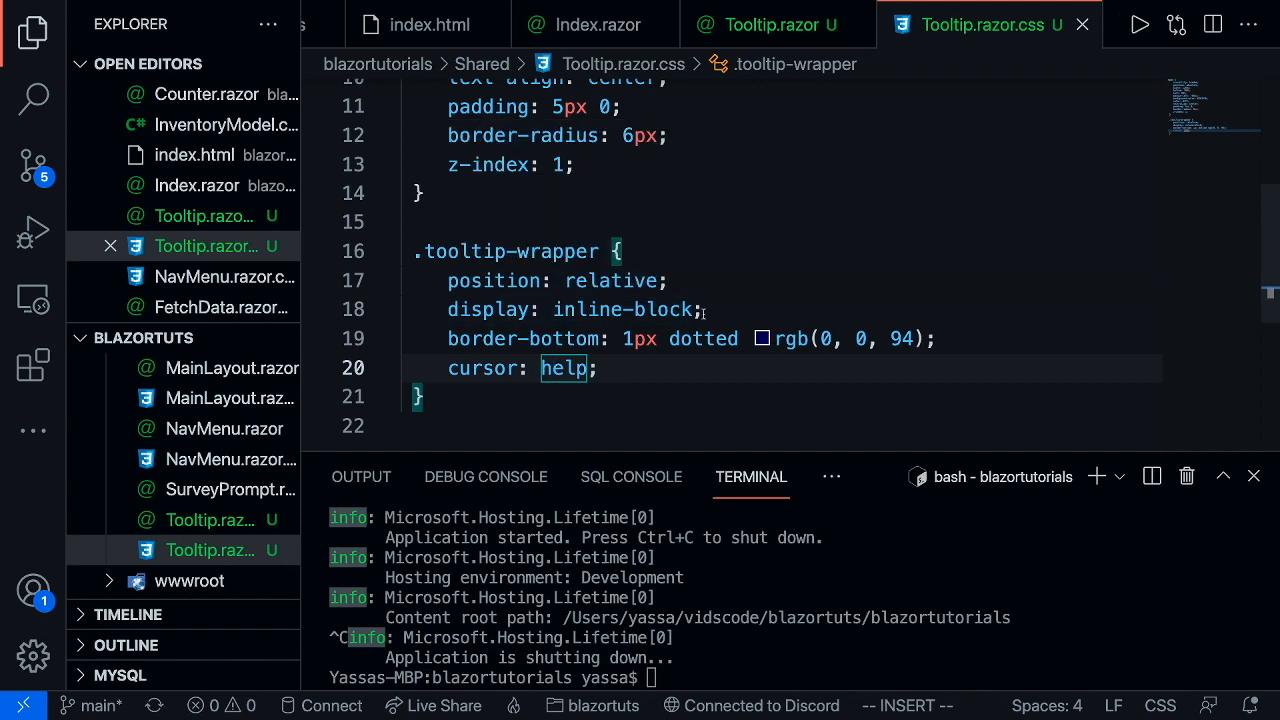
mouse_move(488, 308)
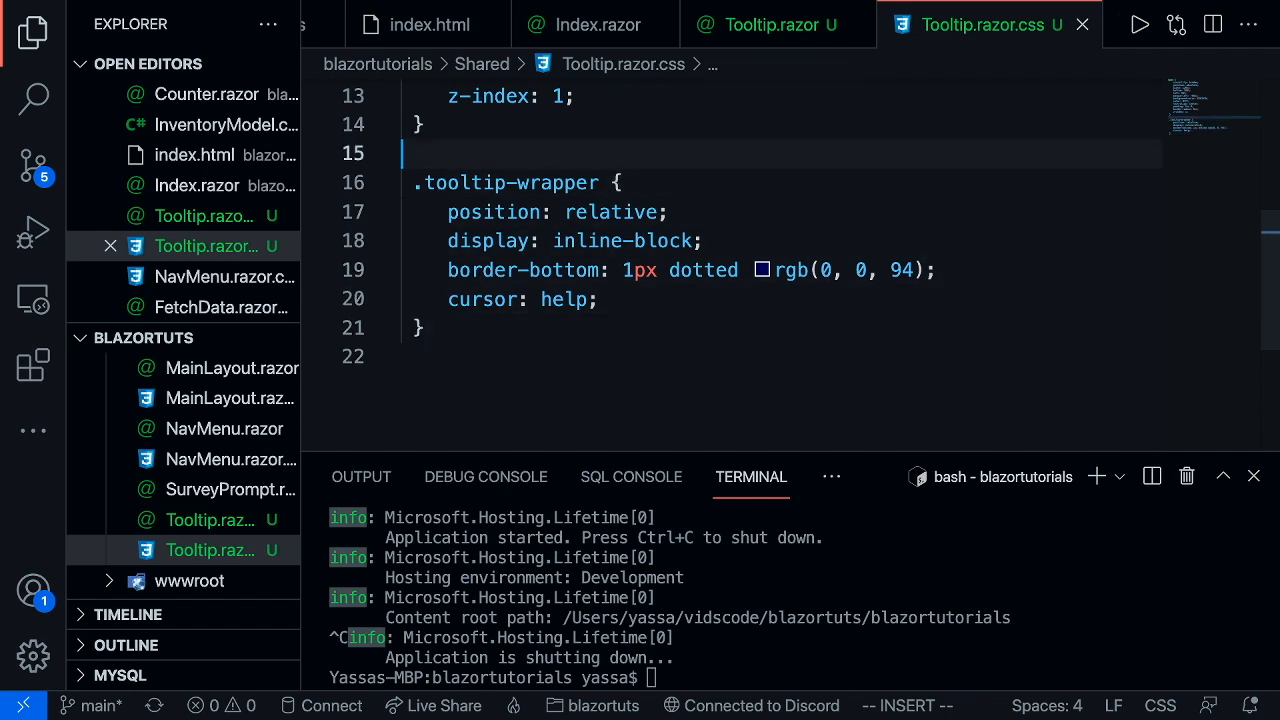
- Add a span::after rule drawing a 5px #555 absolutely positioned arrow below the tooltip
type("spa")
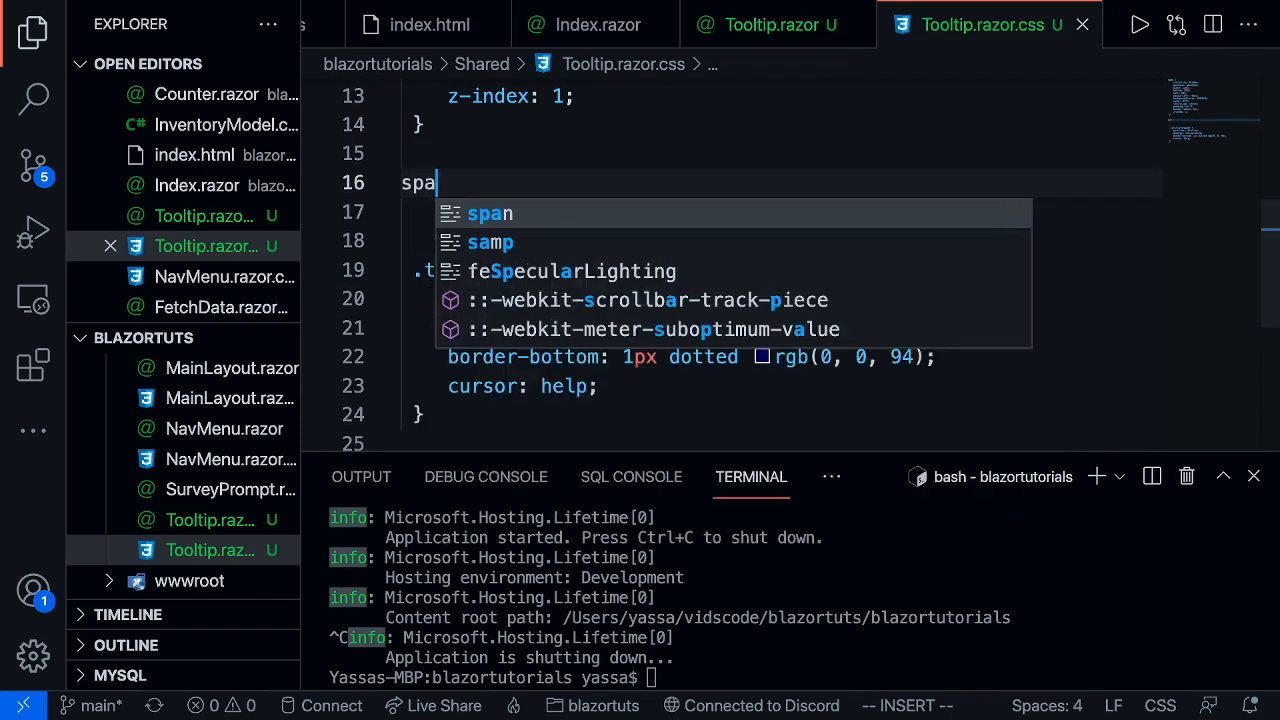
type("n::after{")
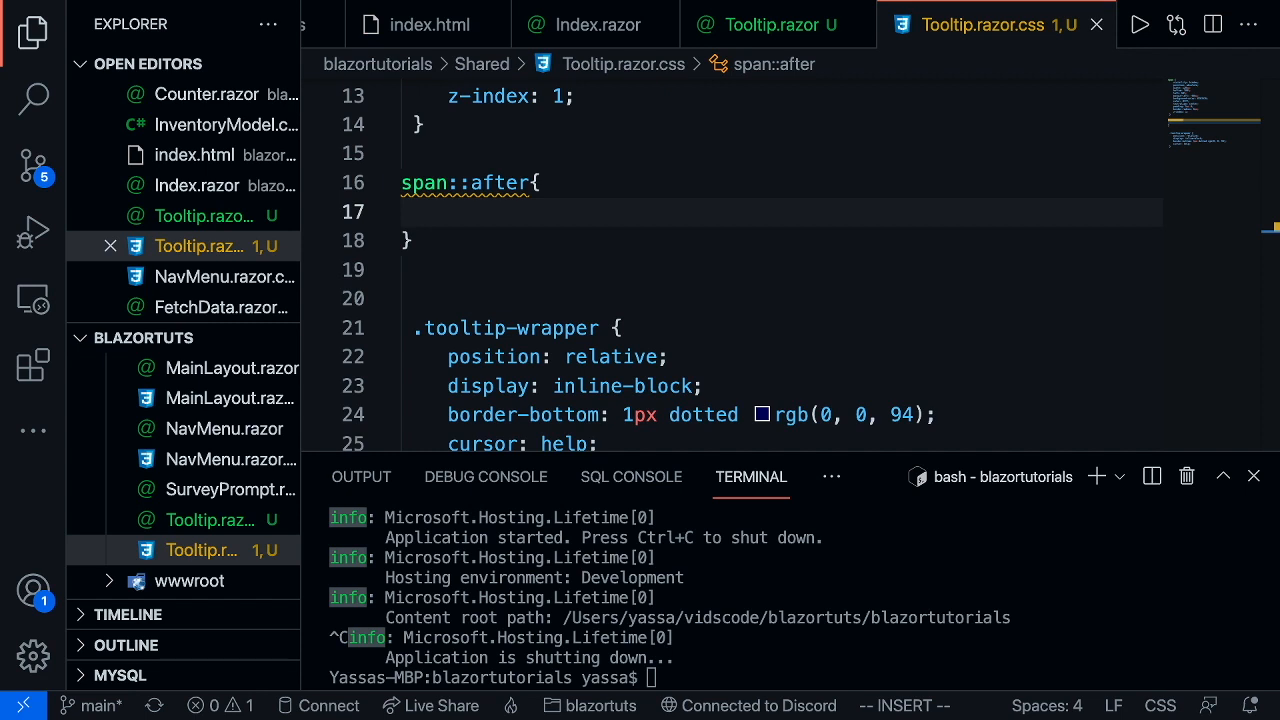
mouse_move(470, 182)
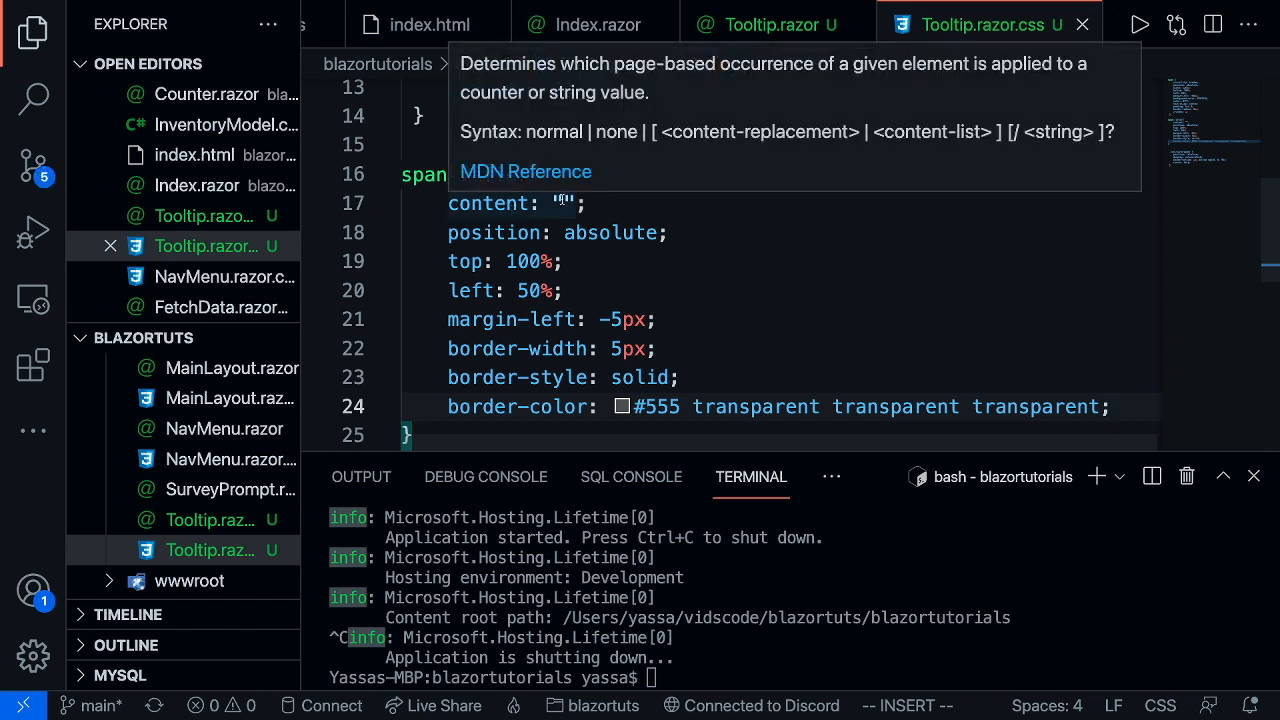
left_click(776, 268)
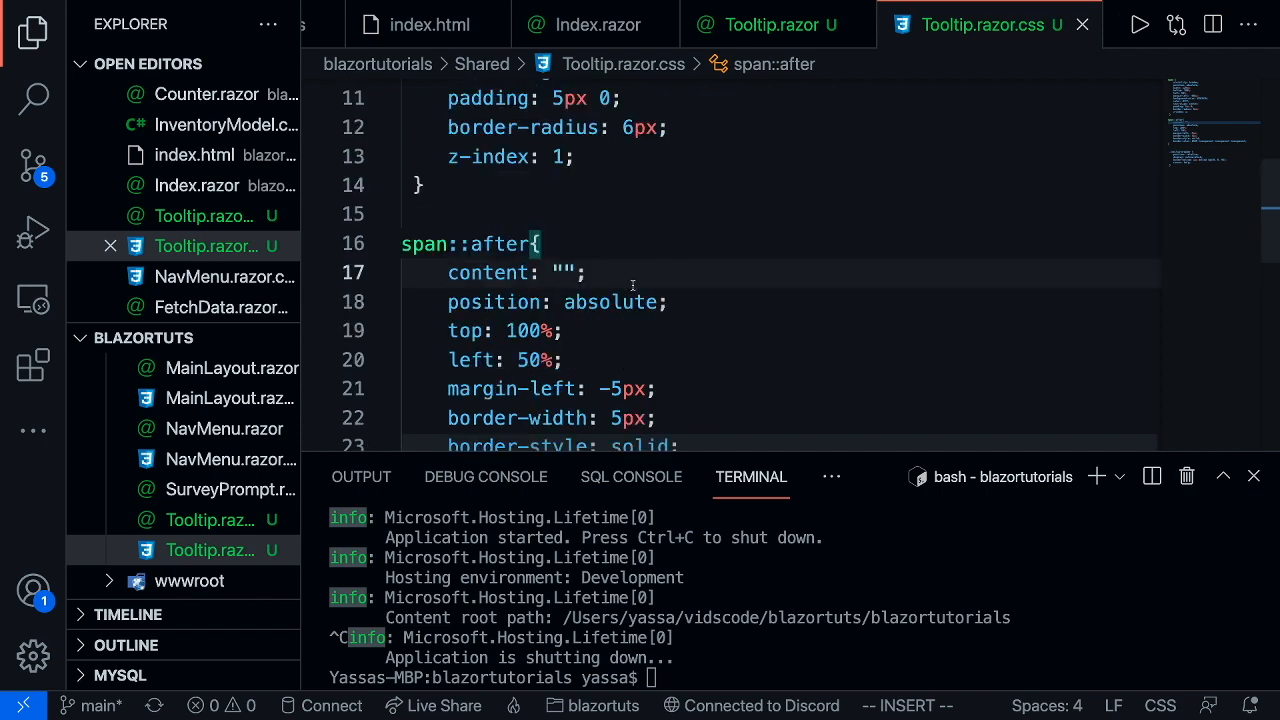
scroll("down", 3)
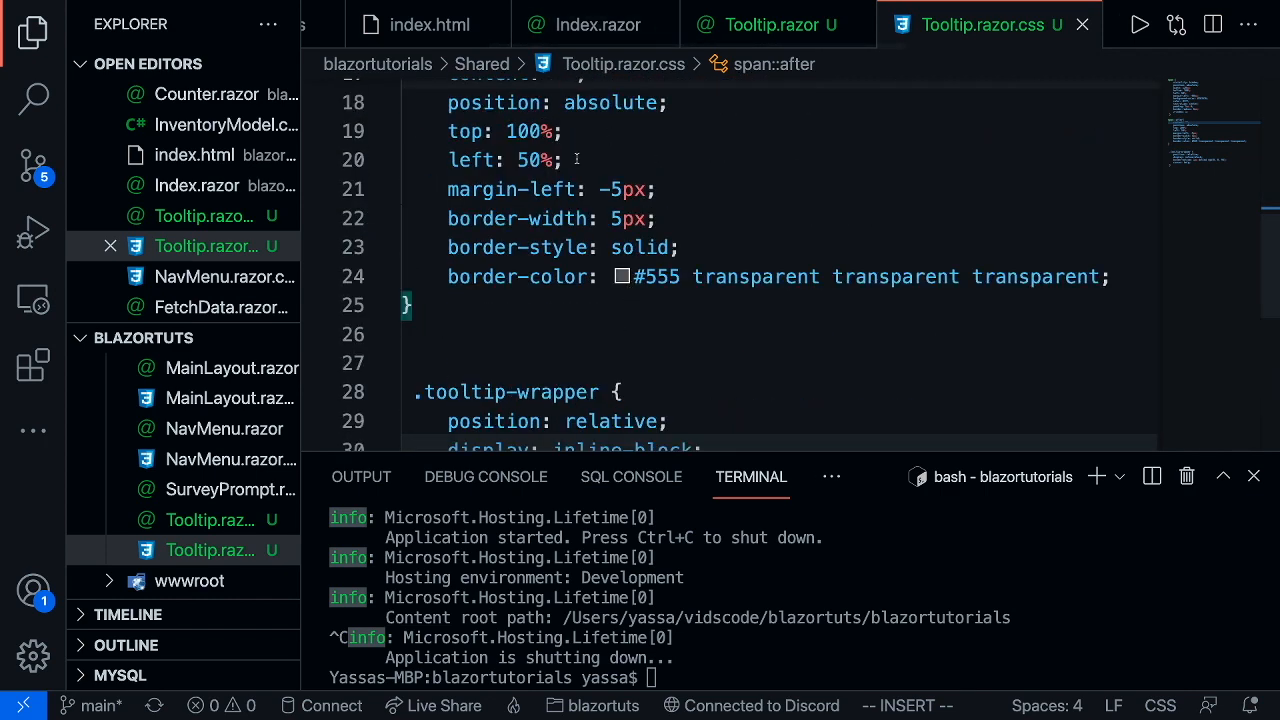
scroll("down", 3)
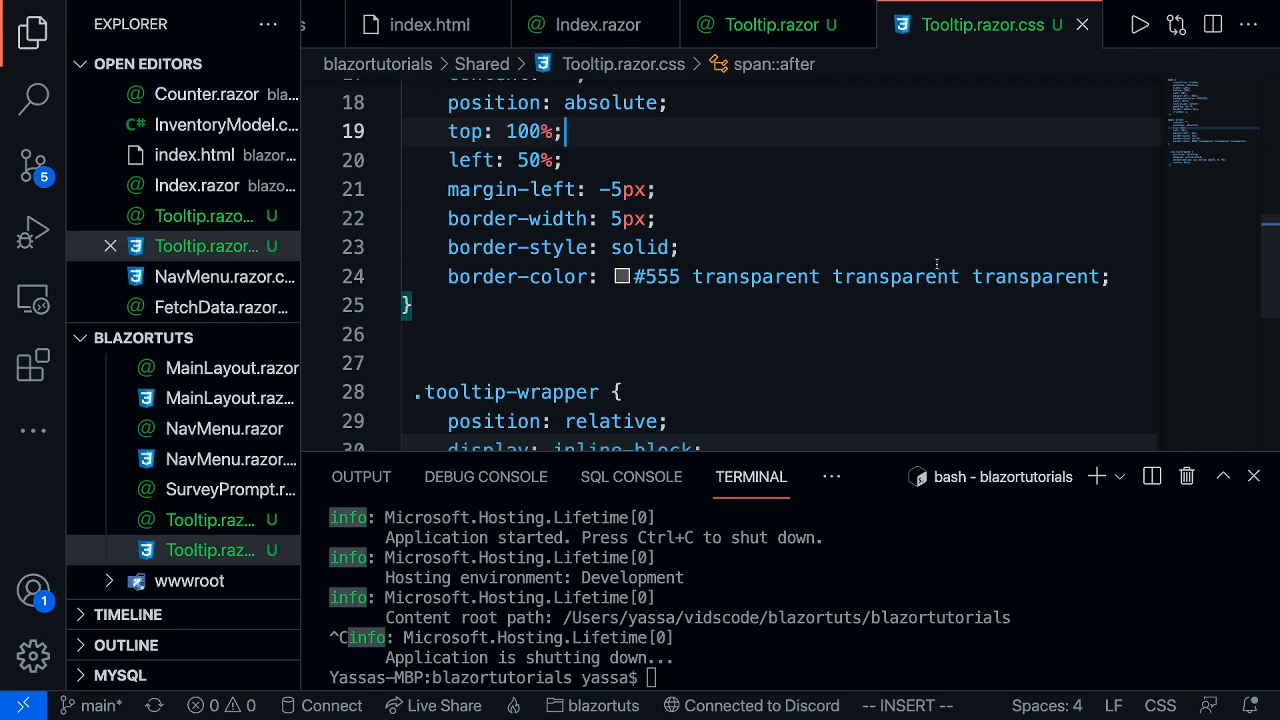
left_click(620, 276)
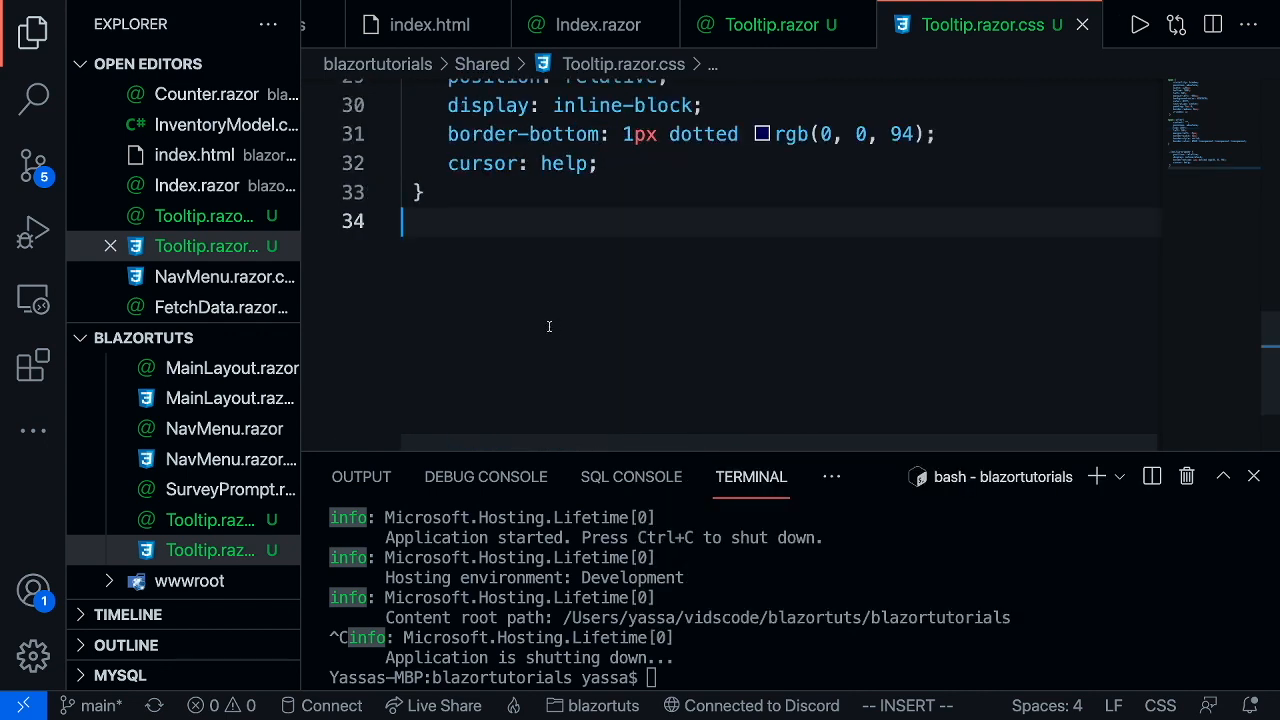
- Start a .tooltip-wrapper:hover rule on a new line below the wrapper rule
key("Enter")
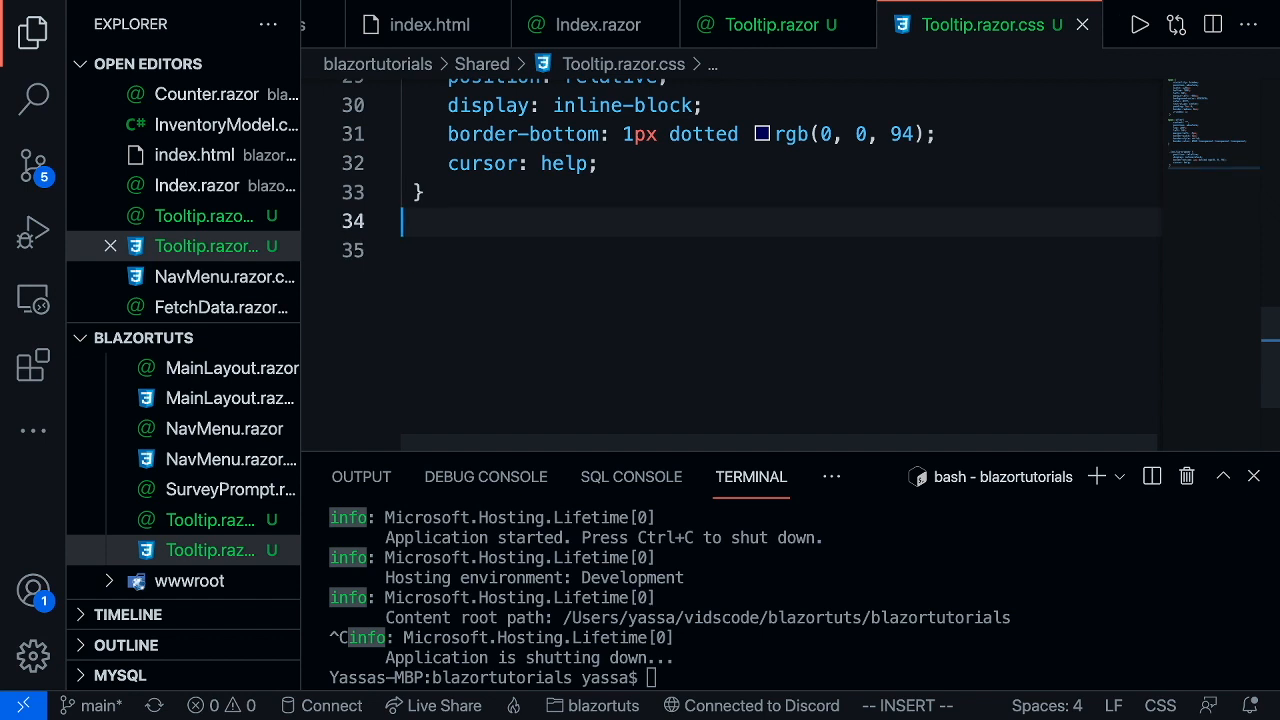
key("Enter")
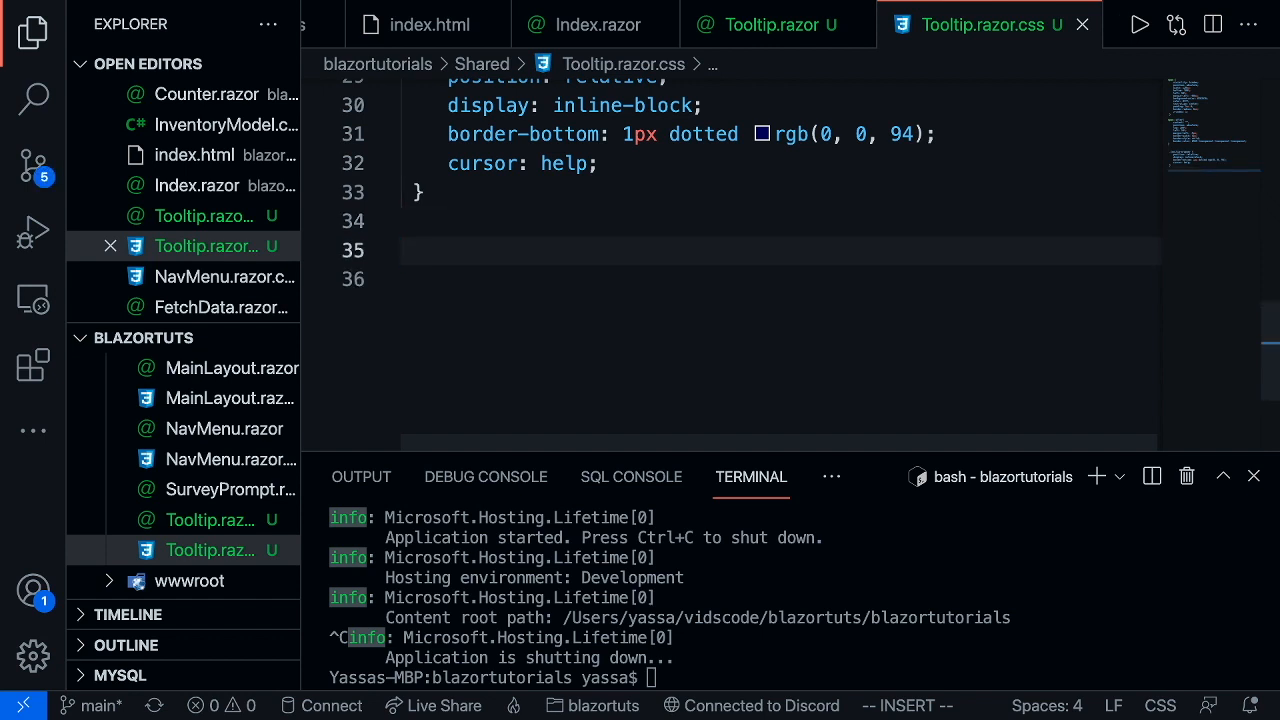
type(".tooltip-wrapper")
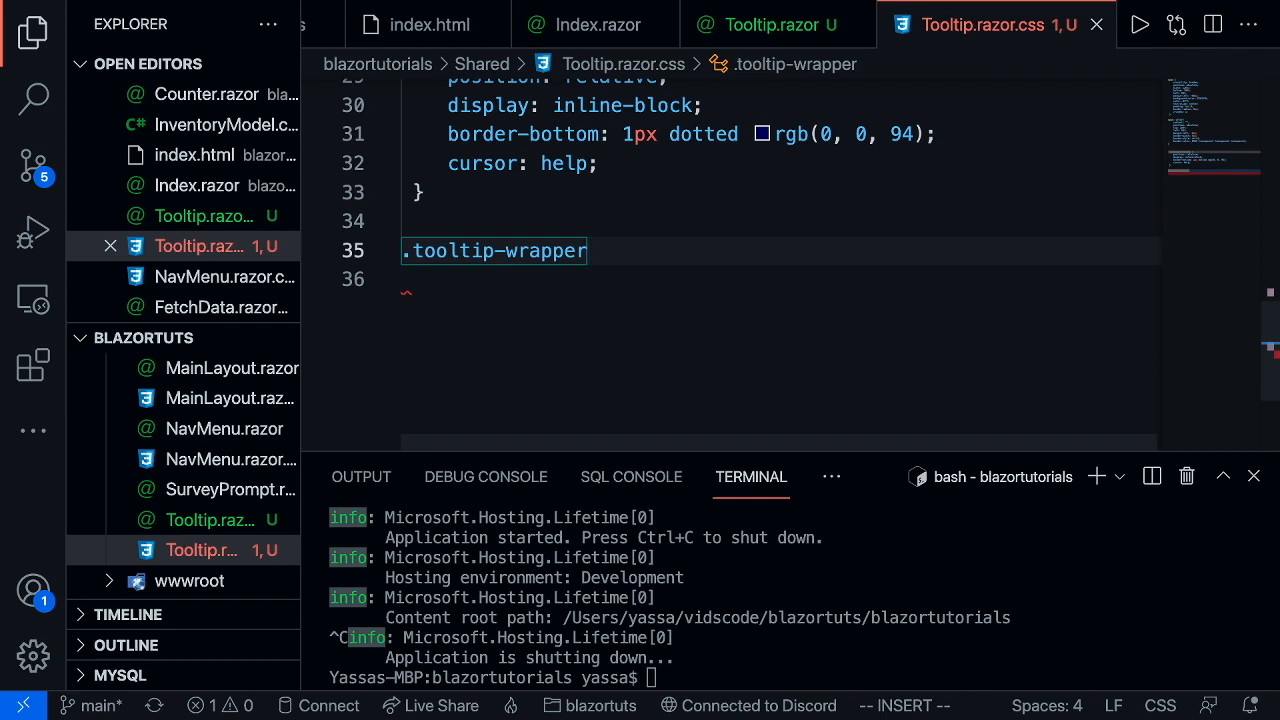
type(":hover s")
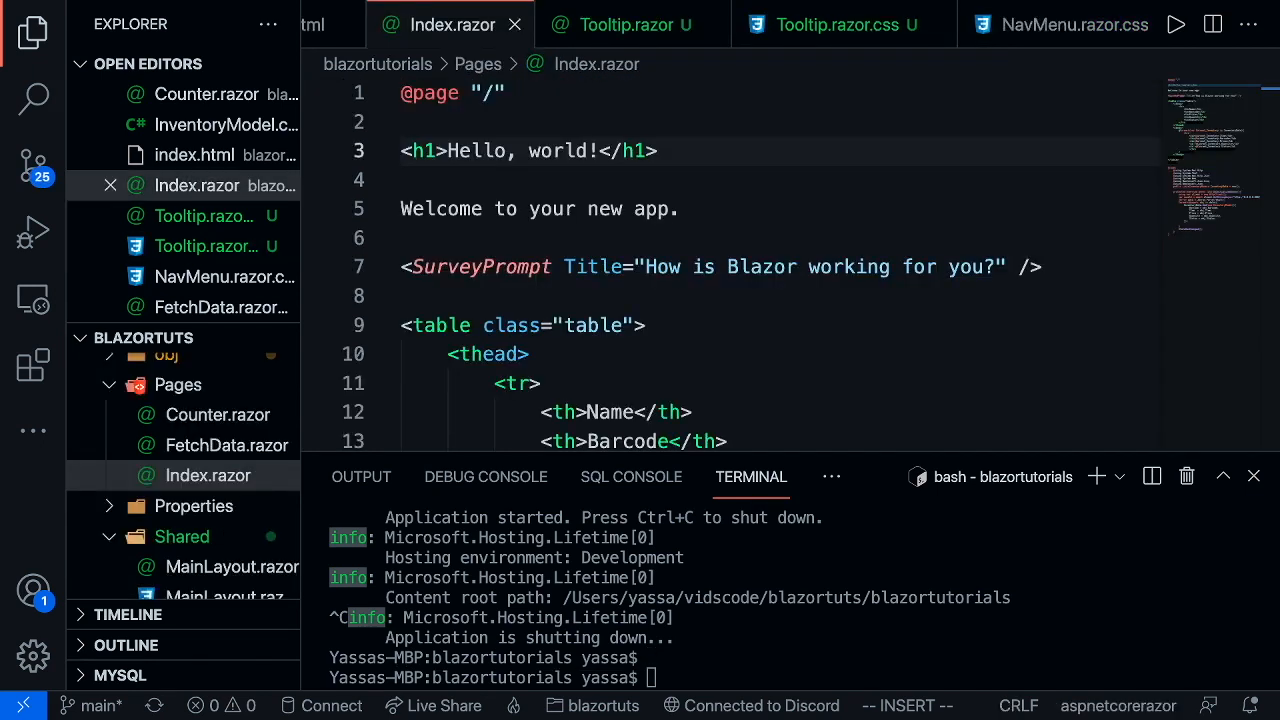
mouse_move(728, 238)
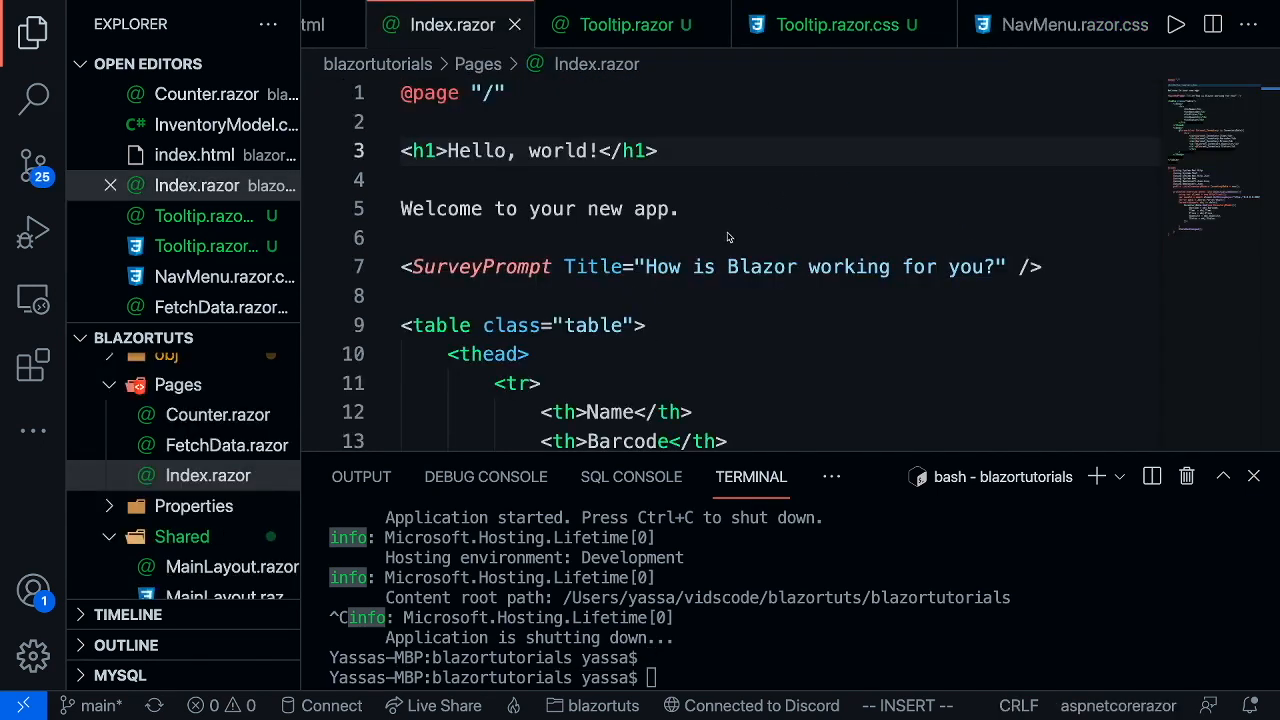
- Wrap 'Welcome to your new app.' in <Tooltip>...</Tooltip> tags in Index.razor
left_click_drag(436, 210, 682, 210)
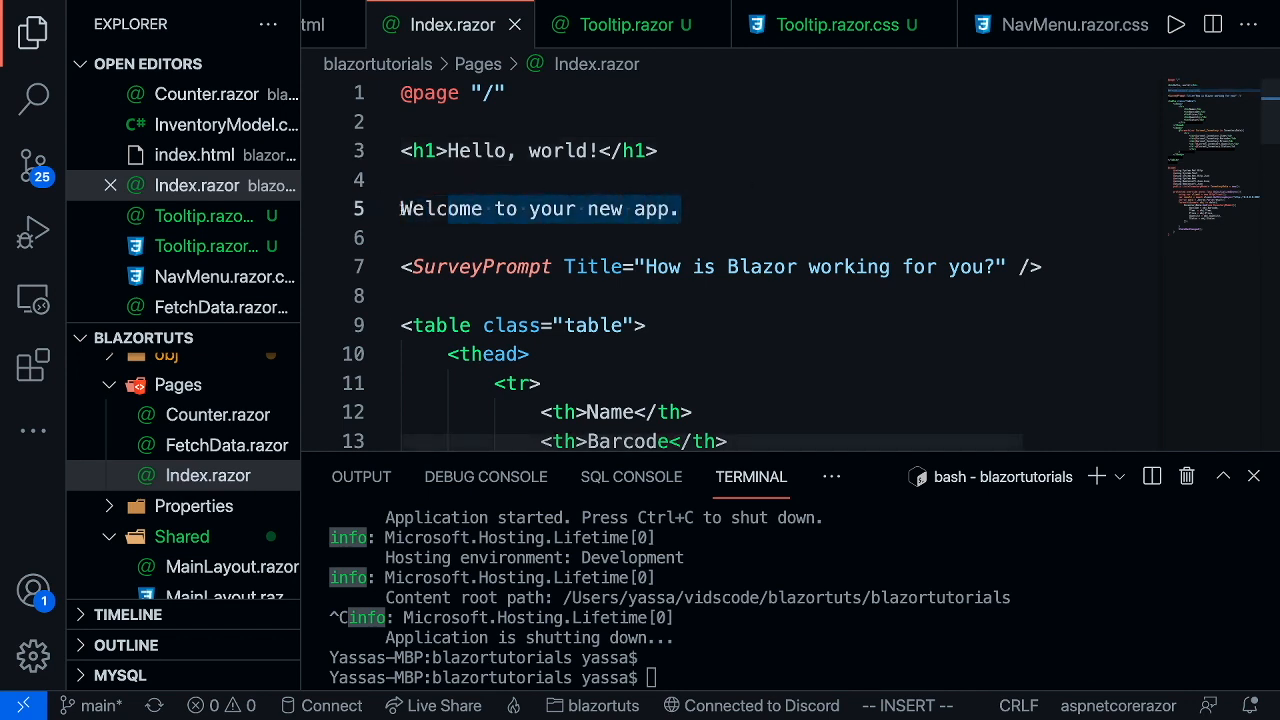
double_click(440, 210)
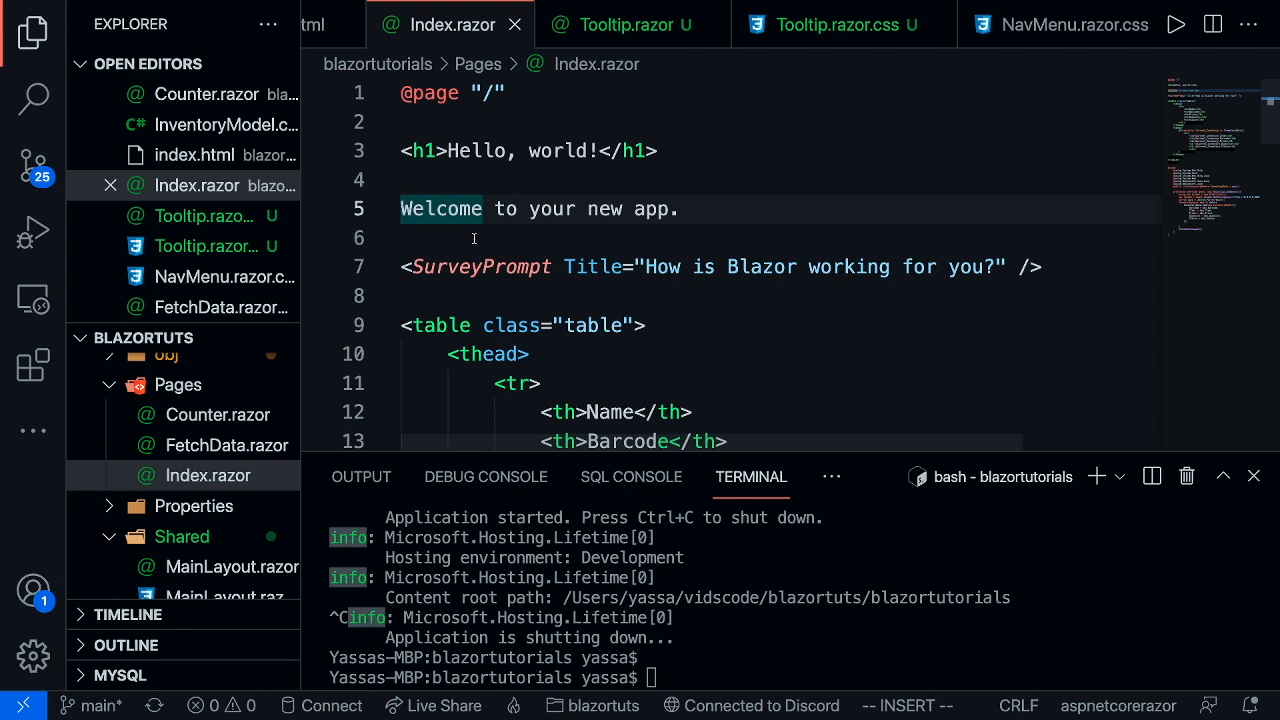
type("<Tooltip>")
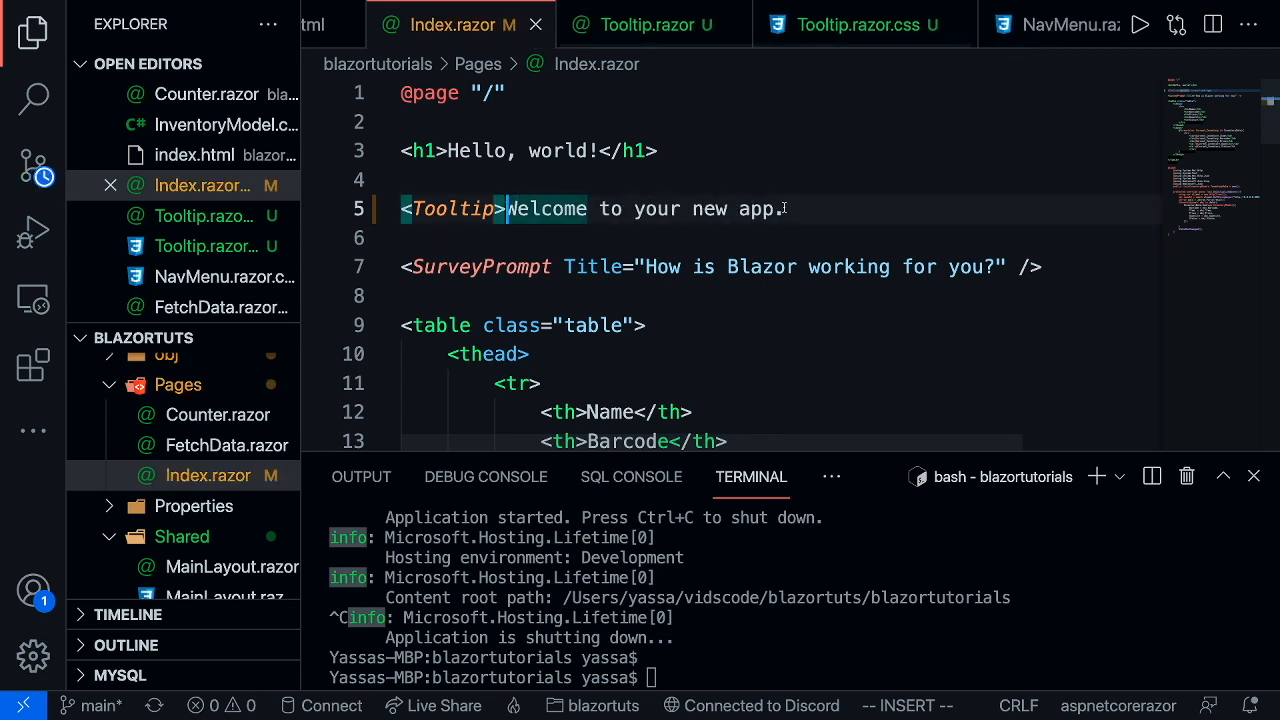
type("</Tooltip>")
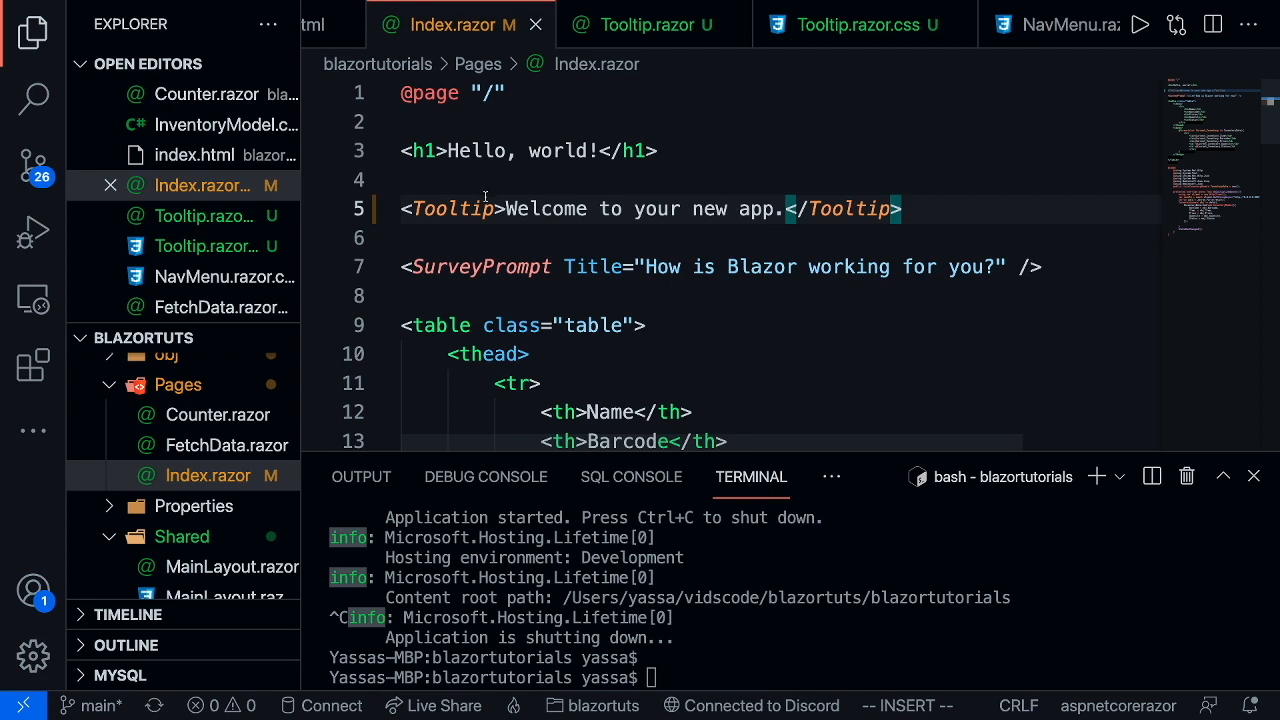
mouse_move(448, 210)
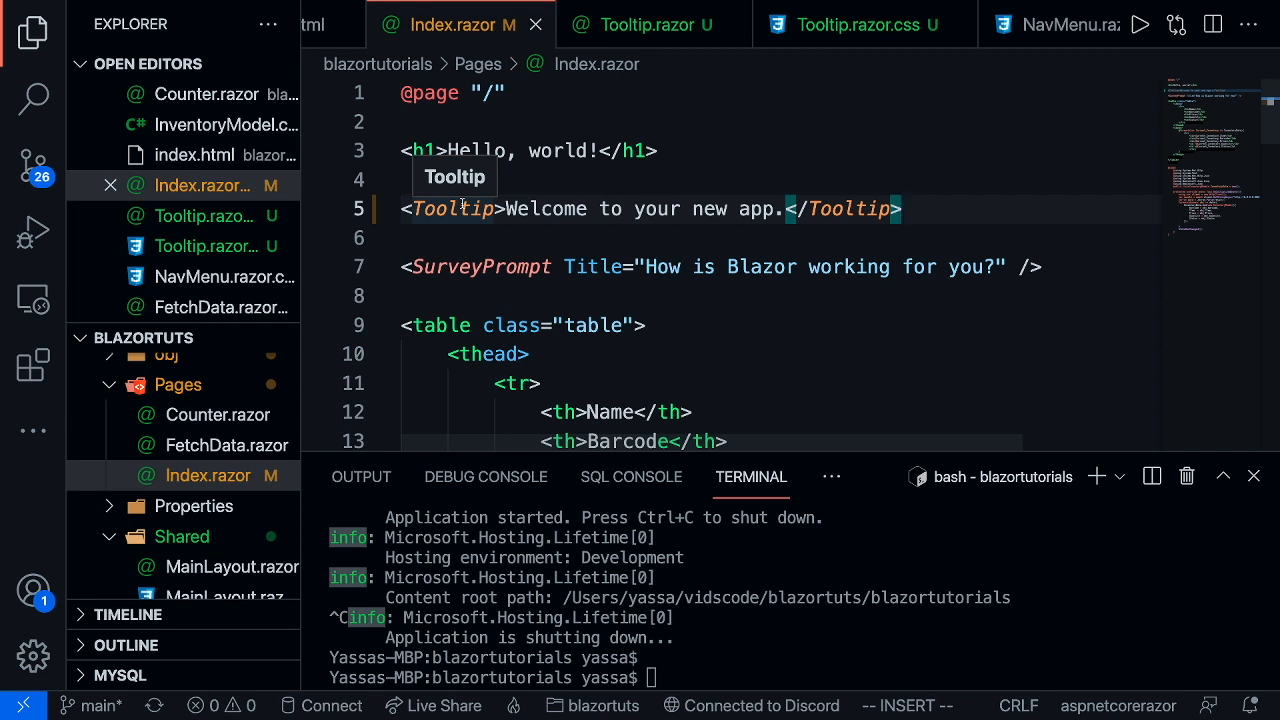
- Check the Tooltip.razor markup, then relaunch the app with dotnet run
scroll("down", 3)
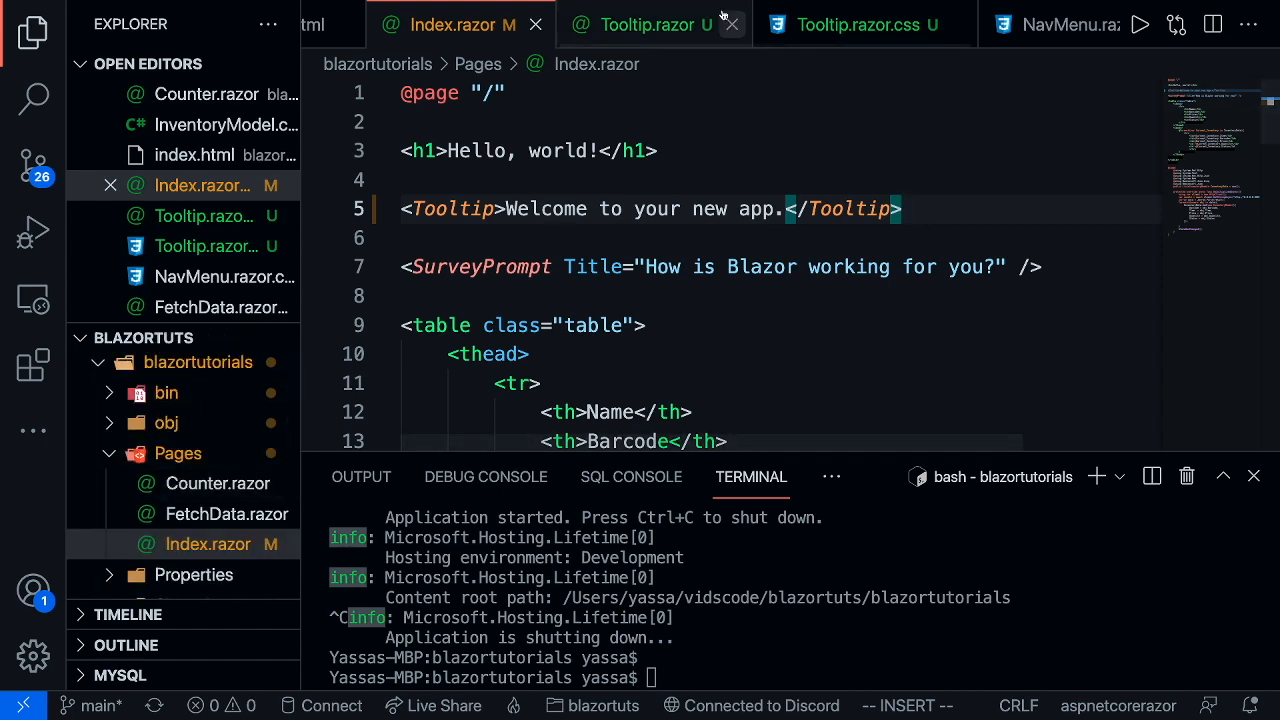
left_click(648, 24)
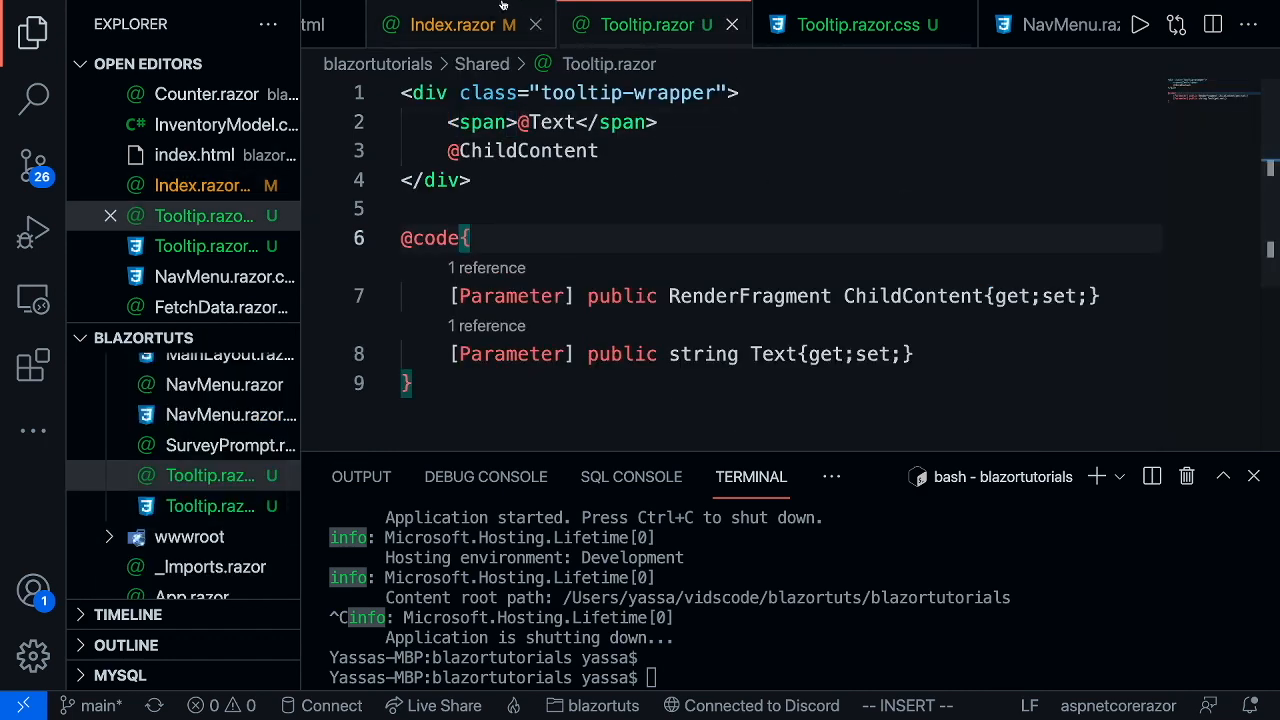
left_click(460, 24)
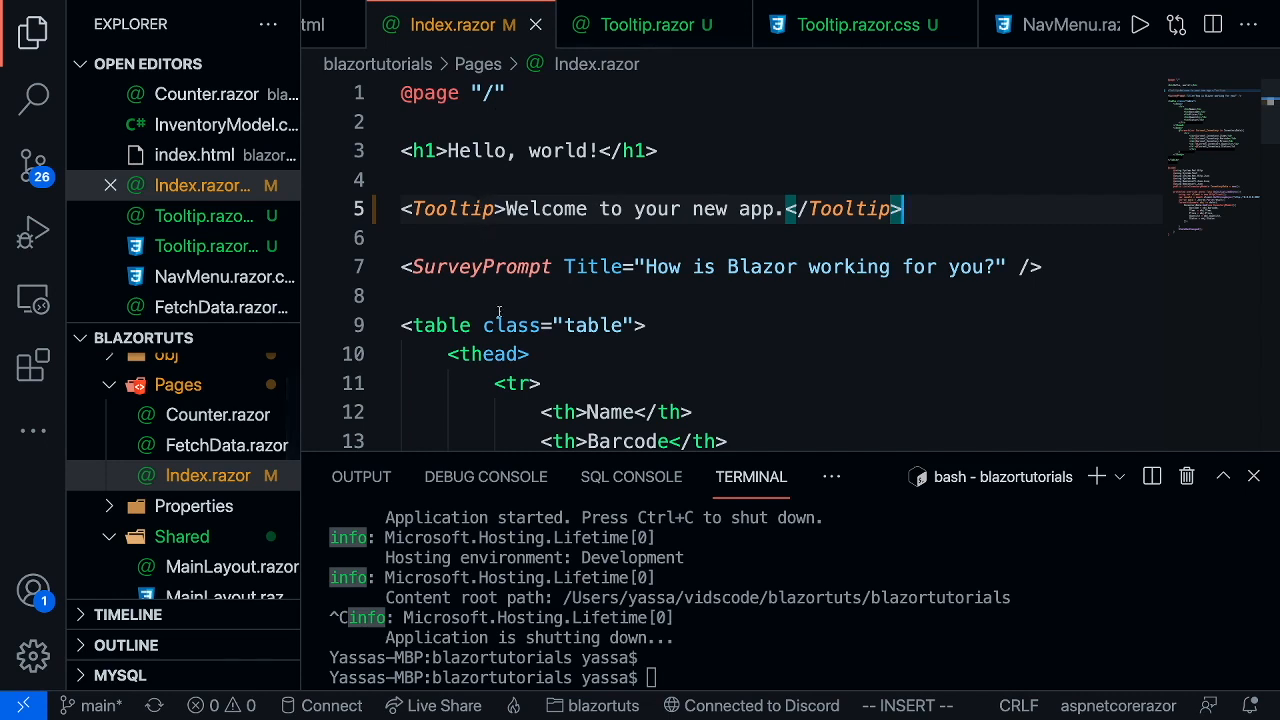
type("dotnet run")
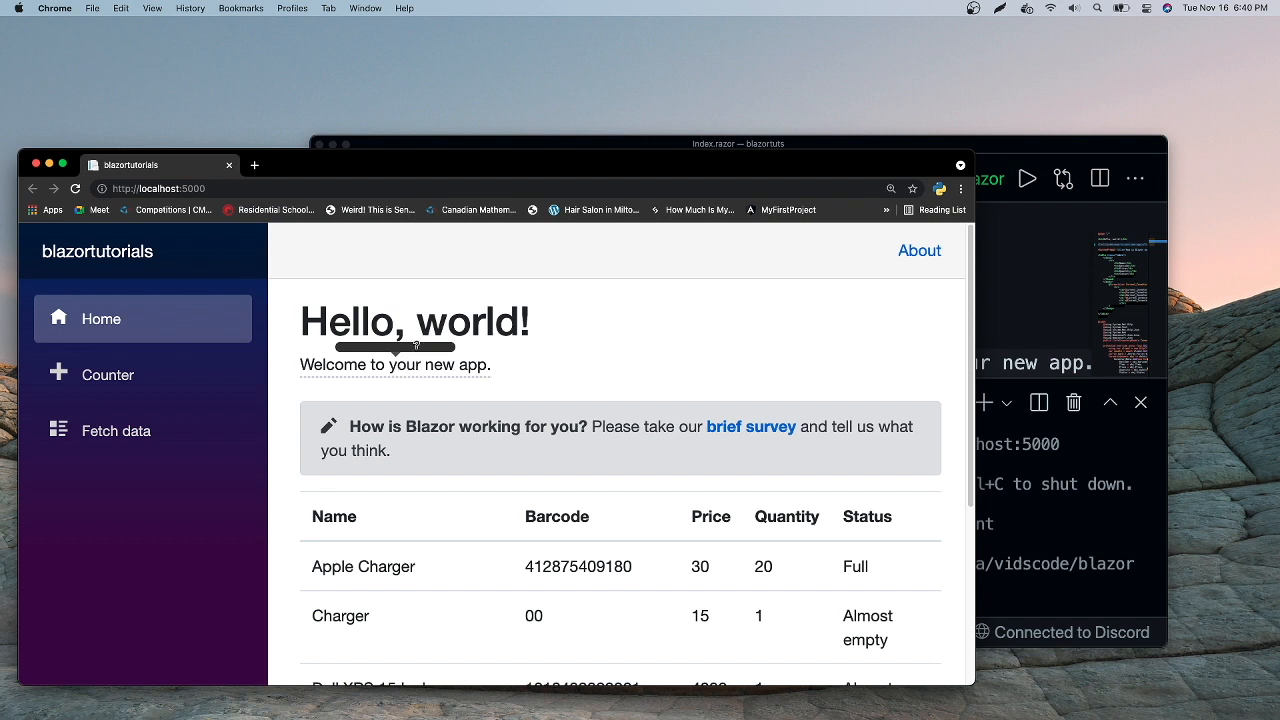
mouse_move(404, 356)
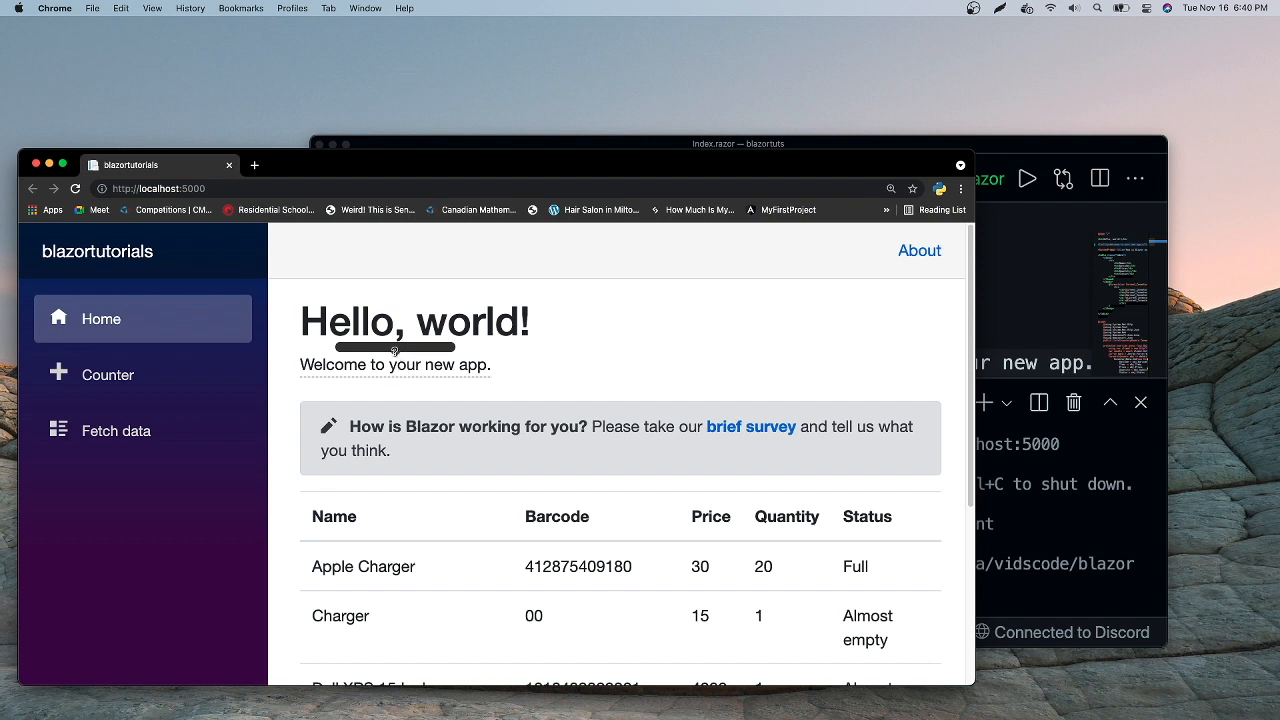
mouse_move(320, 370)
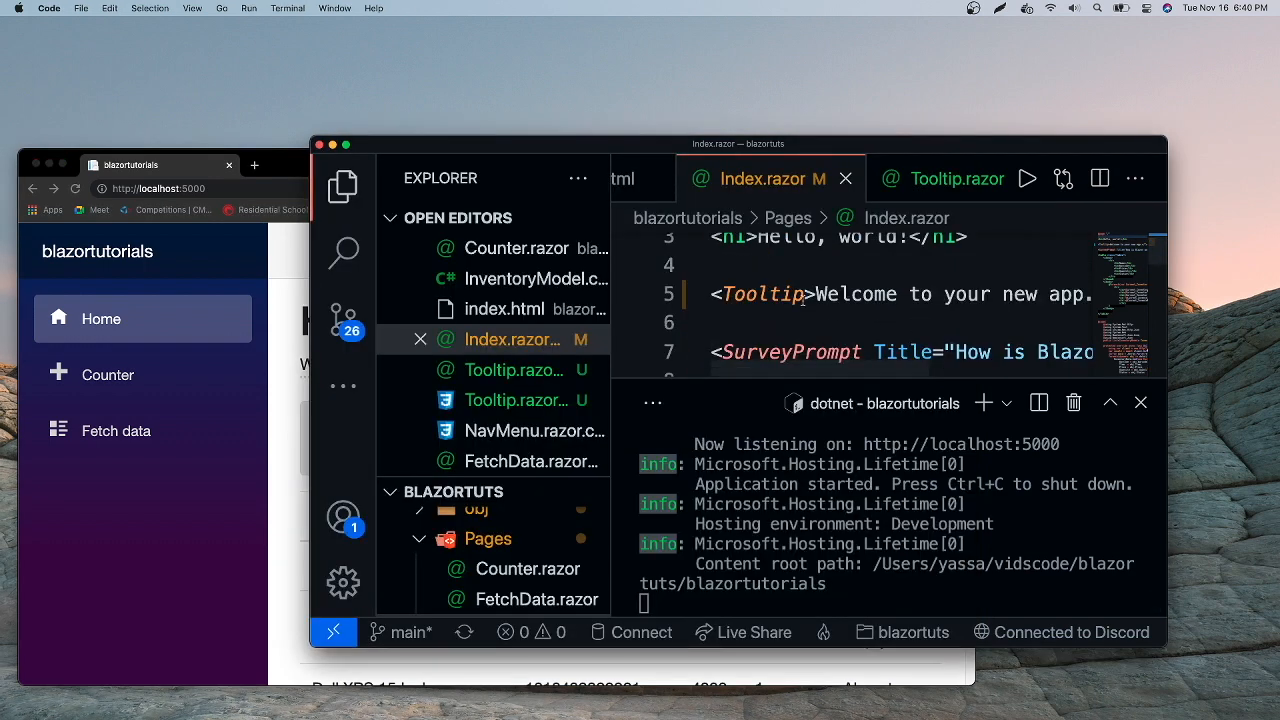
- Select the Tooltip tag name in Index.razor after viewing the app at localhost:5000
double_click(762, 294)
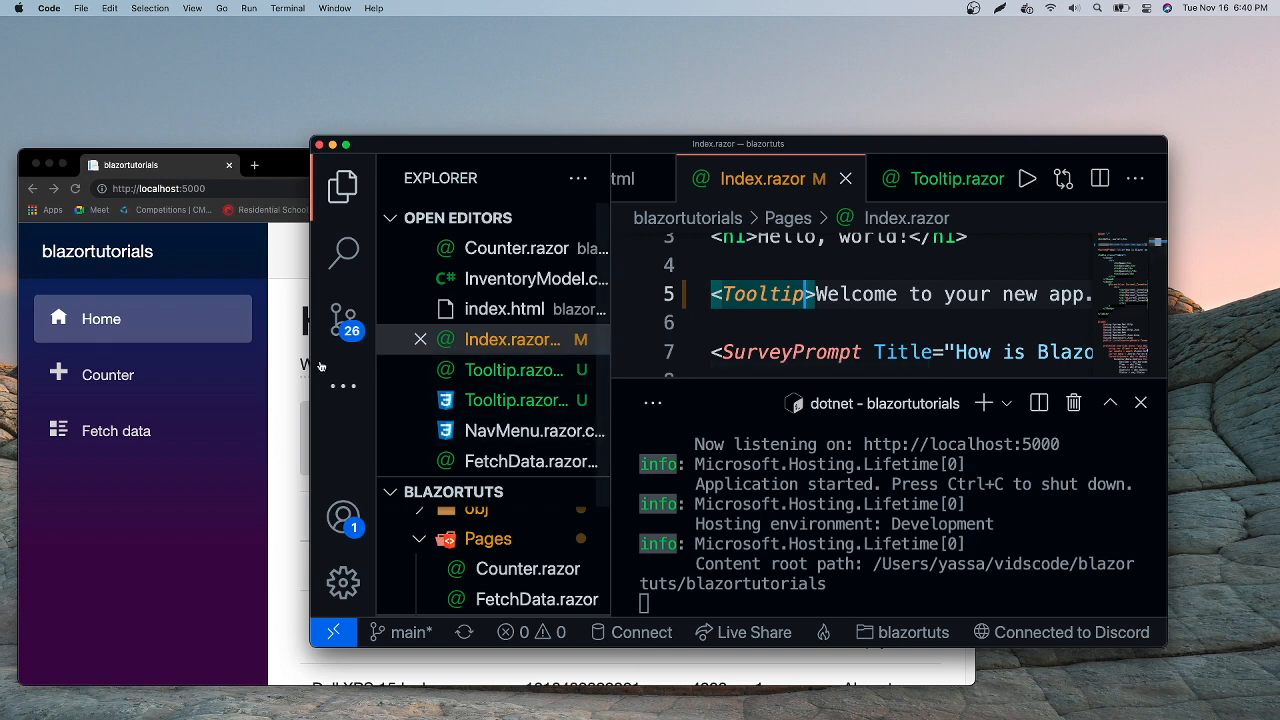
mouse_move(444, 160)
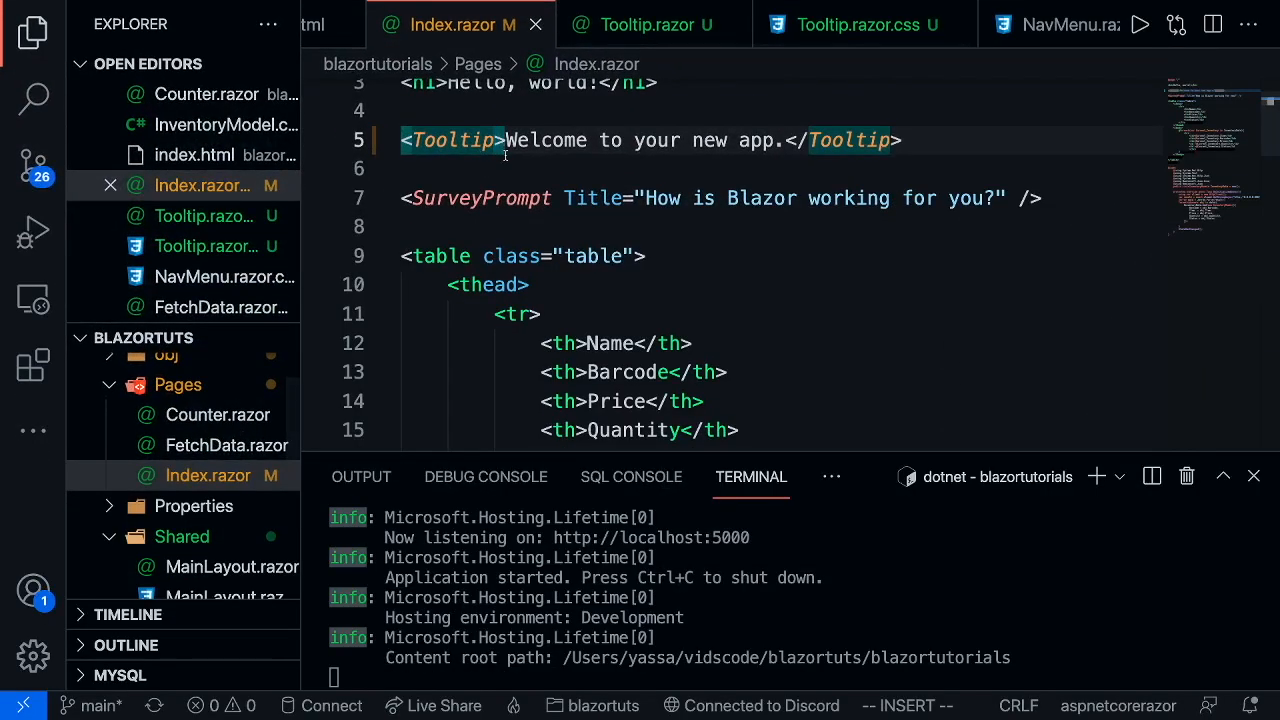
- Add Text="Tooltip Implementation" to the Tooltip tag and check Tooltip.razor's parameters
type("Text=\"")
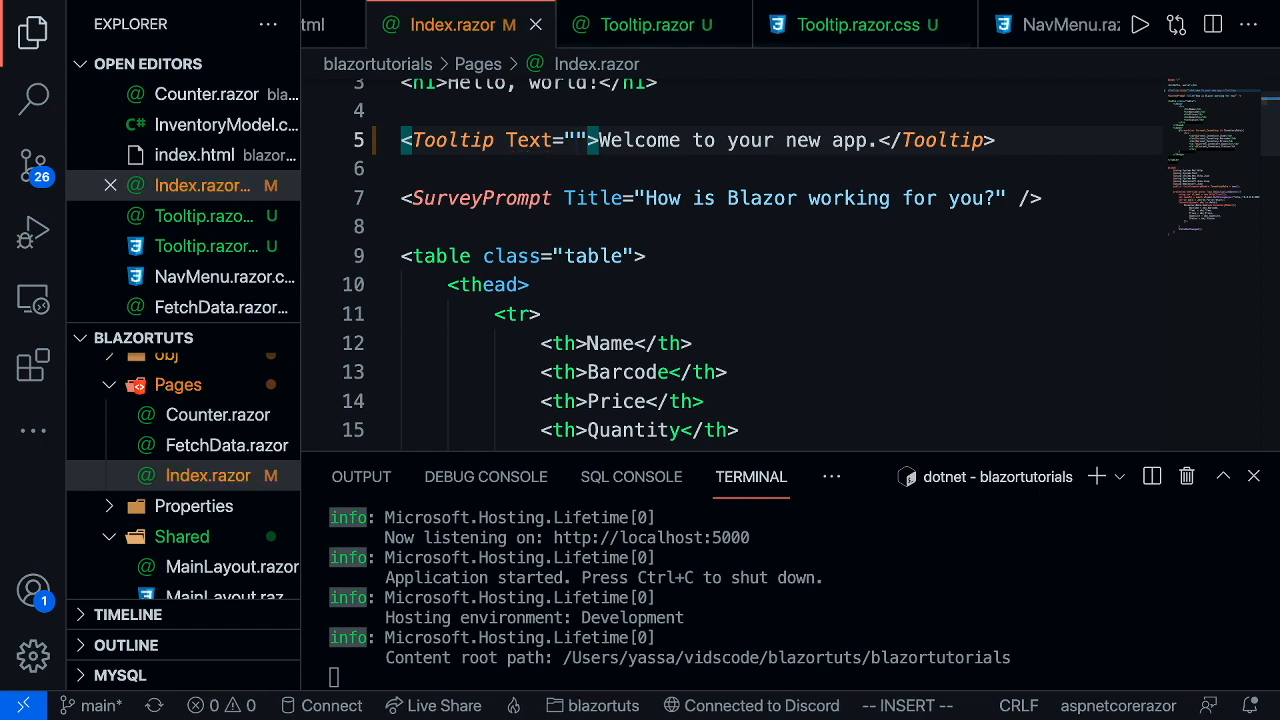
type("Tooltip Implemen")
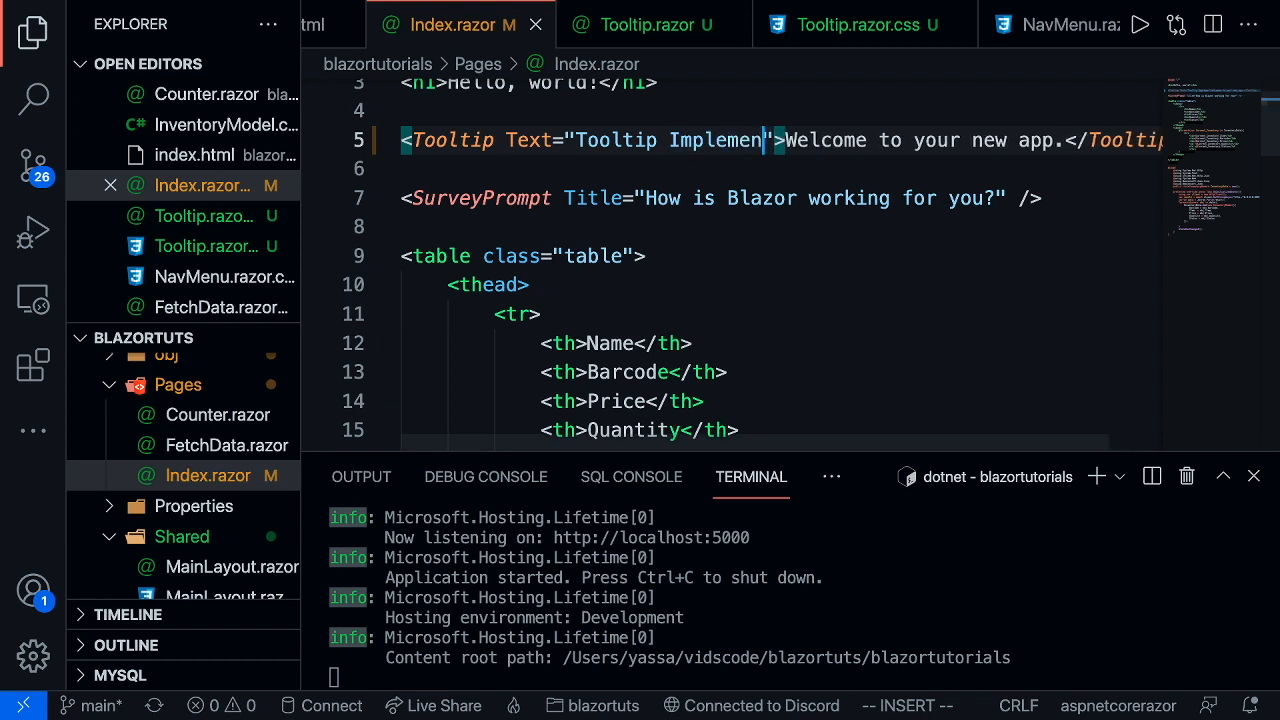
type("tation")
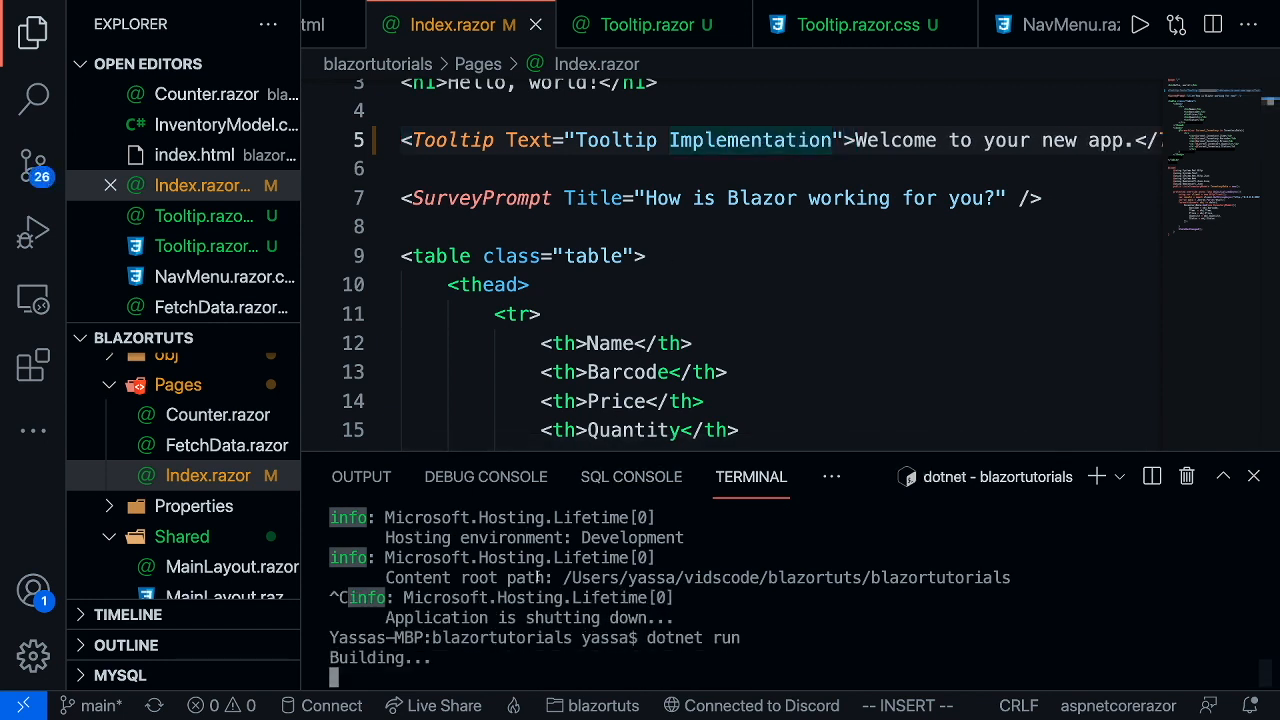
left_click(650, 24)
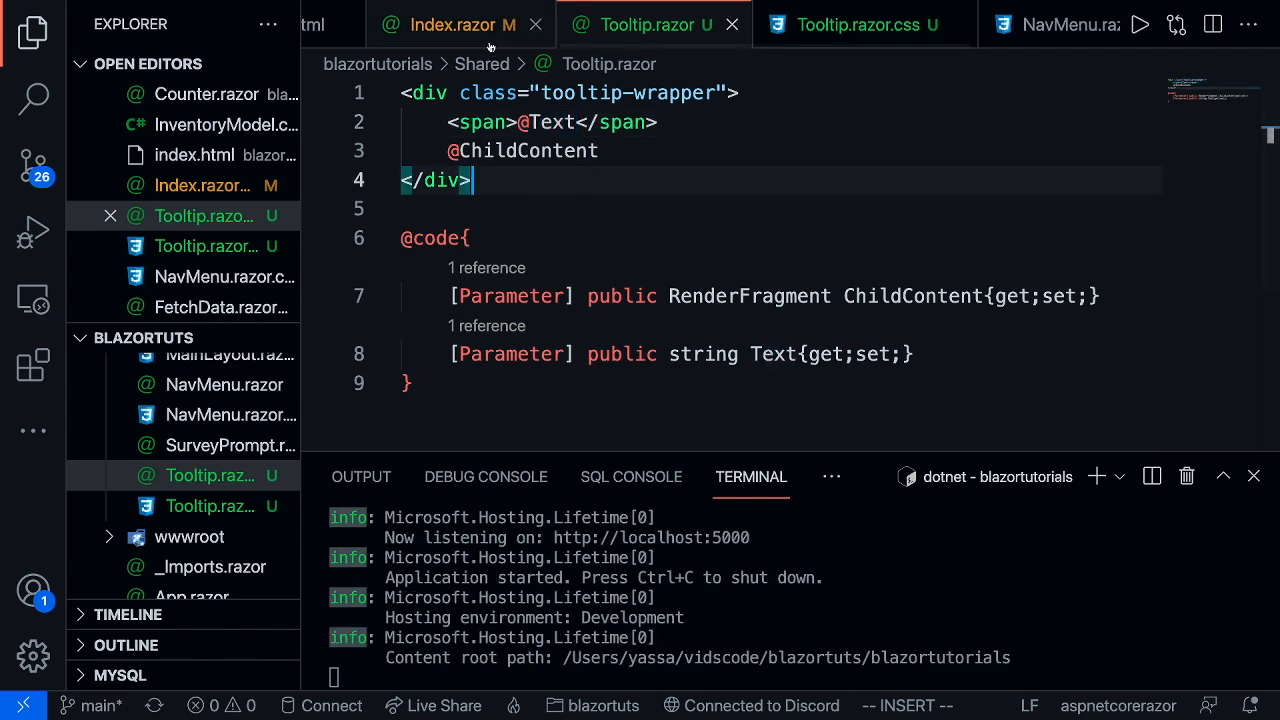
left_click(460, 24)
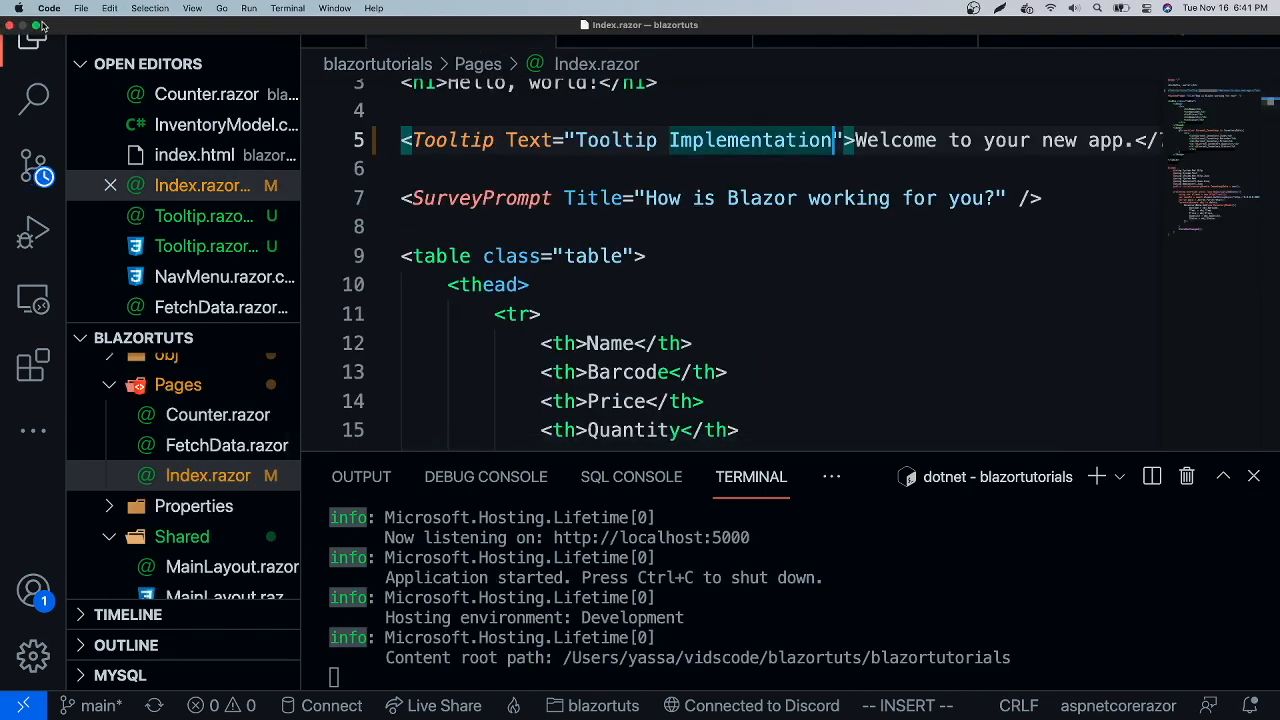